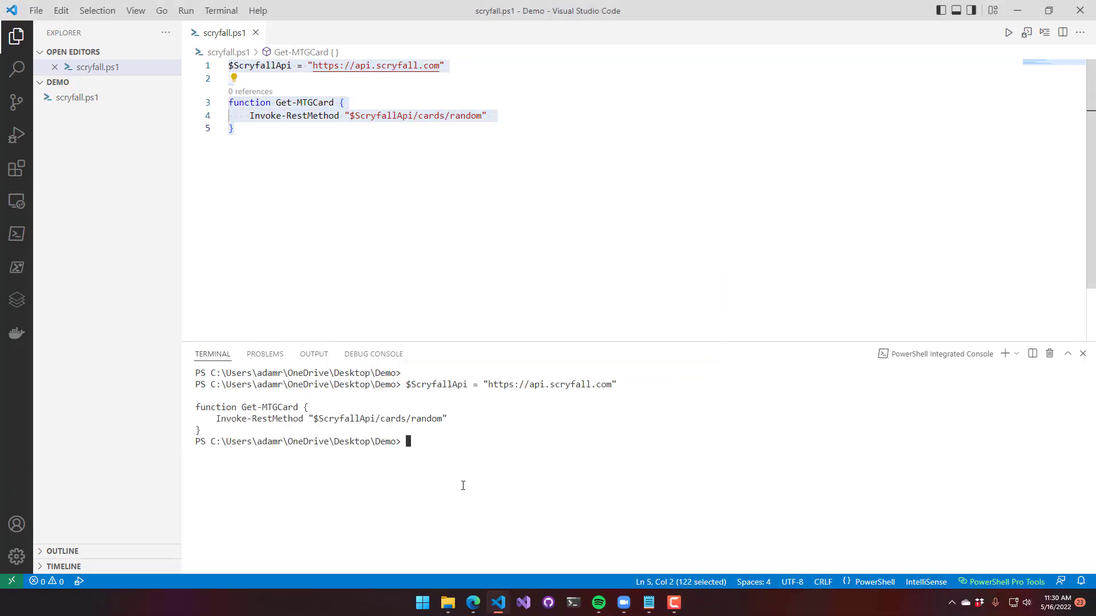
- Run Get-MTGCard in the terminal and scroll through the returned Jhessian Infiltrator card details
{"action": "type", "text": "Get-MTGC"}
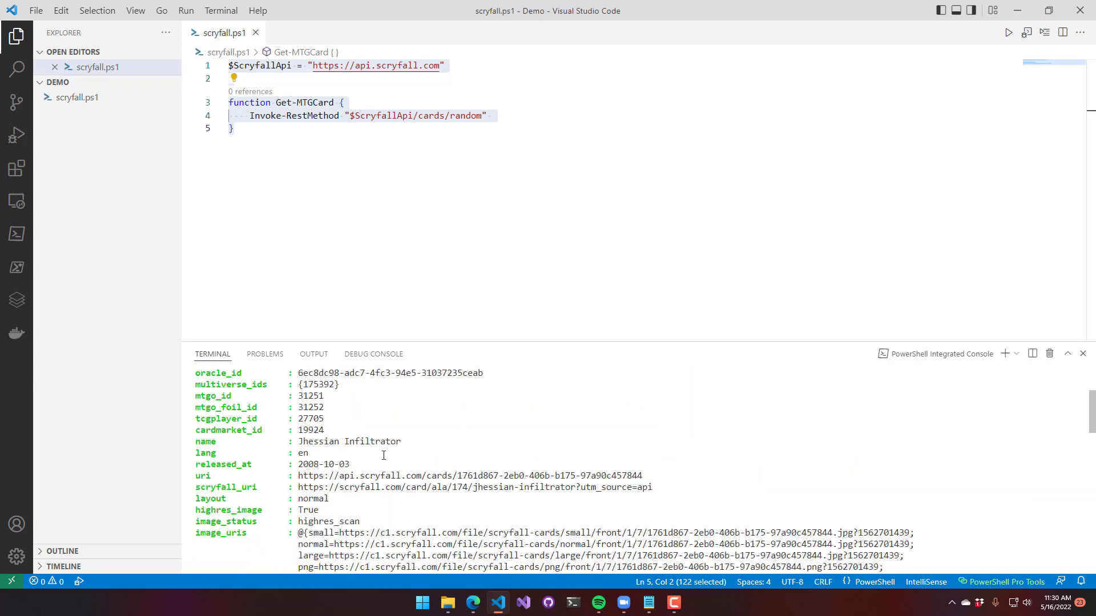
{"action": "scroll", "scroll_direction": "down", "scroll_amount": 3}
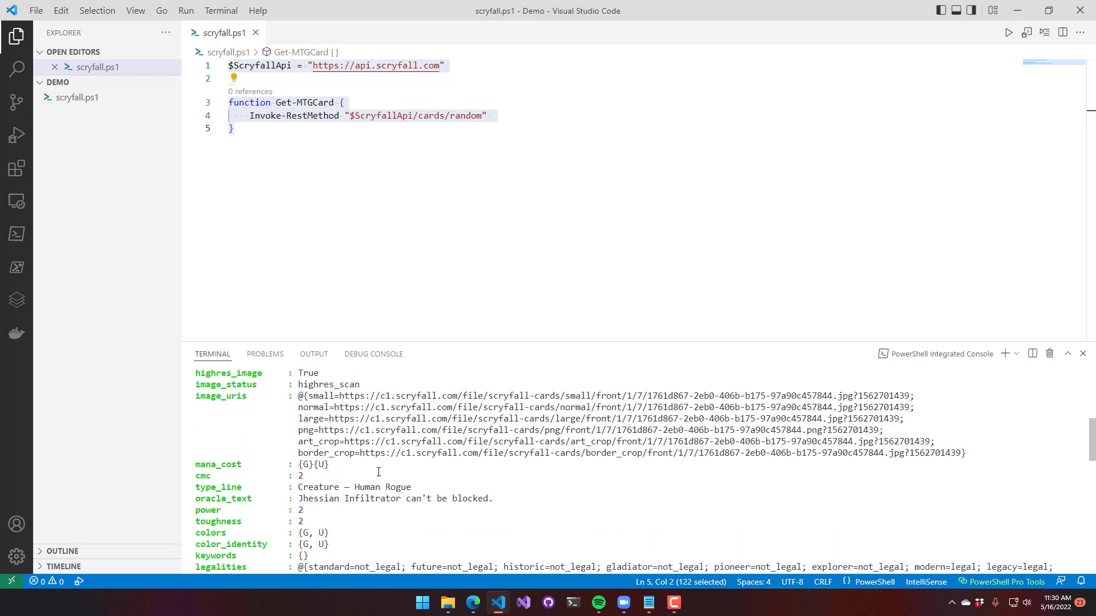
{"action": "scroll", "scroll_direction": "down", "scroll_amount": 3}
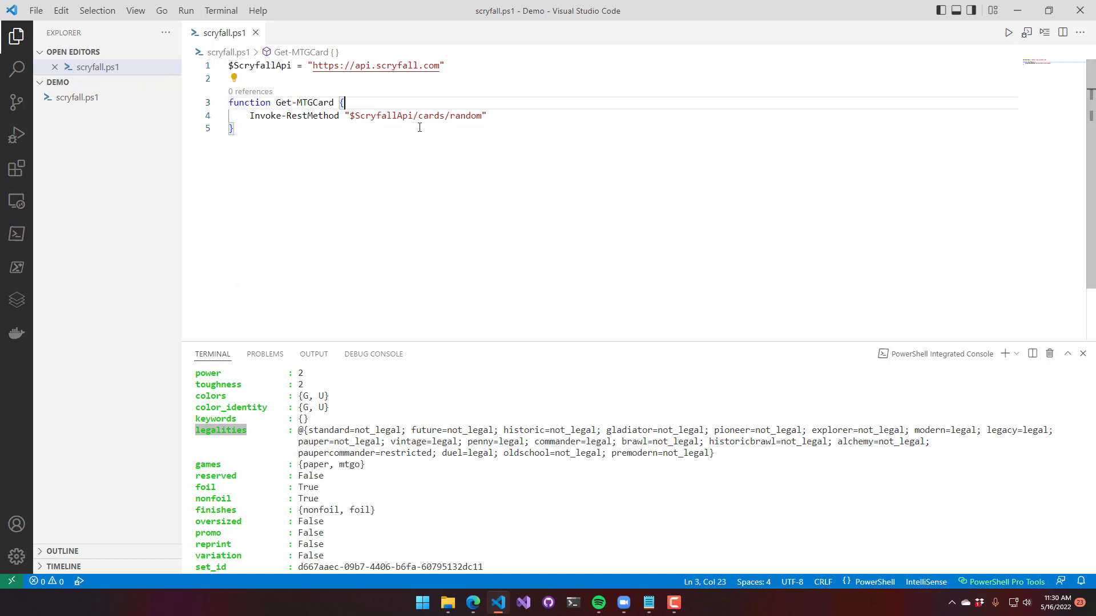
- Give Get-MTGCard a $Name parameter using cards/named?fuzzy=$Name, else cards/random, and reload it with F8
{"action": "type", "text": "para"}
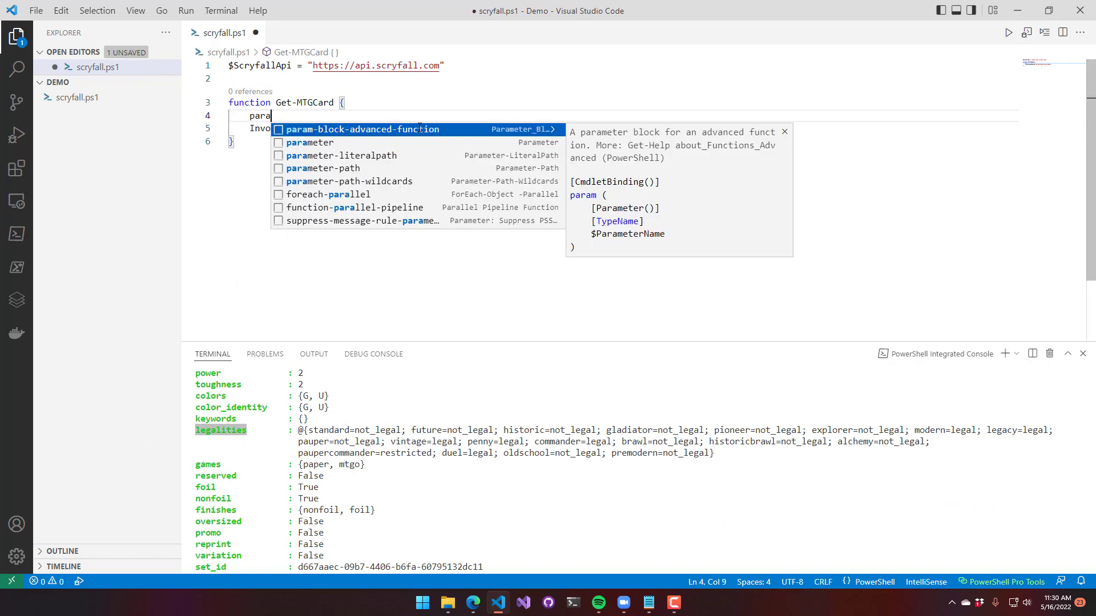
{"action": "type", "text": "($env:ProgramFiles(x86)}"}
{"action": "type", "text": "} el"}
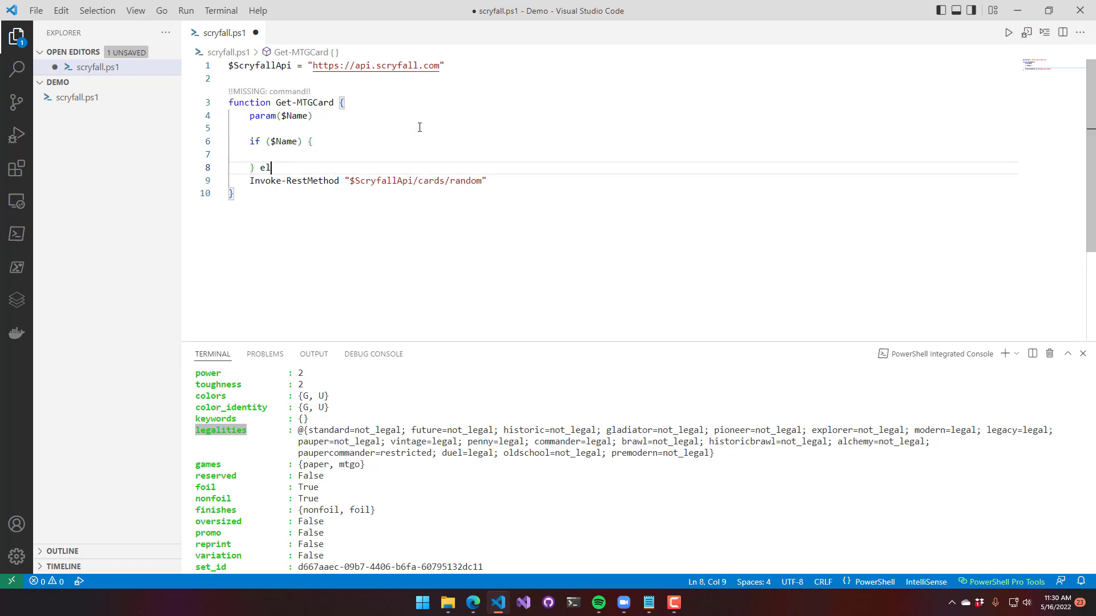
{"action": "type", "text": "se {"}
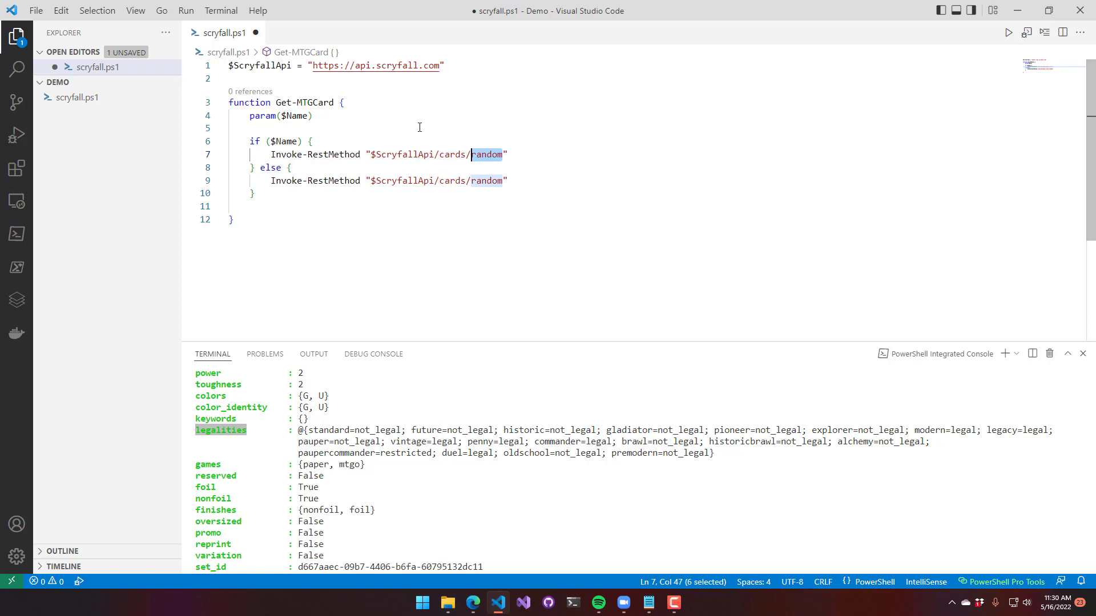
{"action": "type", "text": "named?fuzzy-"}
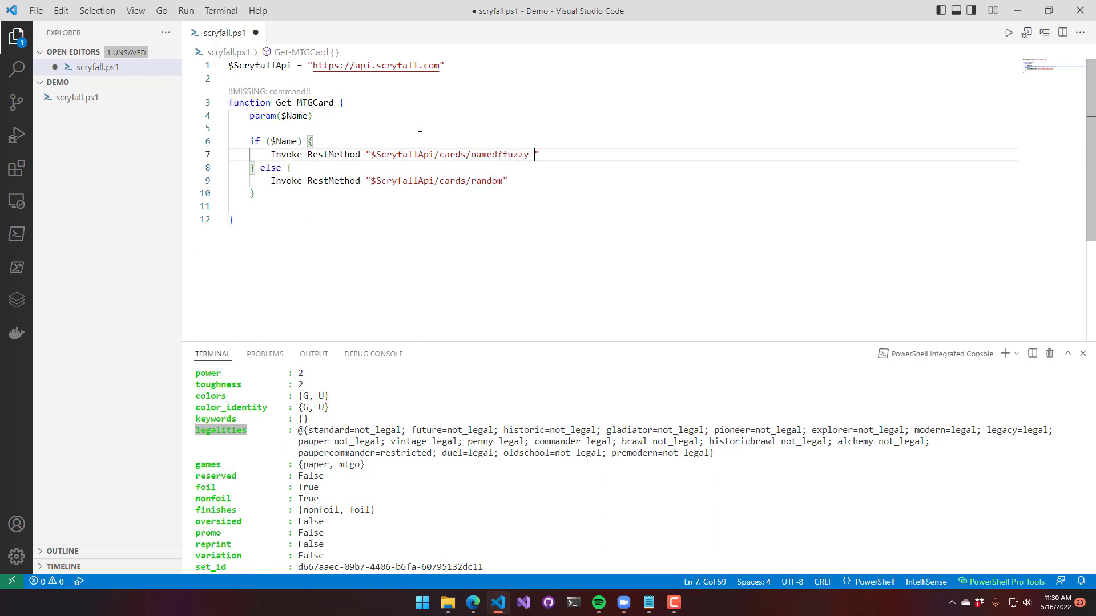
{"action": "type", "text": "$Name"}
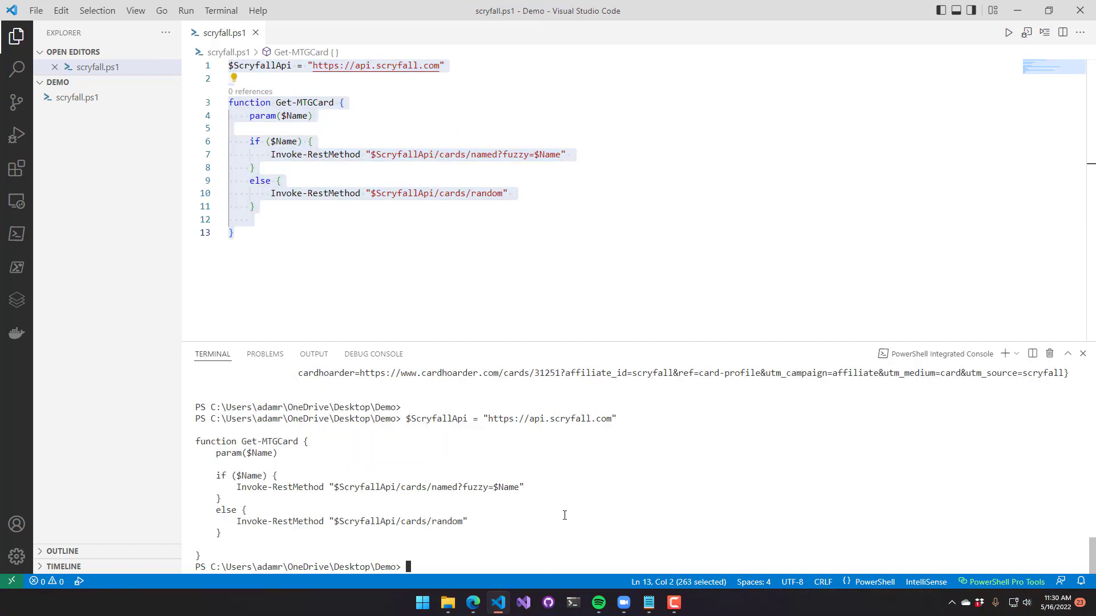
- Run Get-MTGCard -Name 'Steel Overseer' to get an Artifact Creature — Construct card
{"action": "type", "text": "Get-C"}
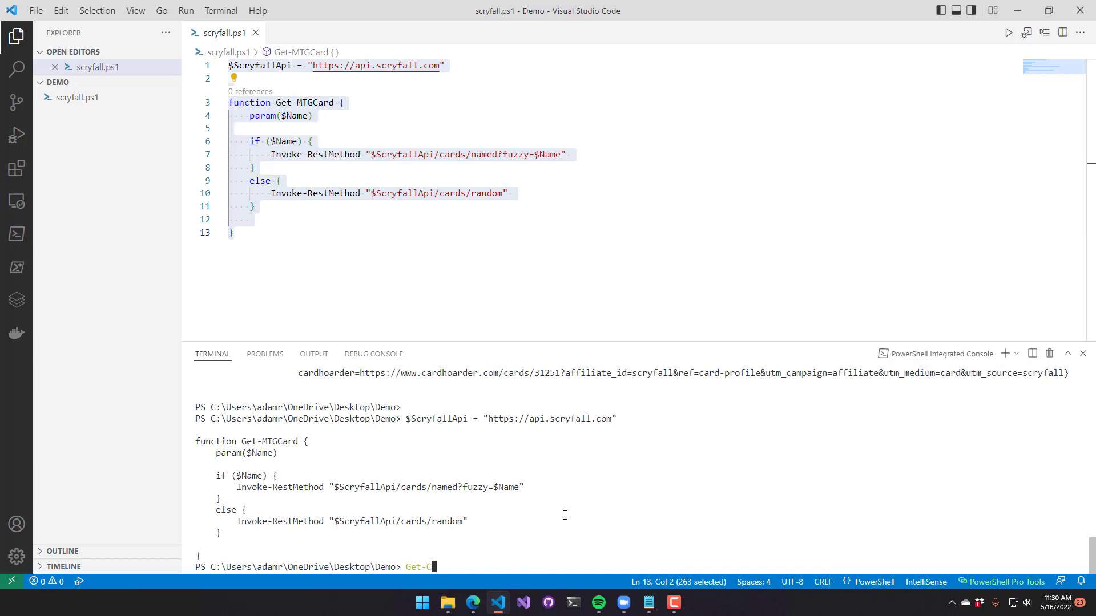
{"action": "type", "text": "TGCard -Name"}
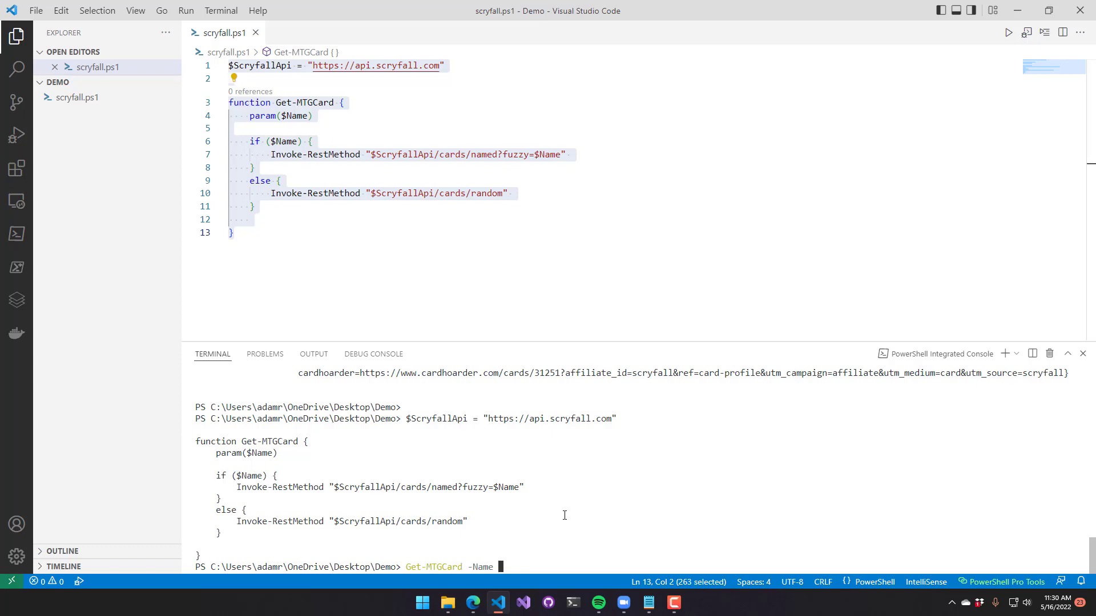
{"action": "type", "text": "'Steel Over"}
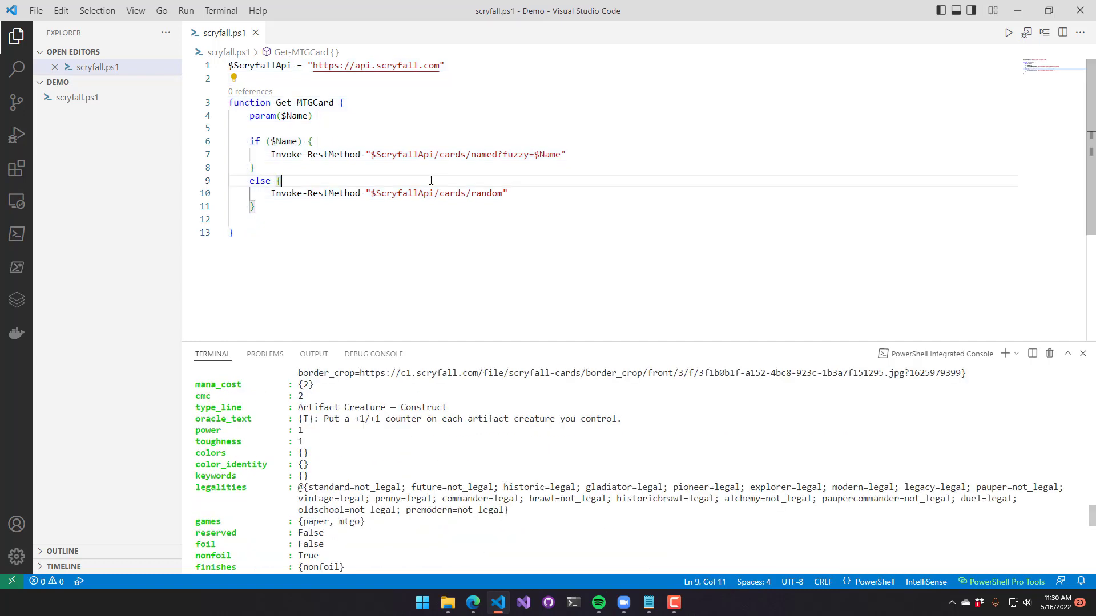
- Add [CmdletBinding()] and a mandatory Named parameter-set attribute on $Name
{"action": "key", "text": "enter"}
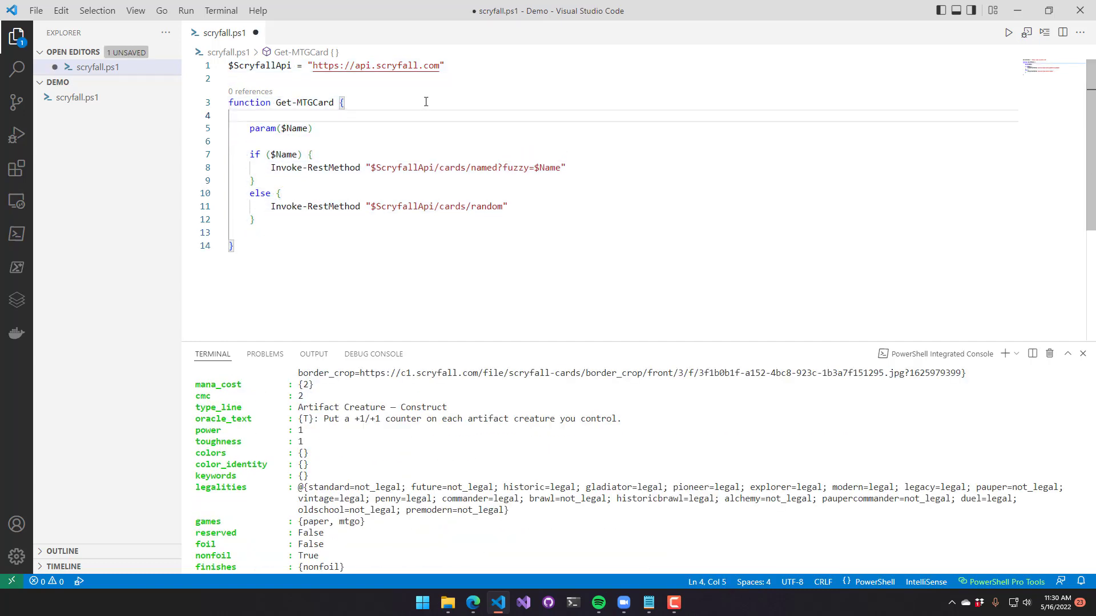
{"action": "type", "text": "[Cmdleti"}
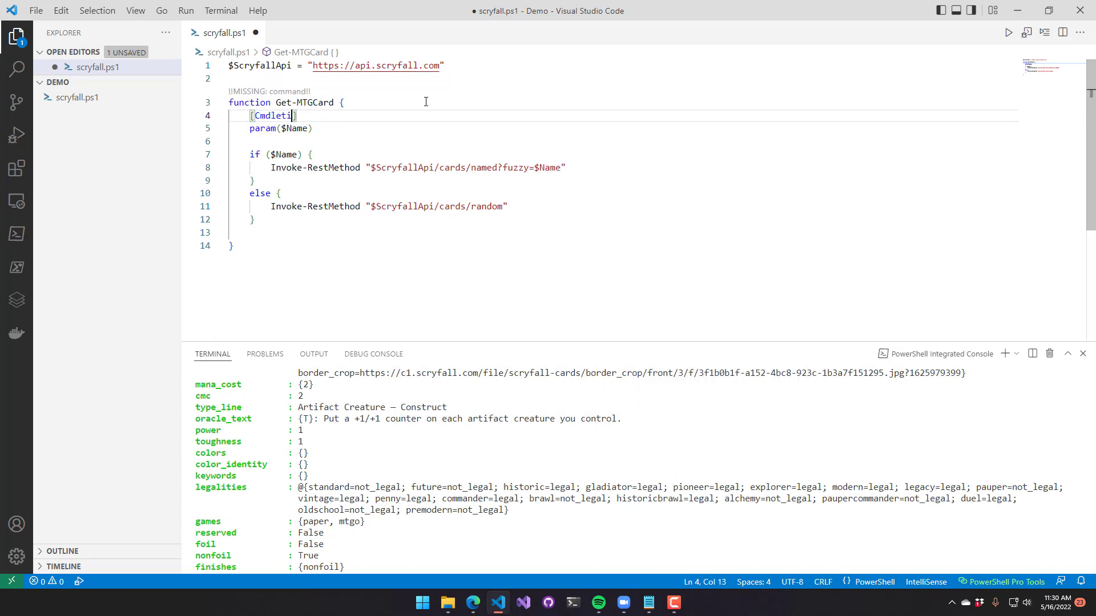
{"action": "type", "text": "Bidn"}
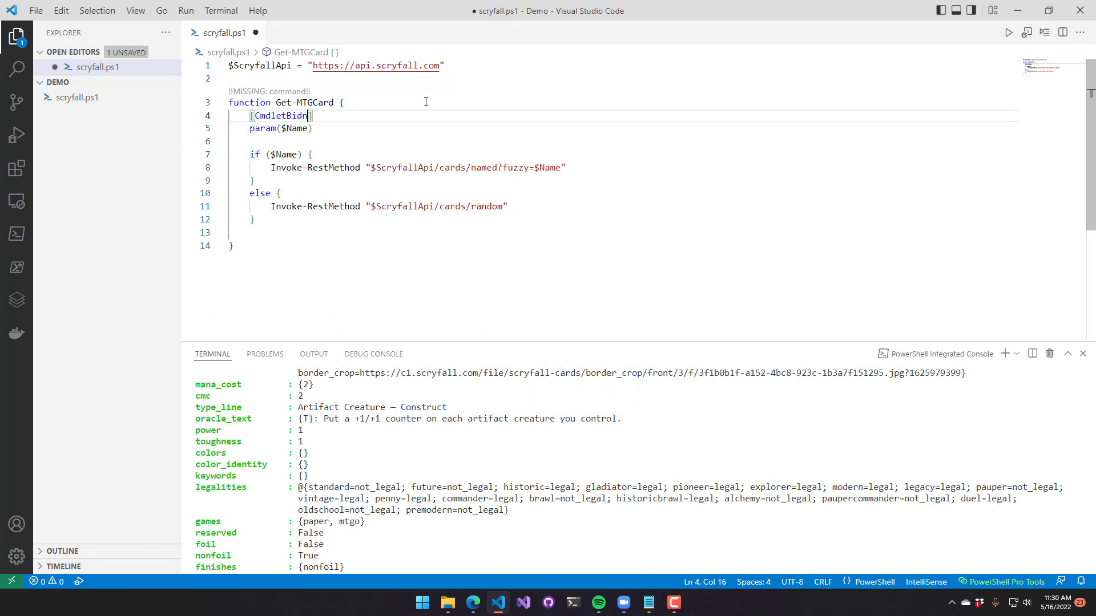
{"action": "type", "text": "ng()"}
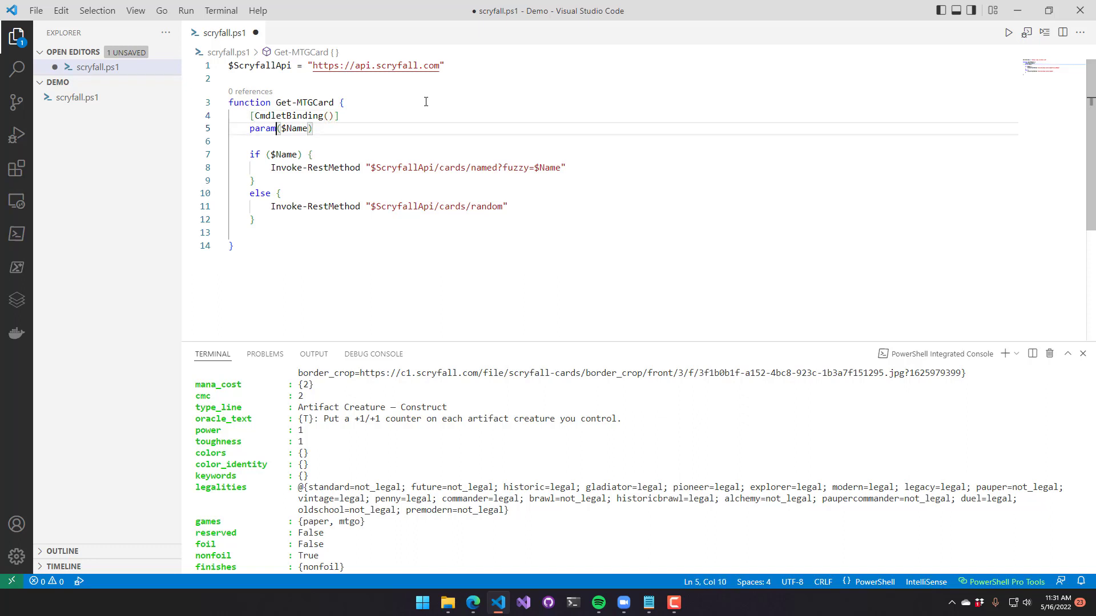
{"action": "key", "text": "Enter"}
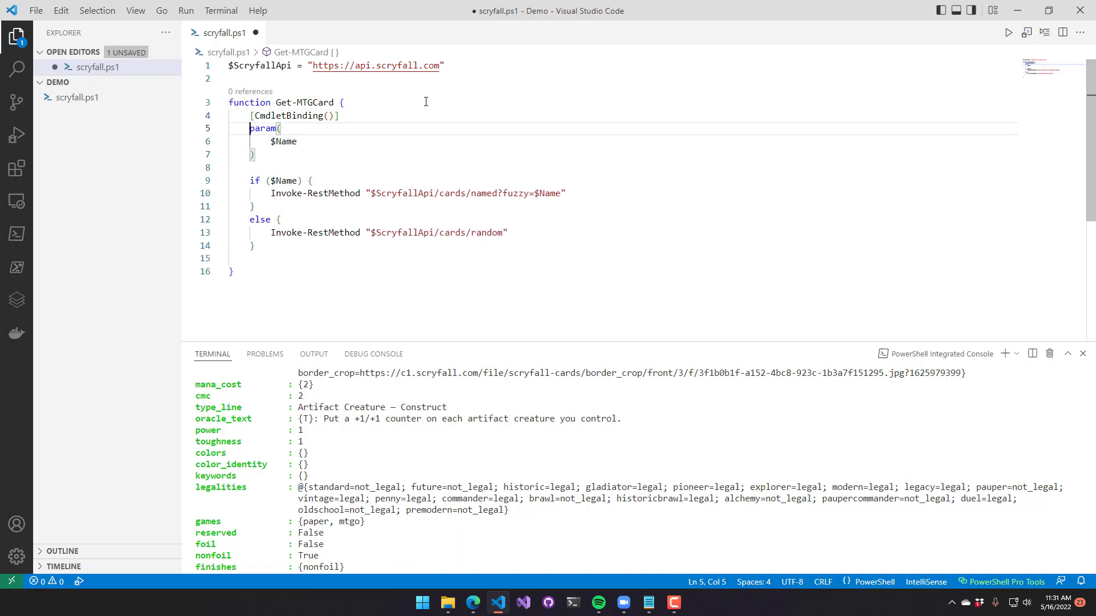
{"action": "type", "text": "[Parameter(Para"}
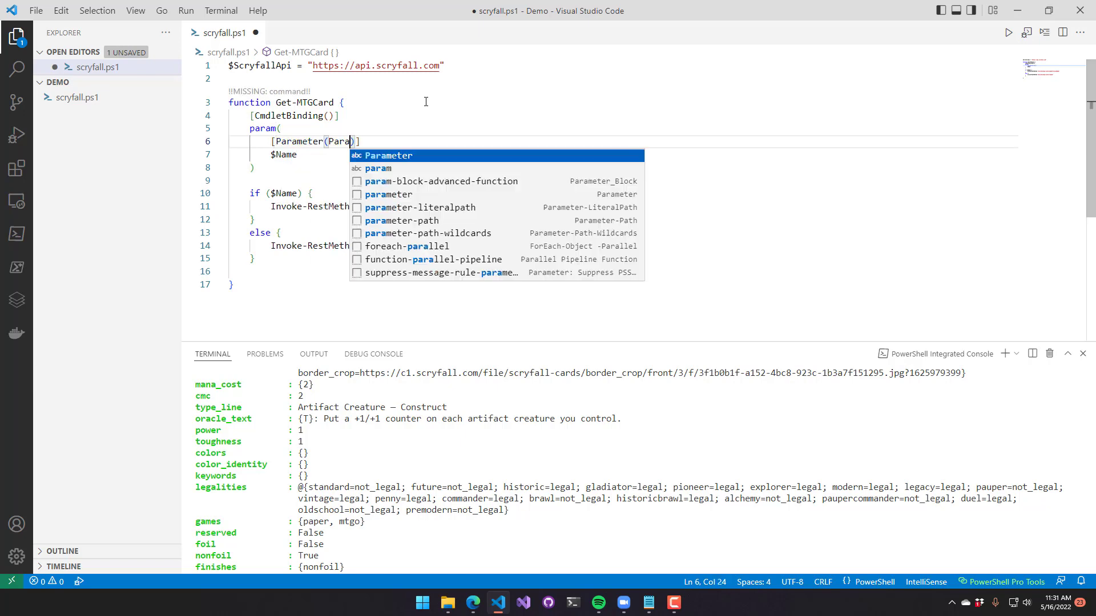
{"action": "type", "text": "meterSetName = \""}
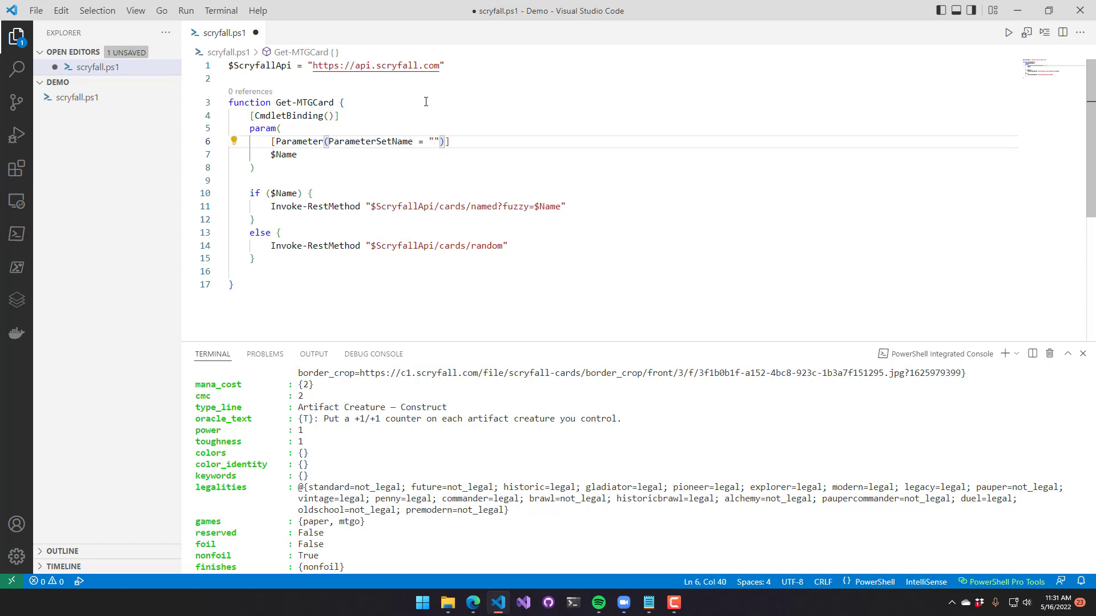
{"action": "type", "text": "Named\", Mandatory"}
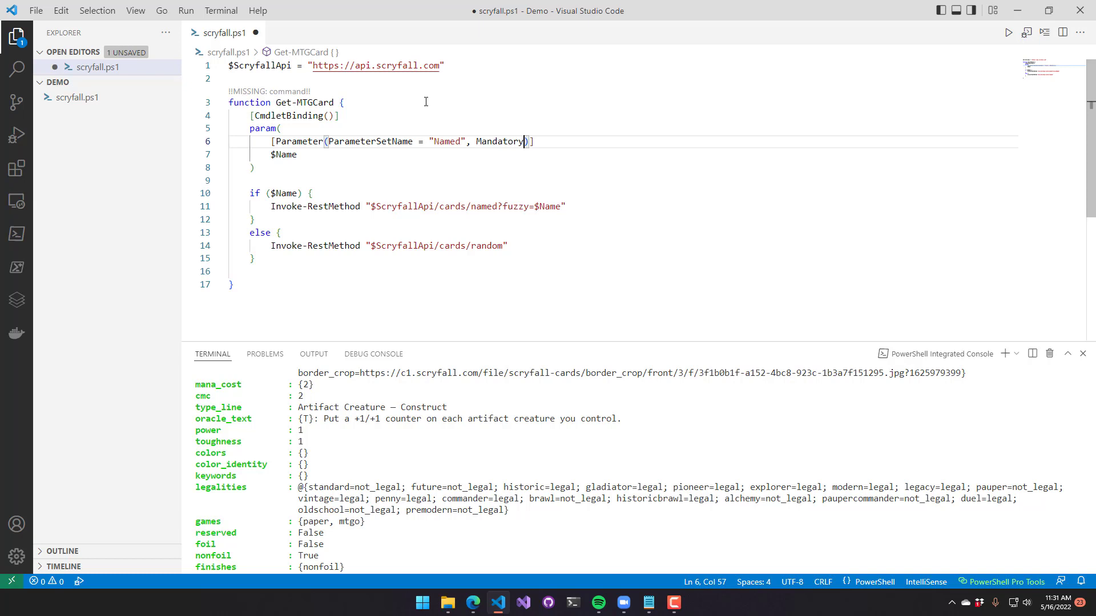
- Default the parameter set to 'Random' and branch on $PSCmdlet.ParameterSetName -eq 'Named'
{"action": "type", "text": "DefaultParameterSetName"}
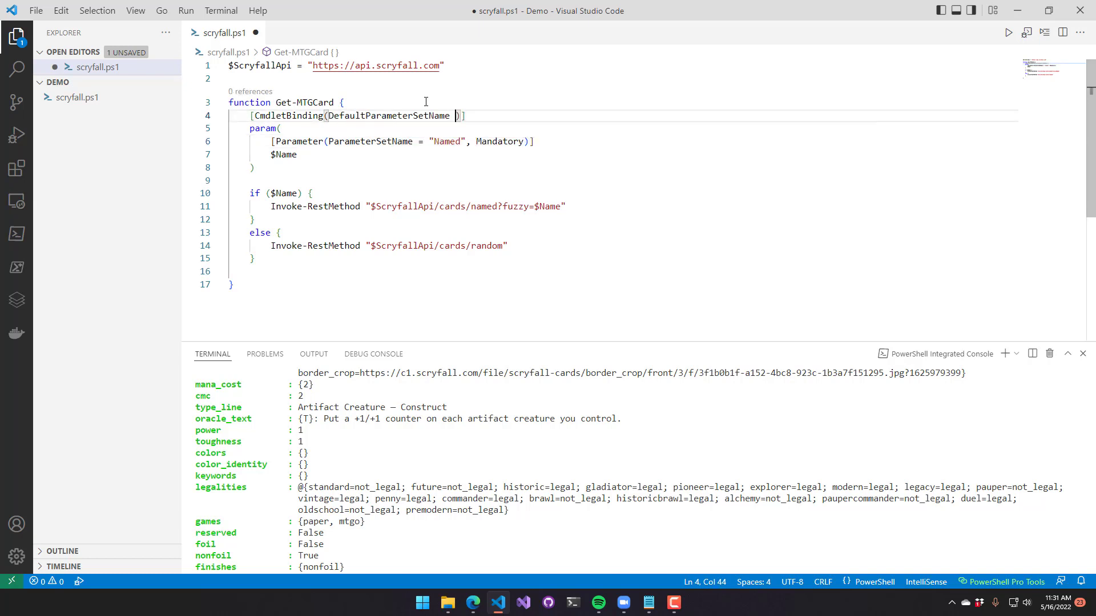
{"action": "type", "text": "= \"Random\""}
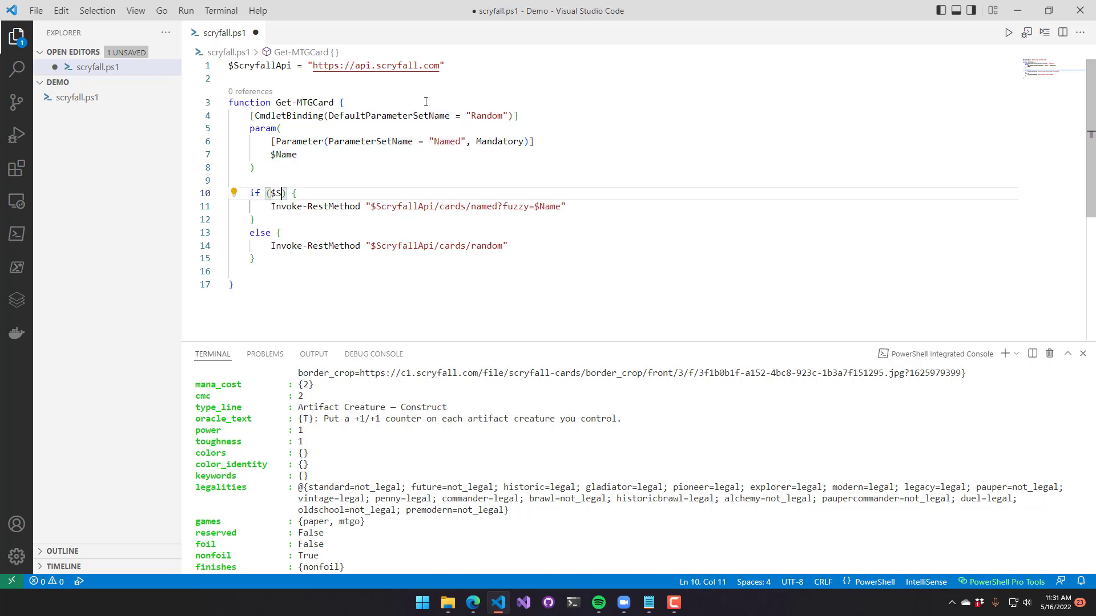
{"action": "type", "text": "PSCmdlet."}
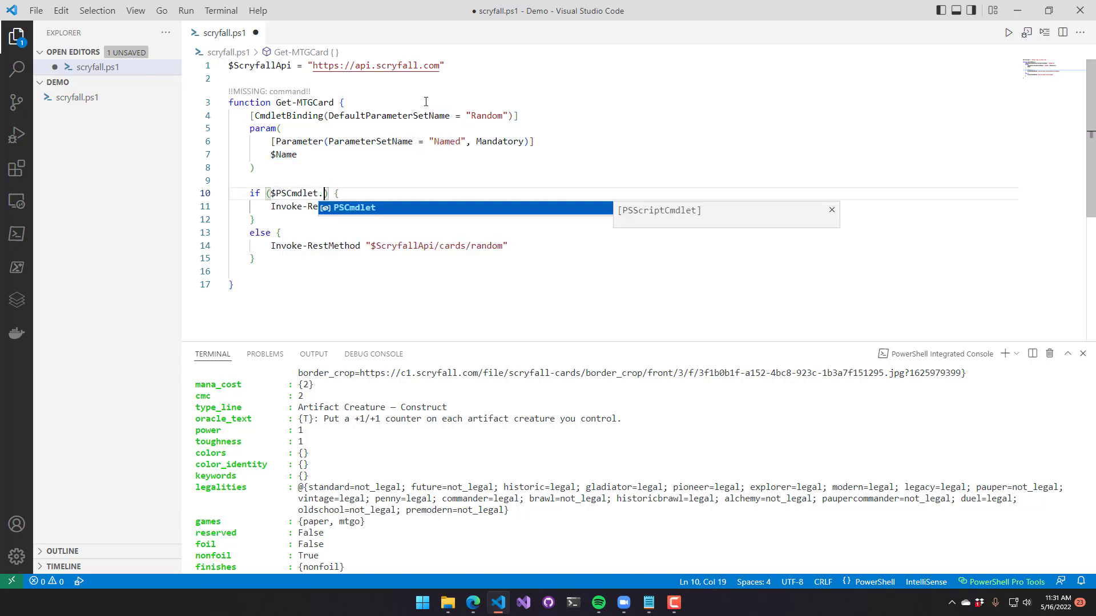
{"action": "type", "text": "ParameterSetName -eq 'Named"}
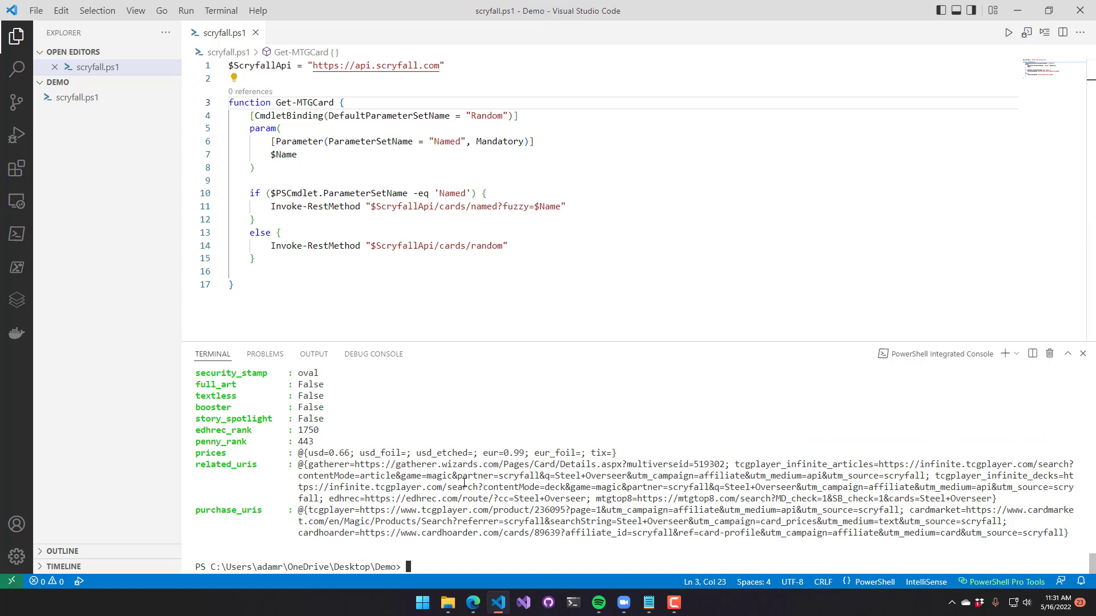
- Reload the script in the terminal and run Get-MTGCard -Name 'Shivan Dragon'
{"action": "key", "text": "ctrl+a"}
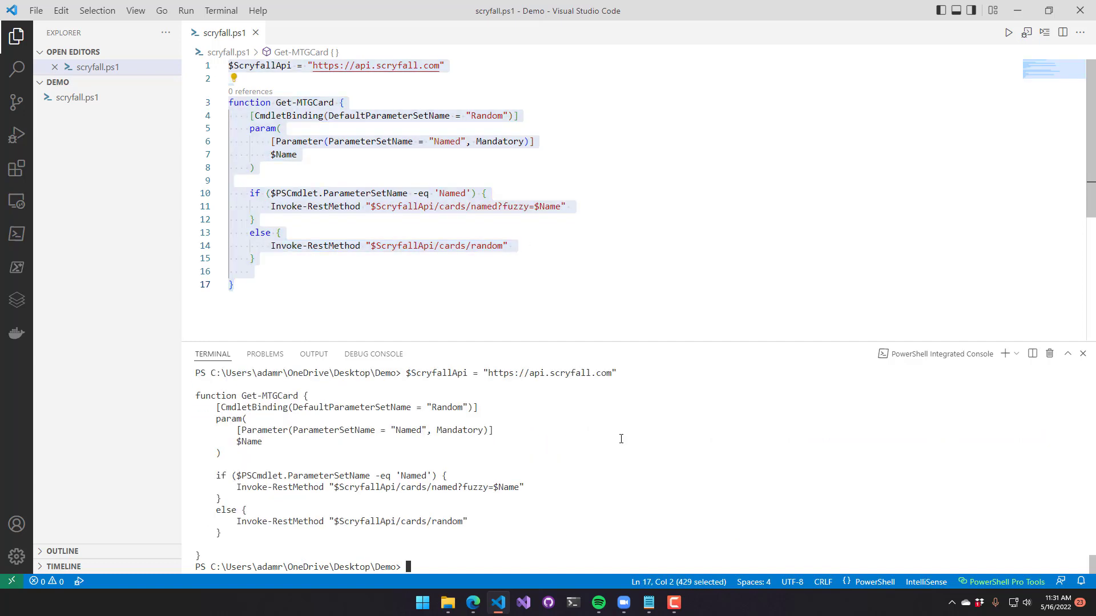
{"action": "type", "text": "Get-MTGCard -Name '"}
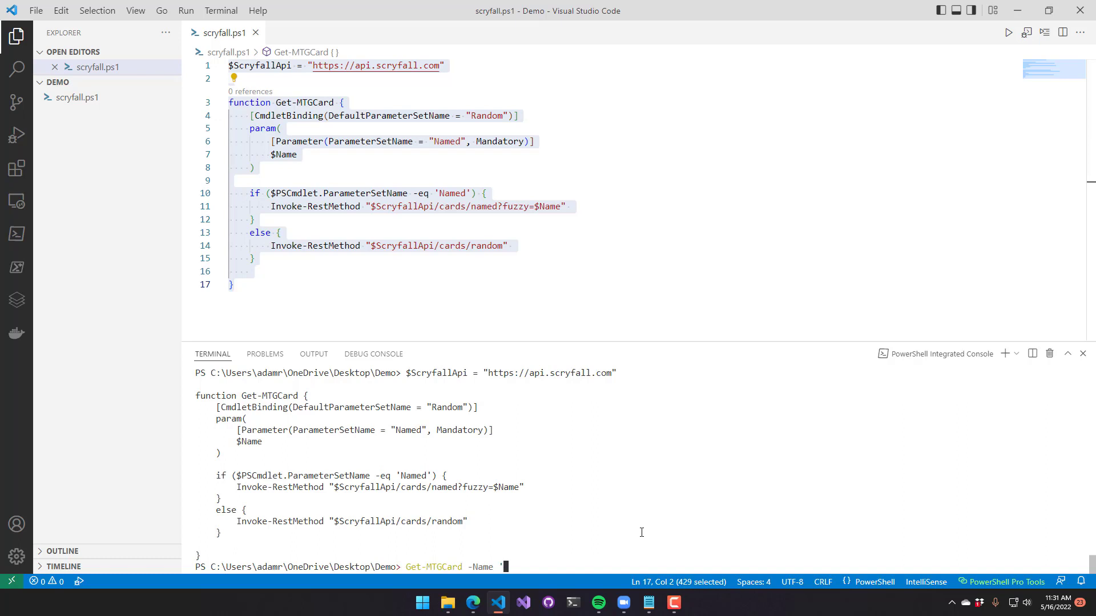
{"action": "type", "text": "Shivan Dragon'"}
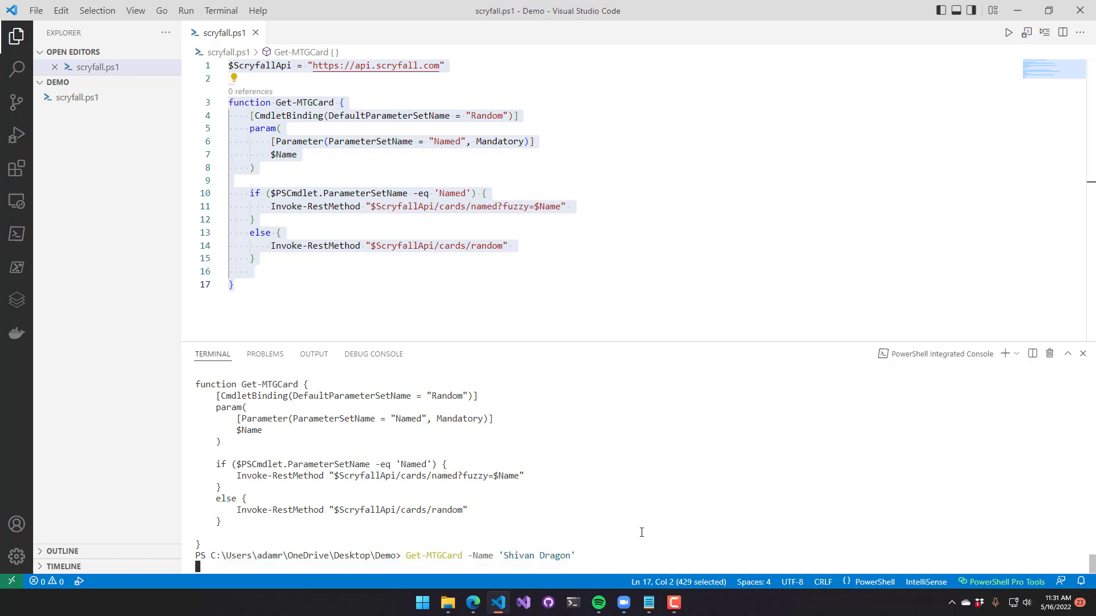
{"action": "key", "text": "enter"}
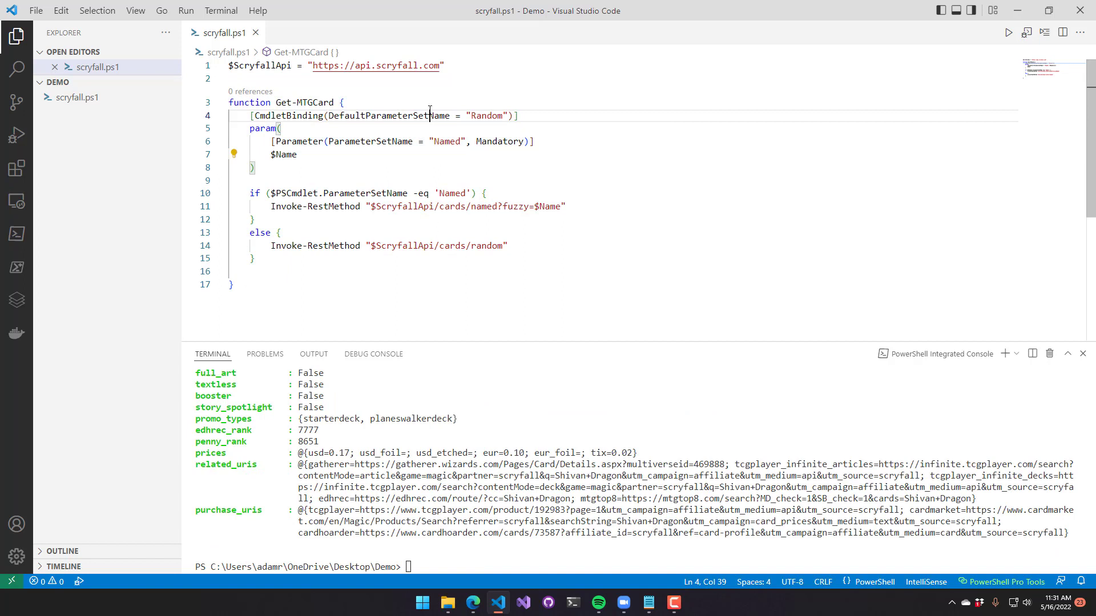
- Add a mandatory $Id parameter set with elseif branches for Random and cards/$Id, then reload
{"action": "left_click", "coordinate": [296, 155]}
{"action": "type", "text": "if ($"}
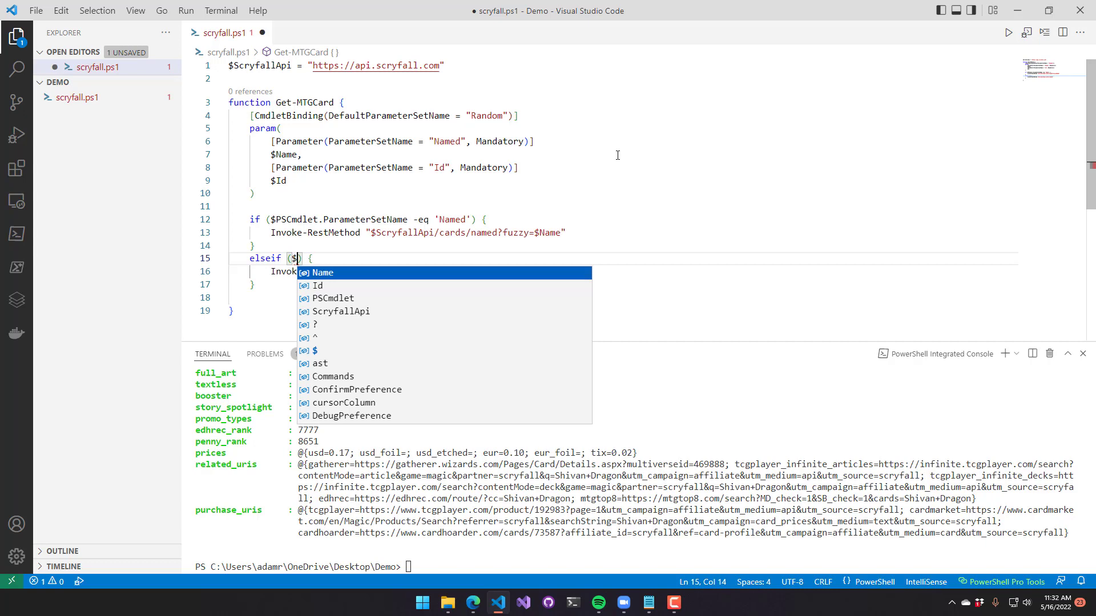
{"action": "type", "text": "PSCmdlet.ParameterSetName -eq 'Random"}
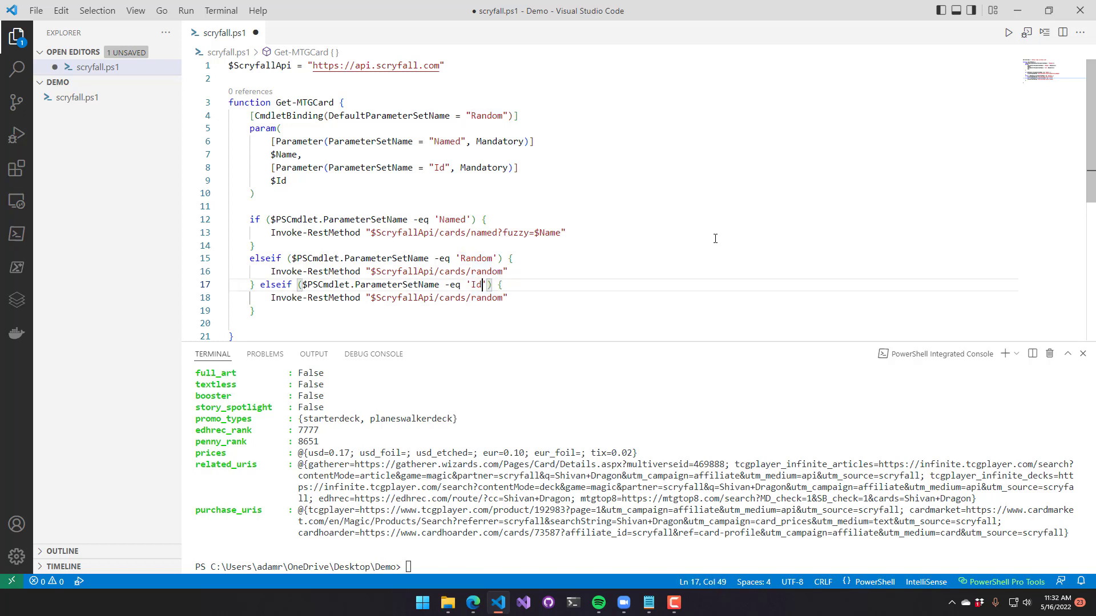
{"action": "double_click", "coordinate": [485, 296]}
{"action": "type", "text": "$I"}
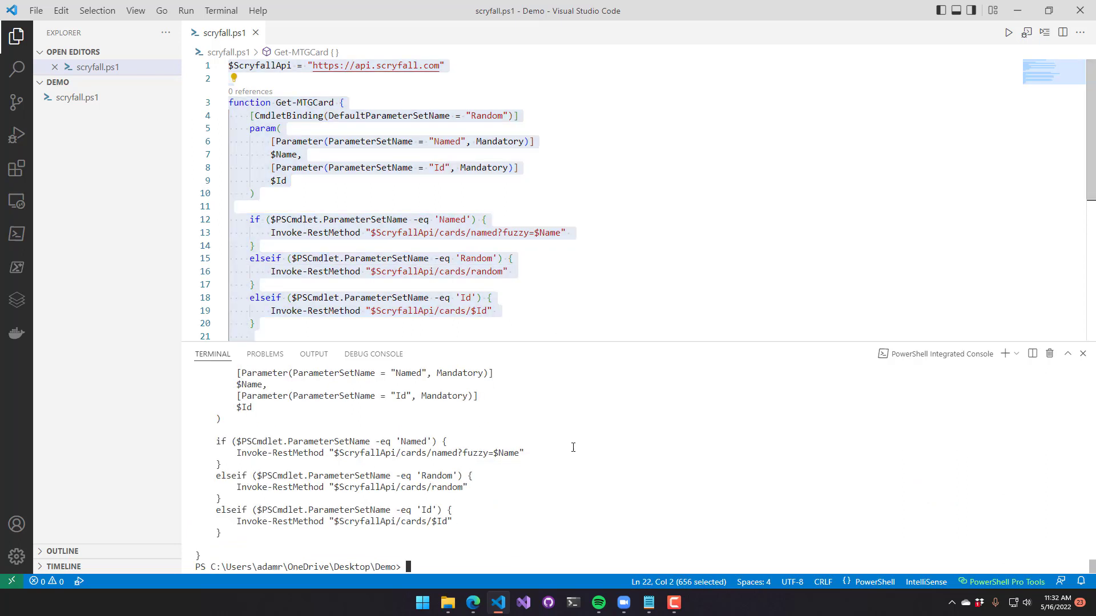
- Run Get-Help Get-MTGCard, showing syntax forms with no parameters, -Name, and -Id
{"action": "type", "text": "Get-MTG"}
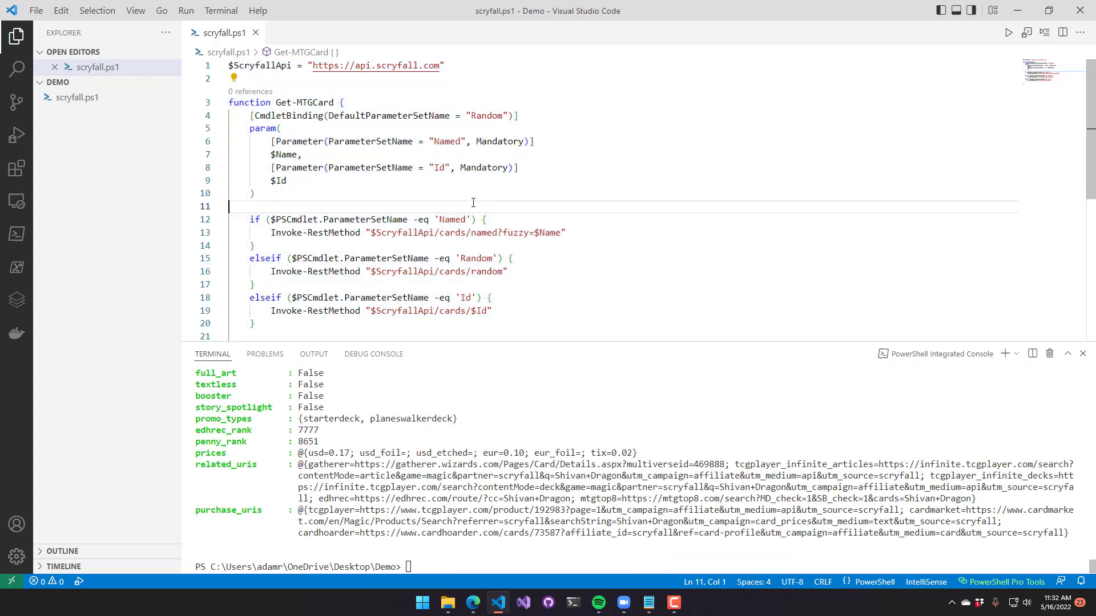
{"action": "type", "text": "Get-"}
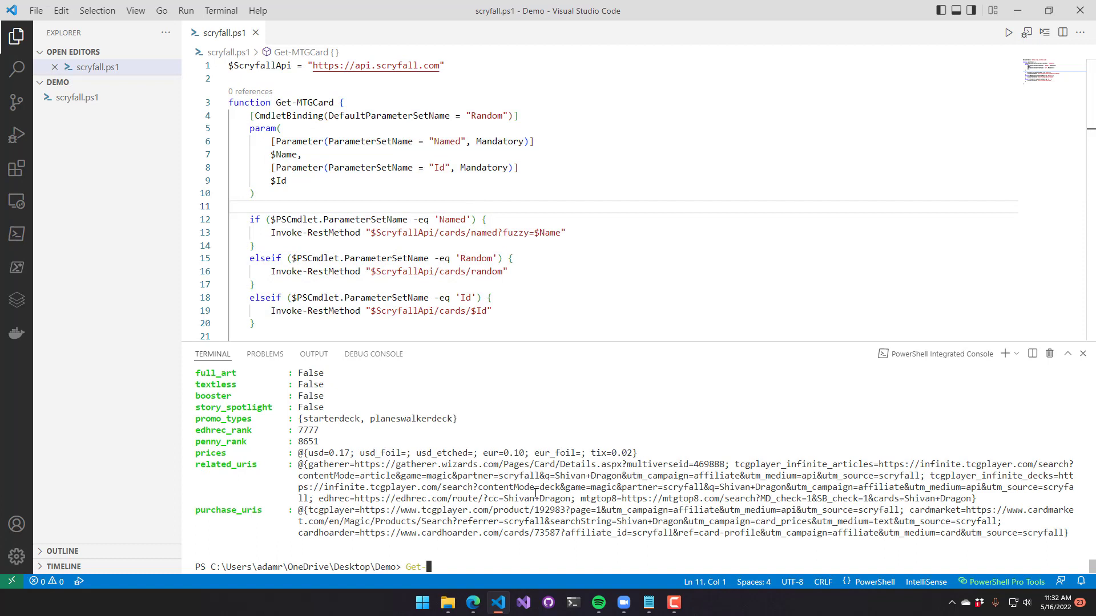
{"action": "type", "text": "He"}
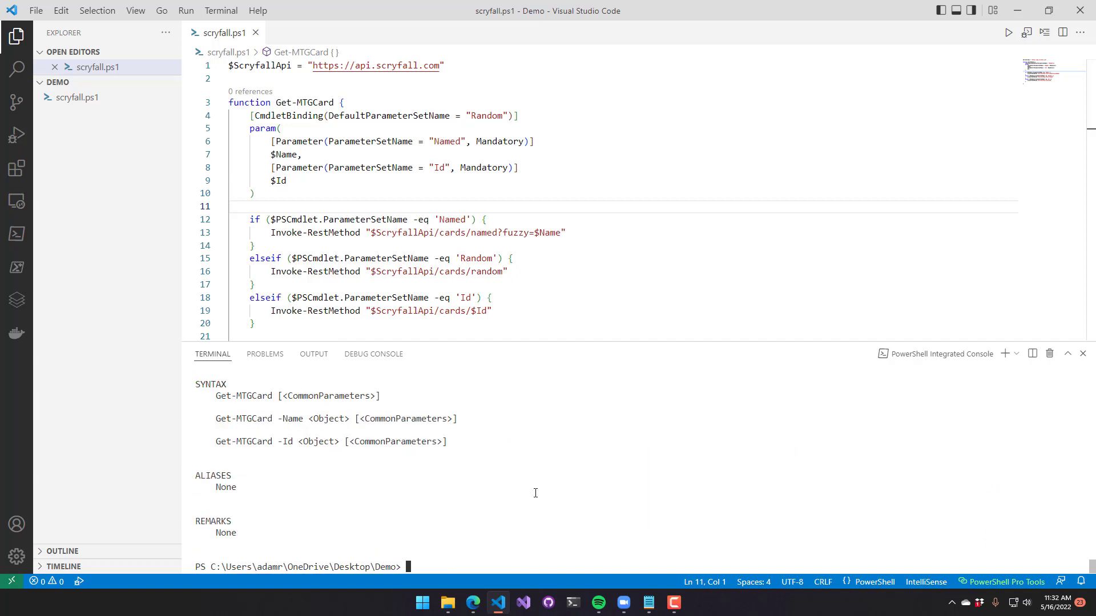
{"action": "key", "text": "Enter"}
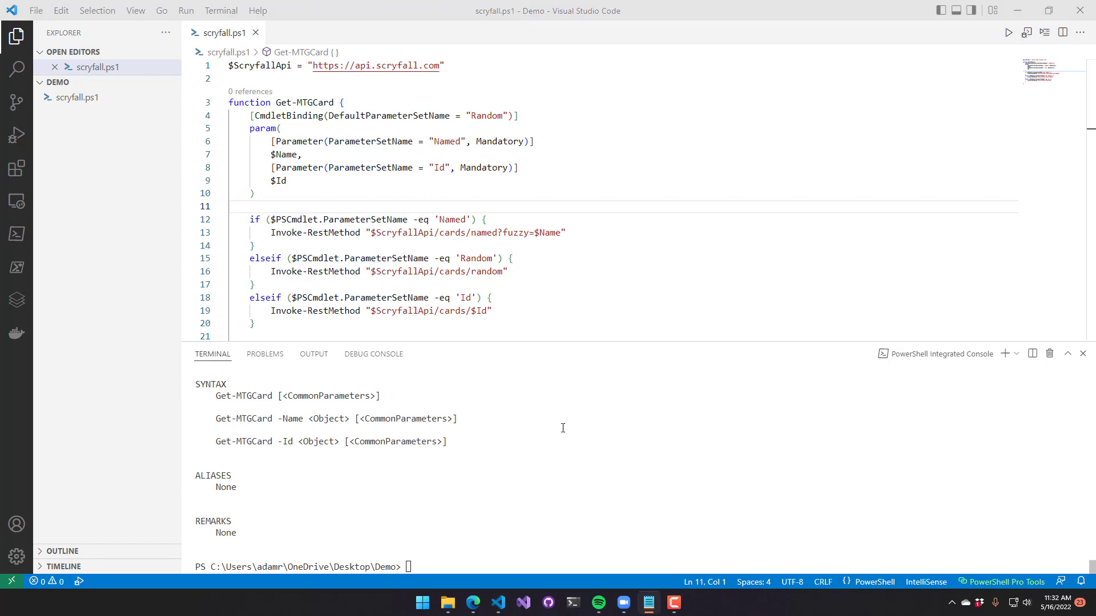
- Create Show-MTGCard with [CmdletBinding()] and a $Card parameter set to ValueFromPipeline = $true
{"action": "scroll", "scroll_direction": "down", "scroll_amount": 3}
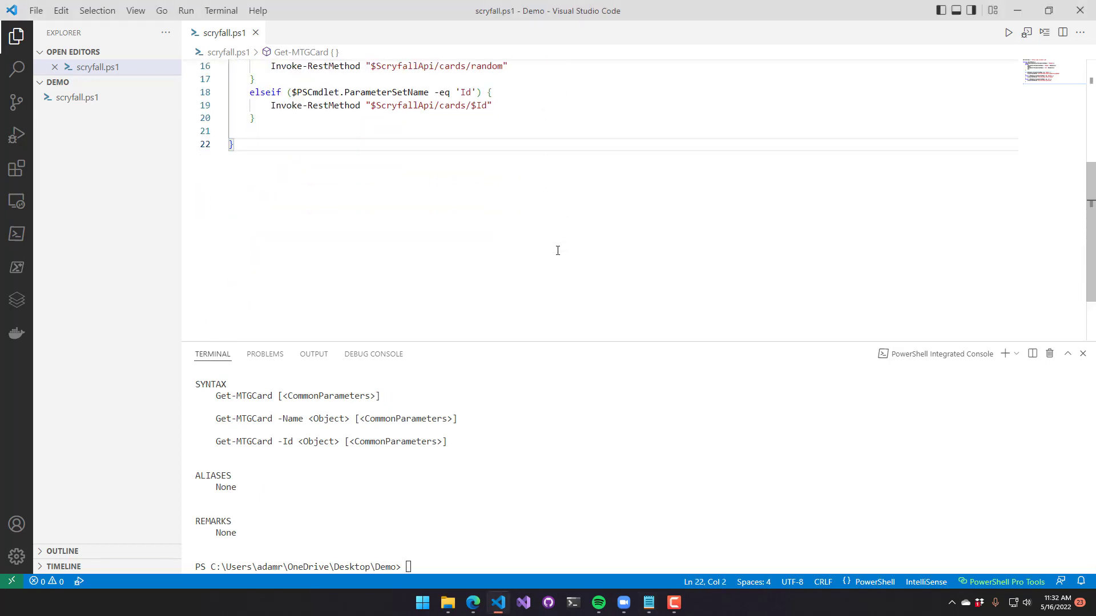
{"action": "type", "text": "function Show-"}
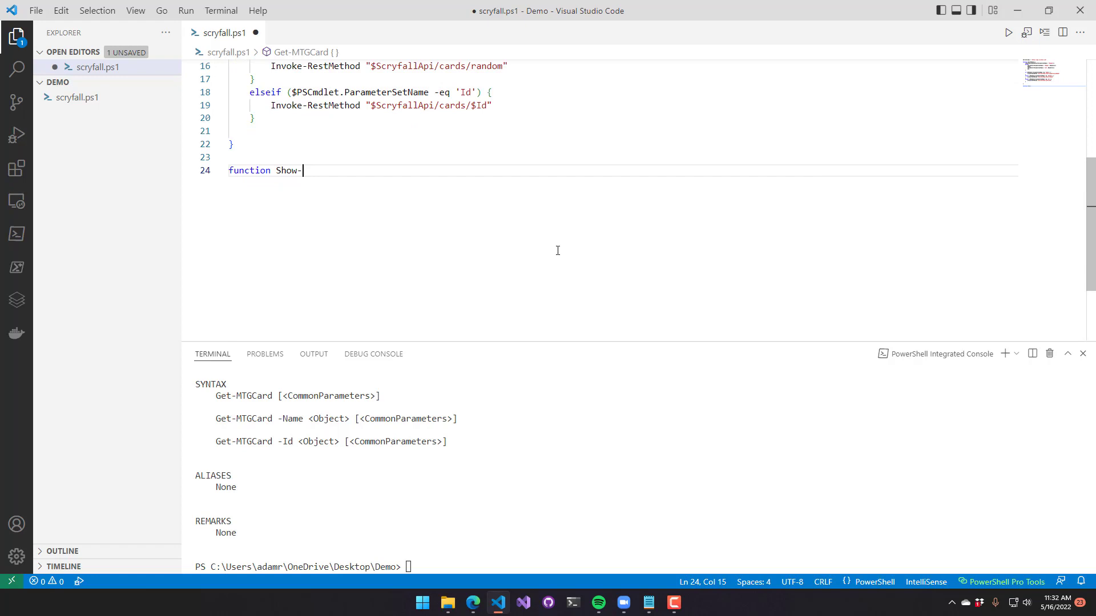
{"action": "type", "text": "MTGCard {"}
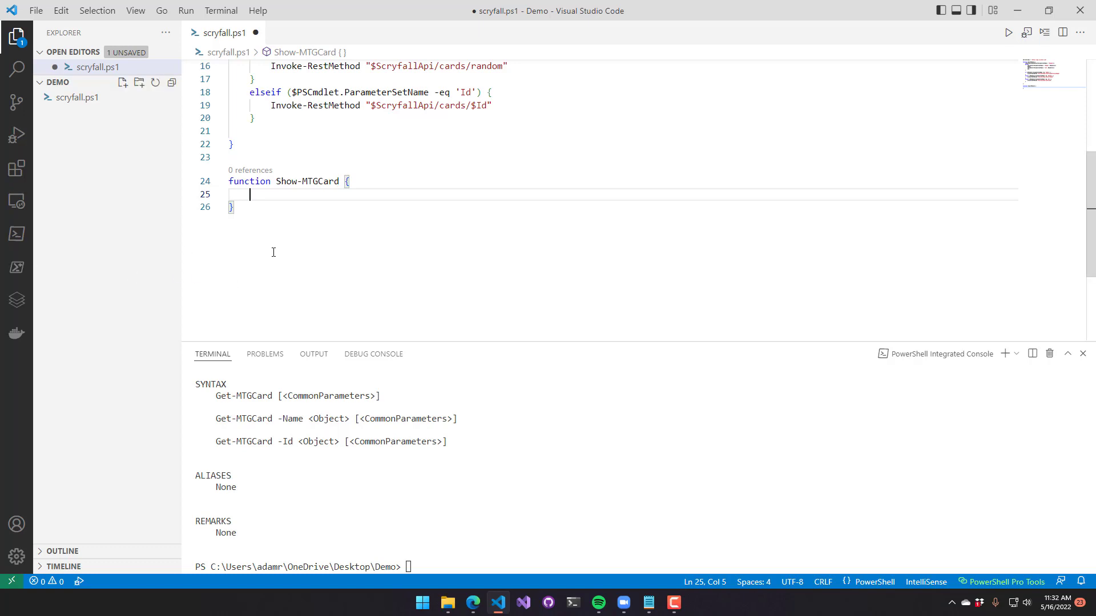
{"action": "type", "text": "param"}
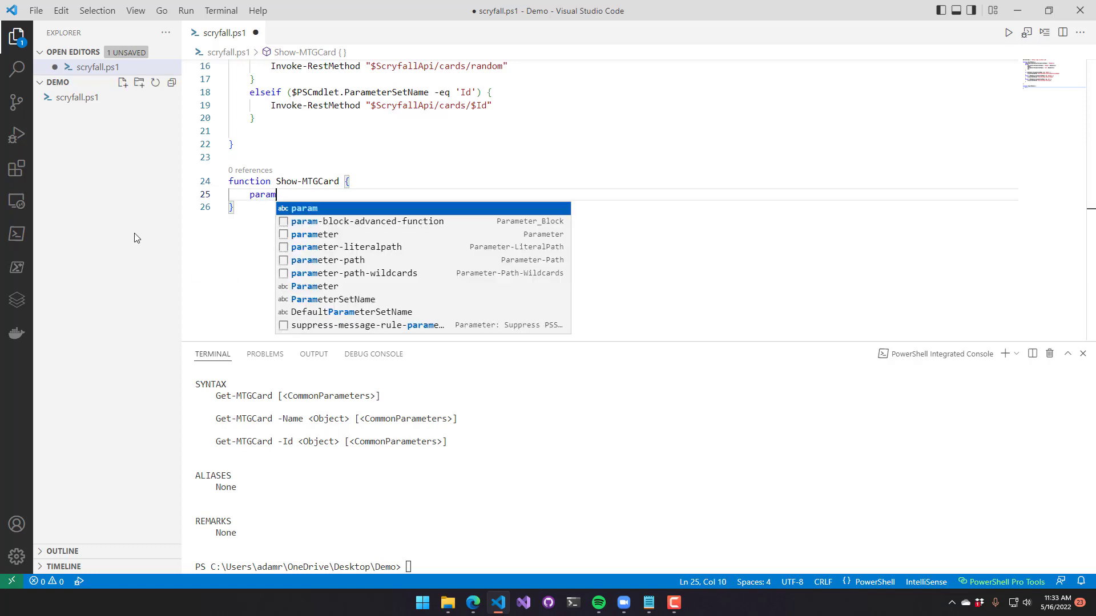
{"action": "type", "text": "($Card"}
{"action": "type", "text": "[CmdletBinding("}
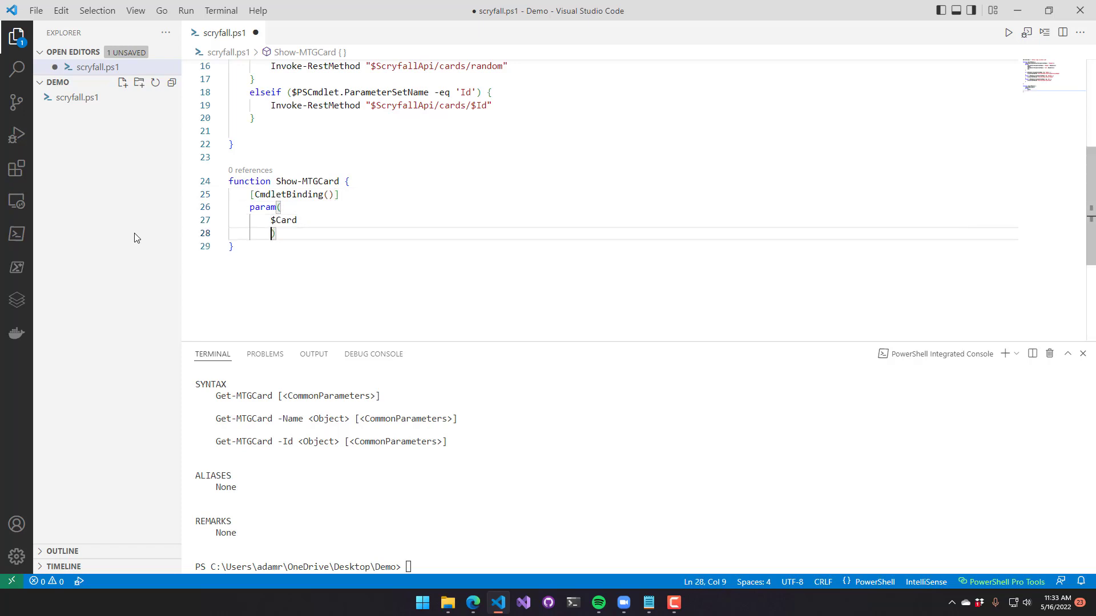
{"action": "type", "text": "[Parameter(V"}
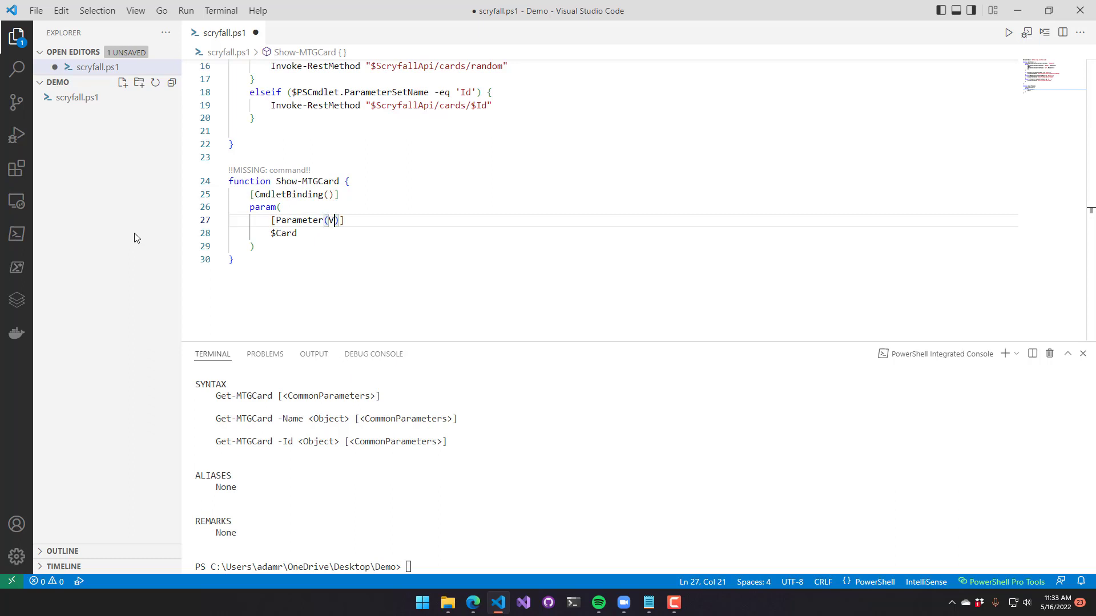
{"action": "type", "text": "alueFromPipeline = $true"}
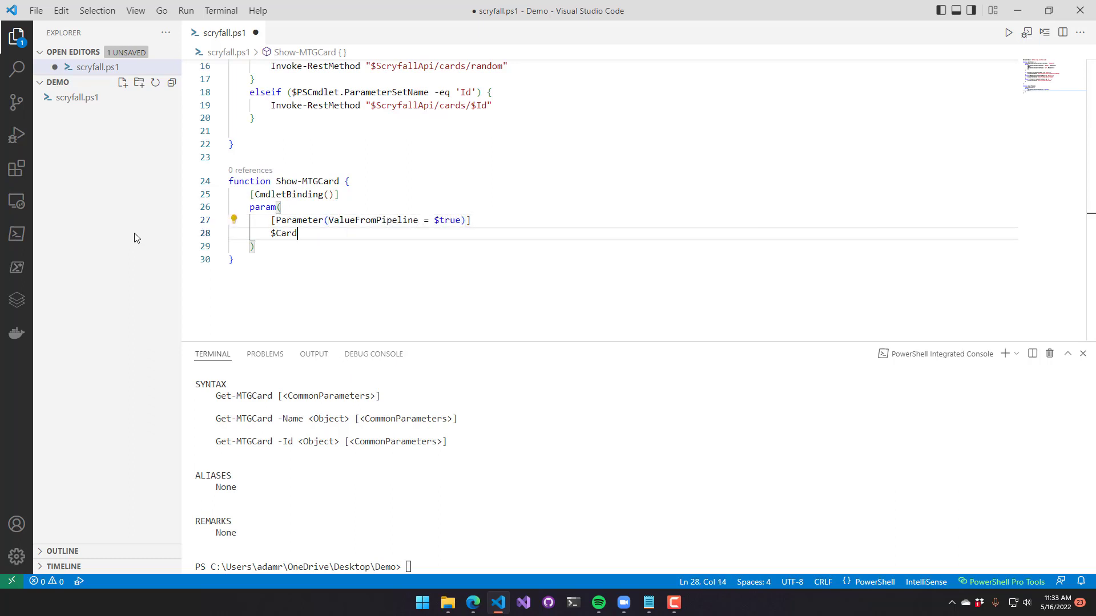
{"action": "key", "text": "Enter"}
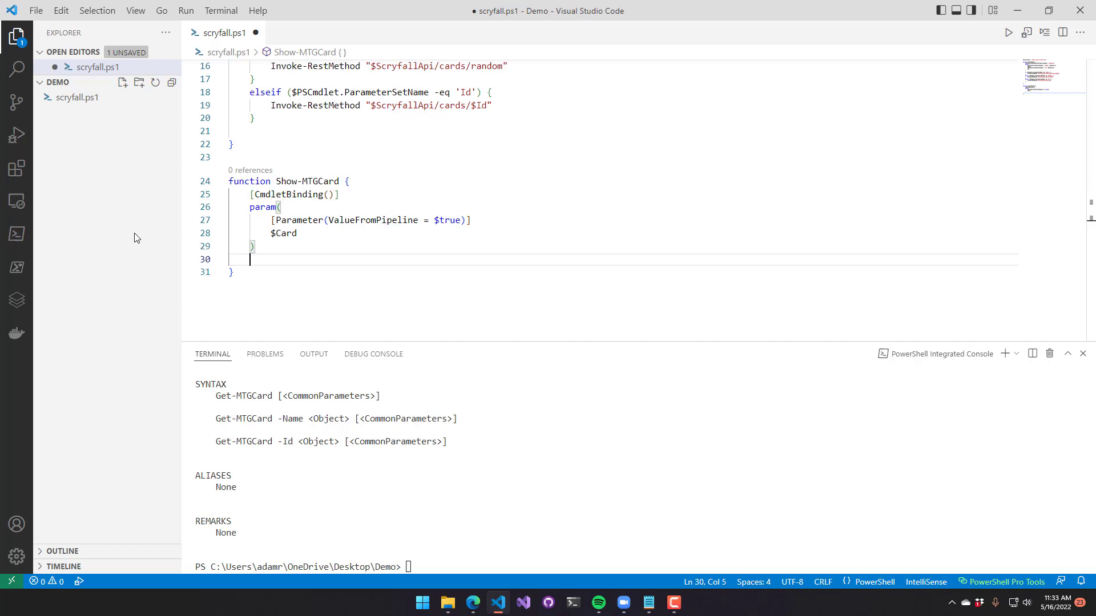
- Add Begin/Process/End blocks collecting $Cards and opening each image_uris.large with Start-Process
{"action": "type", "text": "Begin {"}
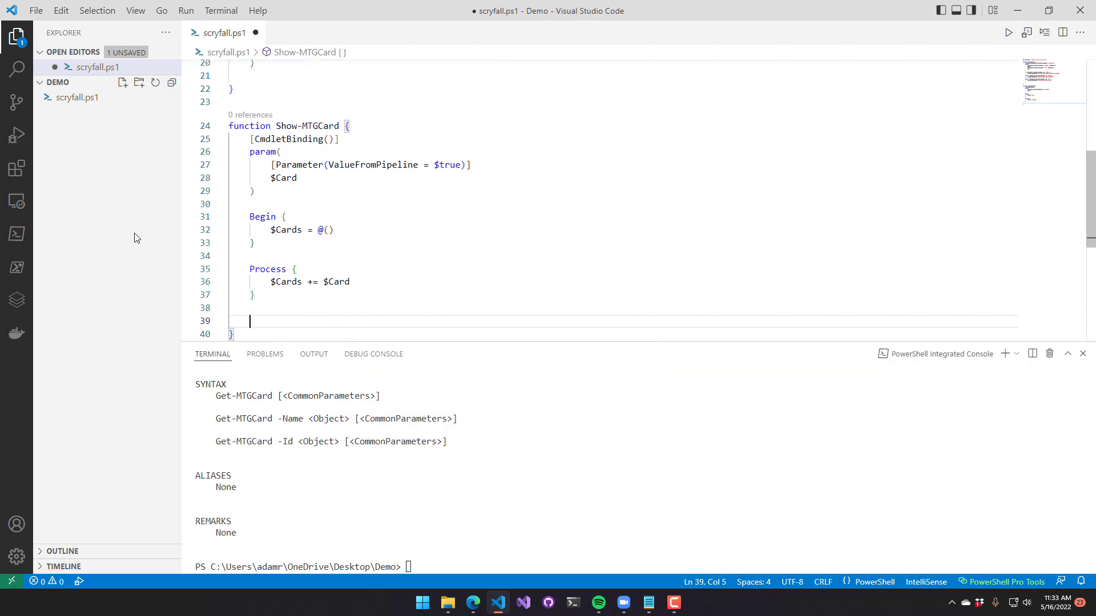
{"action": "type", "text": "End {"}
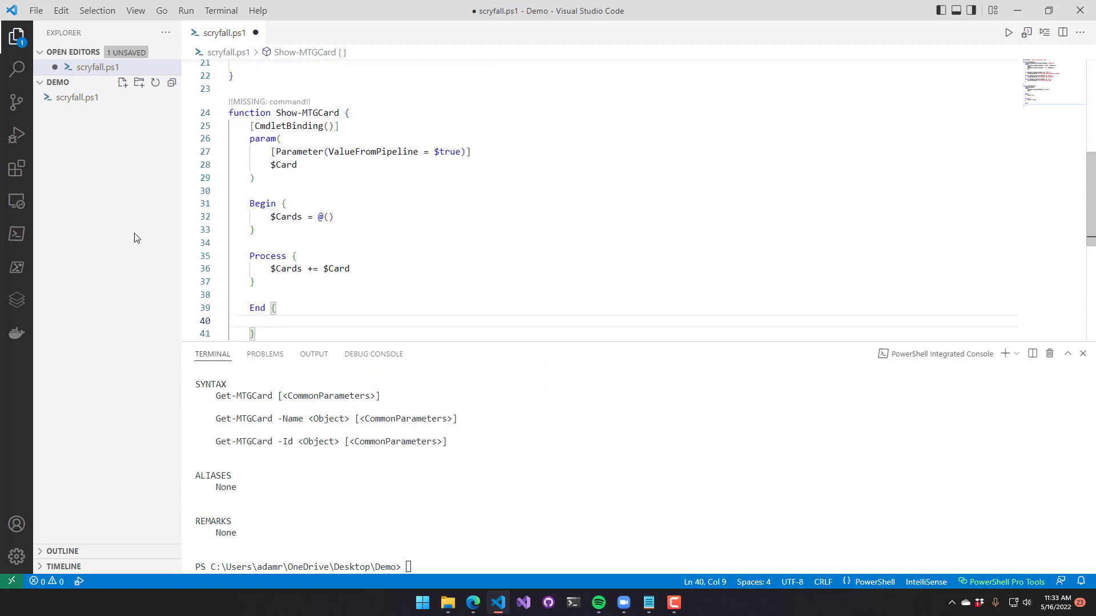
{"action": "type", "text": "$Carx"}
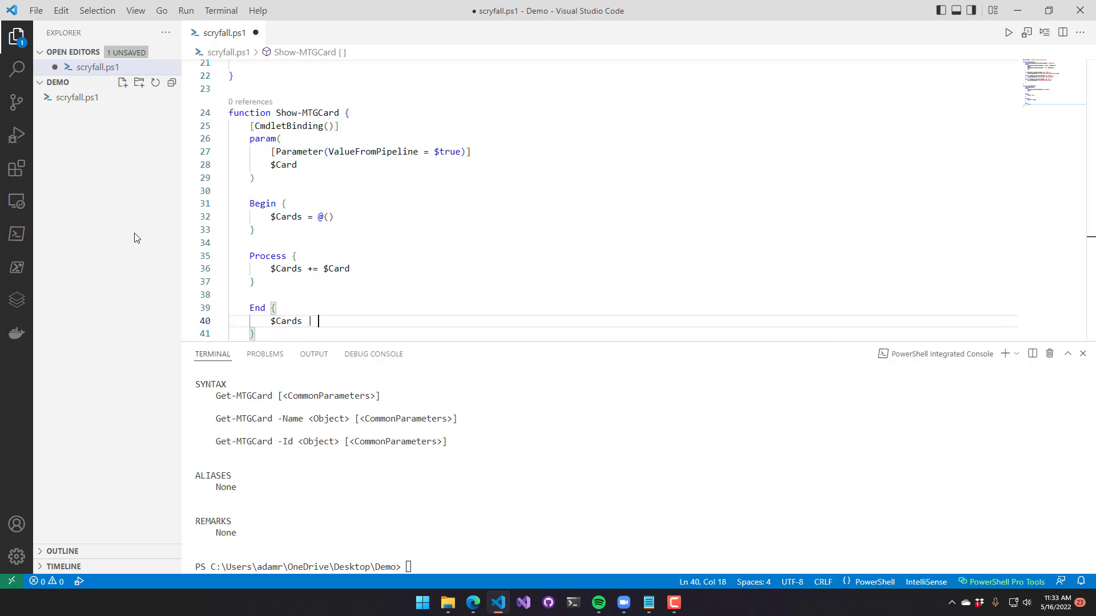
{"action": "type", "text": "ForEach-object"}
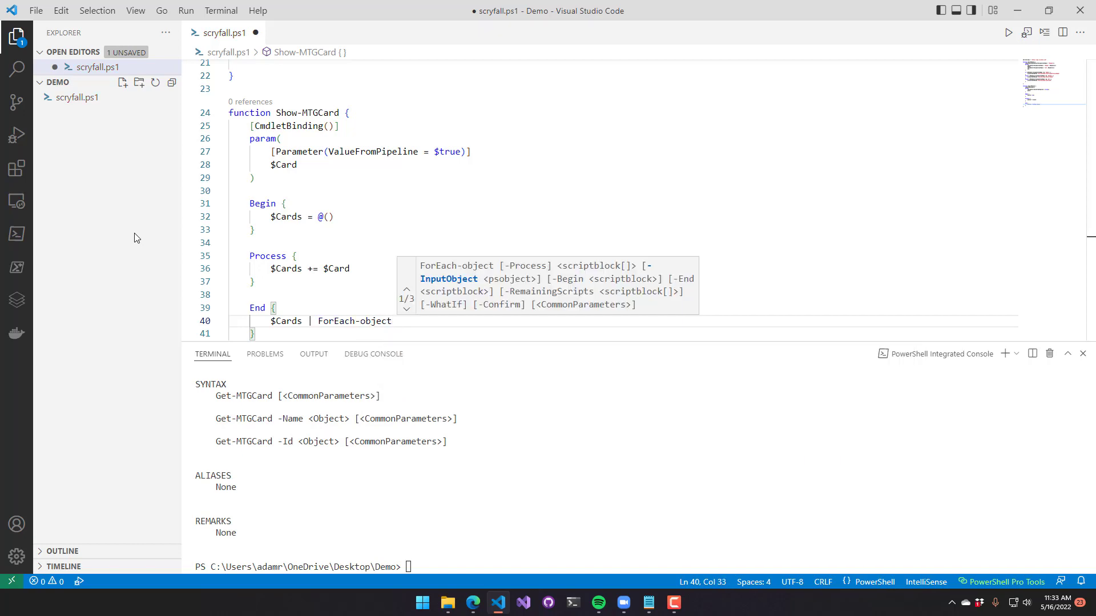
{"action": "type", "text": "{"}
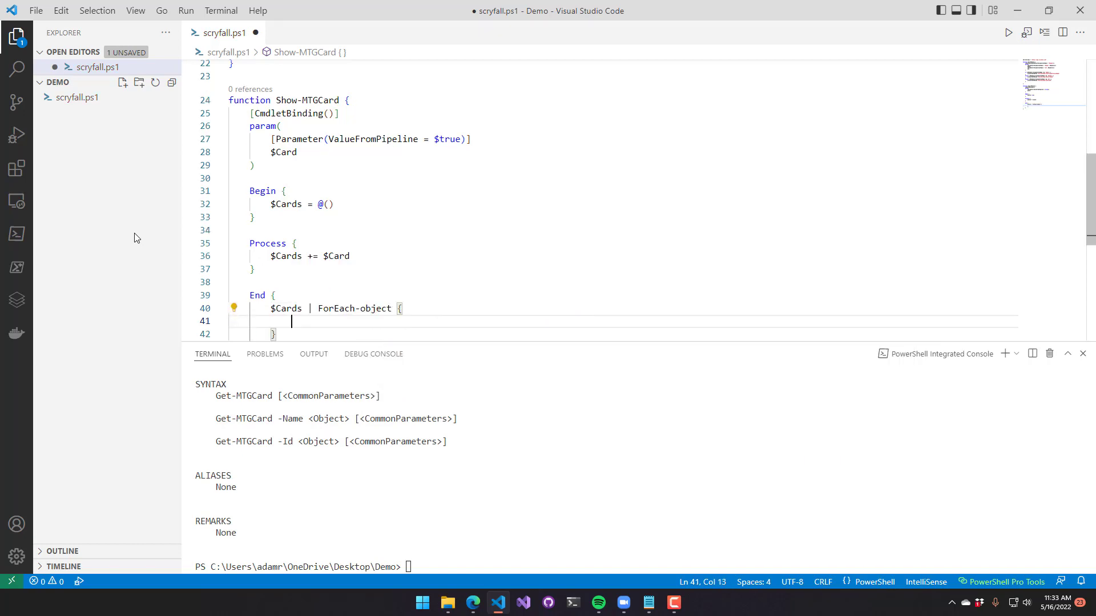
{"action": "type", "text": "Start-Process"}
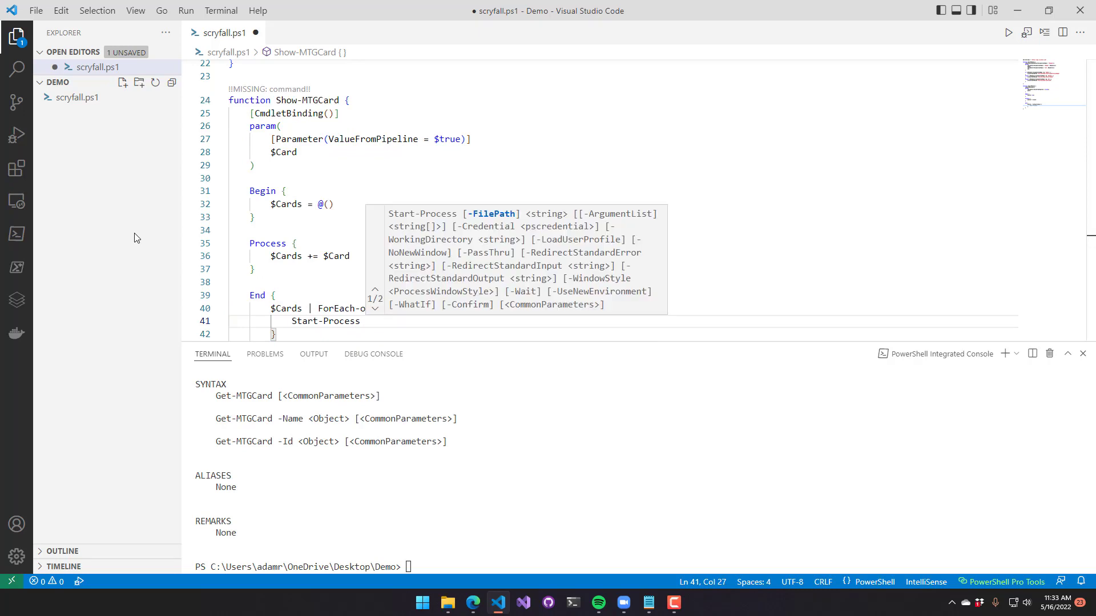
{"action": "type", "text": "$Card/"}
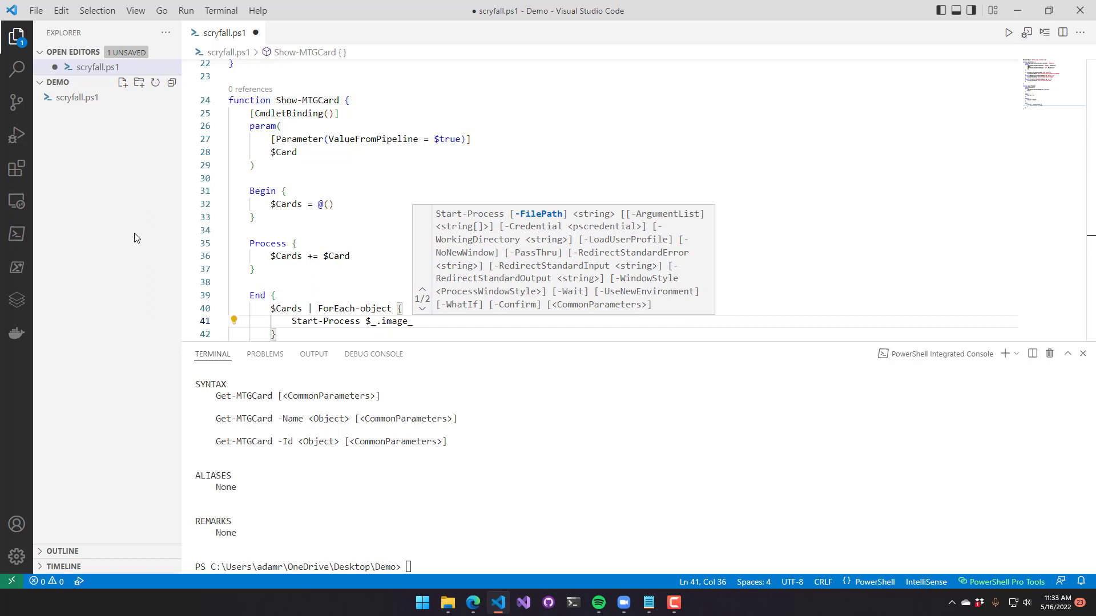
{"action": "type", "text": "uris.large"}
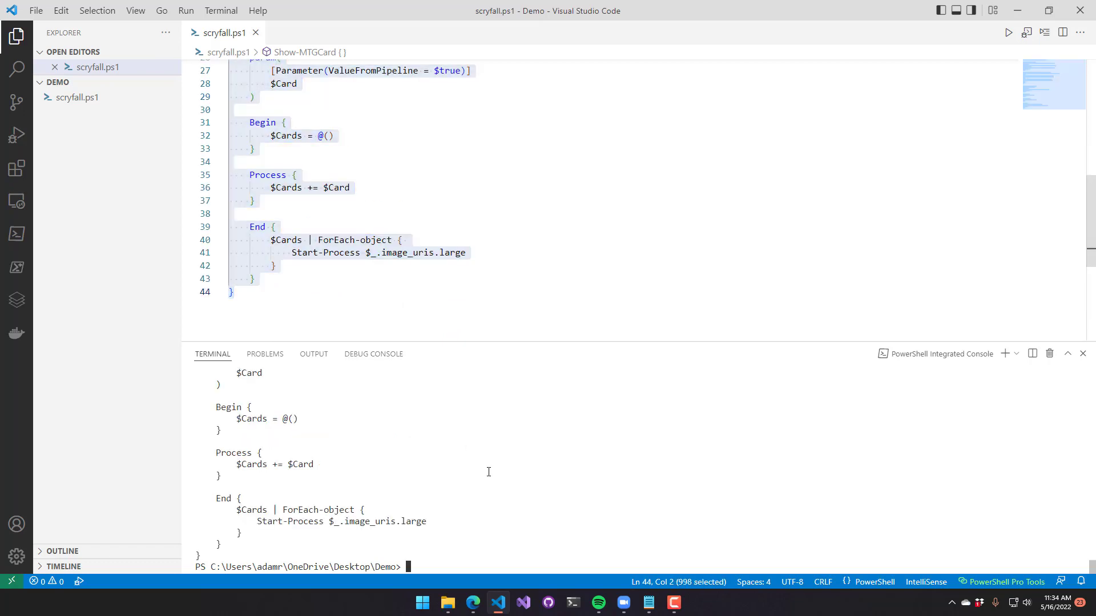
- Pipe Get-MTGCard -Id 227cf1b5-f85b-41fe-be98-66e383652039 into Show-MTGCard to open Shivan Dragon's image
{"action": "type", "text": "Get-MTGCard -Id 227cf1b5-f85b-41fe-be98-66e383652039 | Show-MTGCard"}
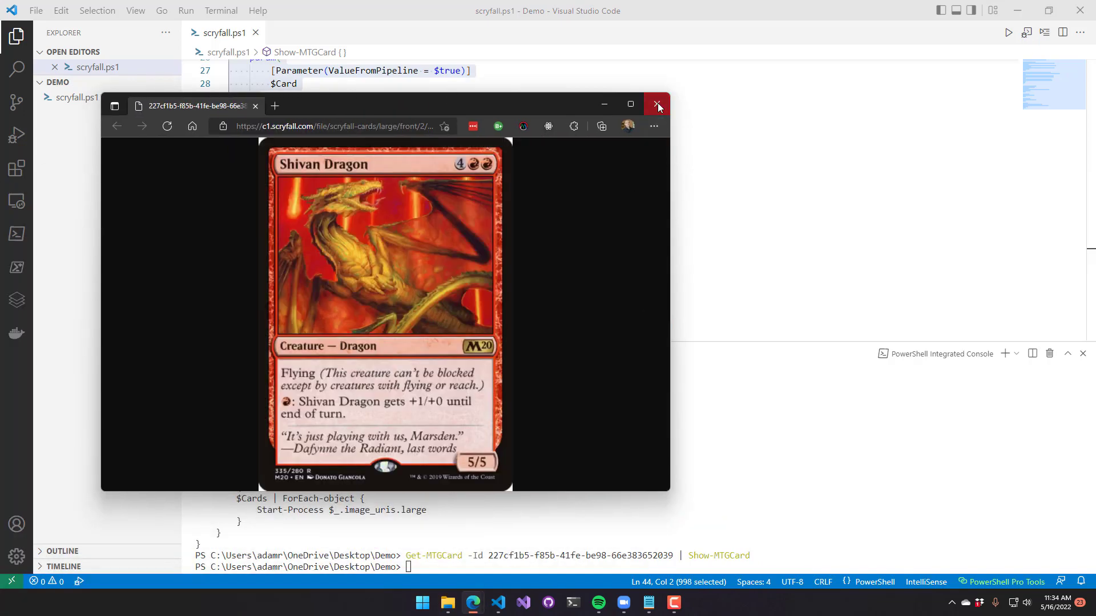
{"action": "left_click", "coordinate": [656, 104]}
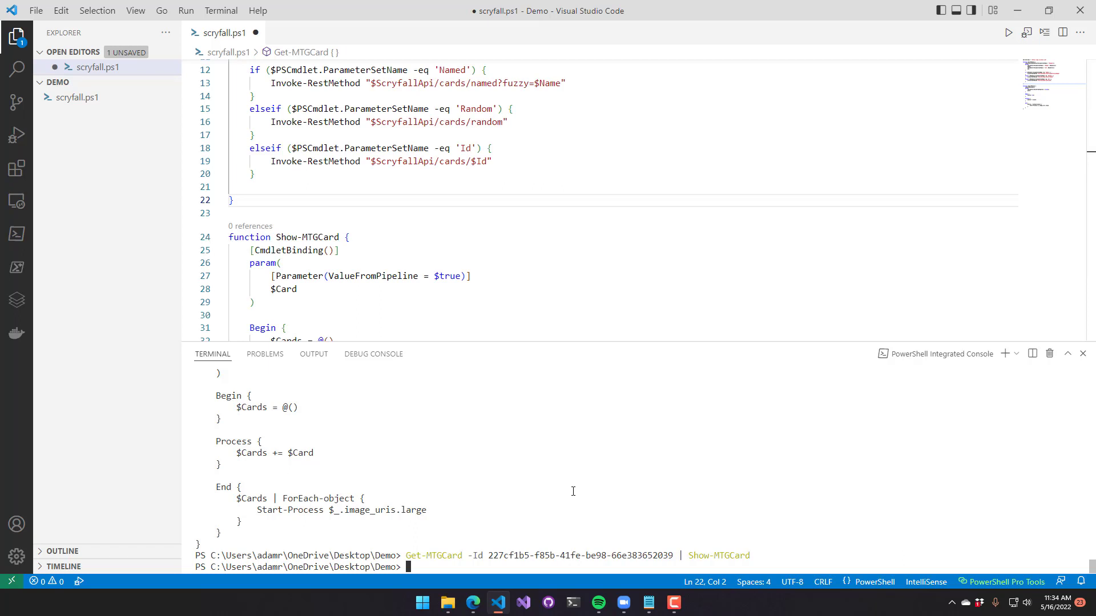
- Store the Tinker card in $Card1 using Get-MTGCard -Name 'Tinker'
{"action": "type", "text": "$Card 1 = Get-"}
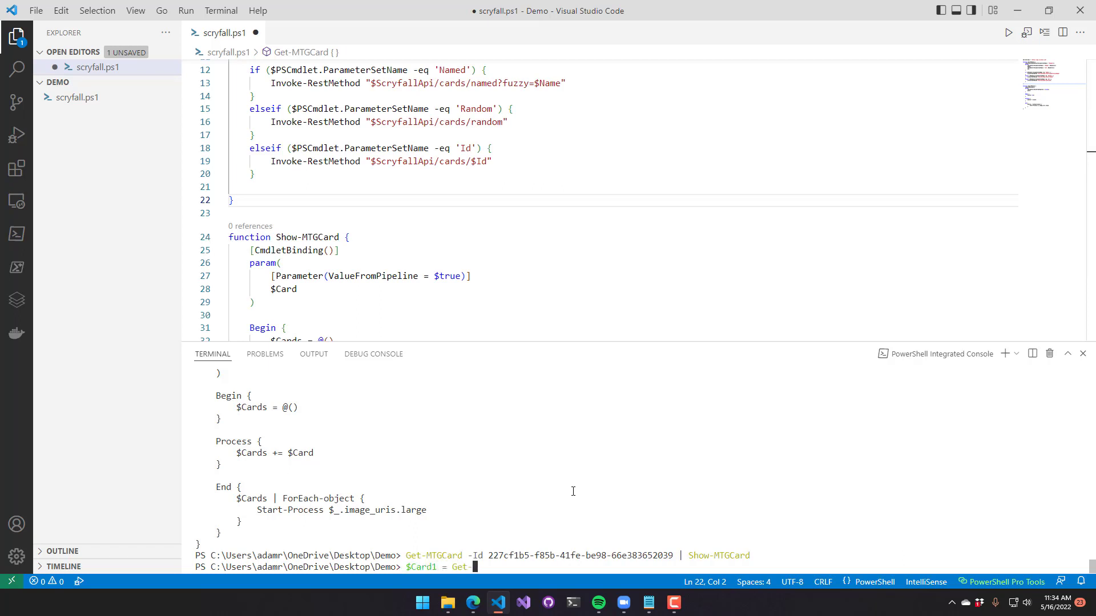
{"action": "type", "text": "MTGCard"}
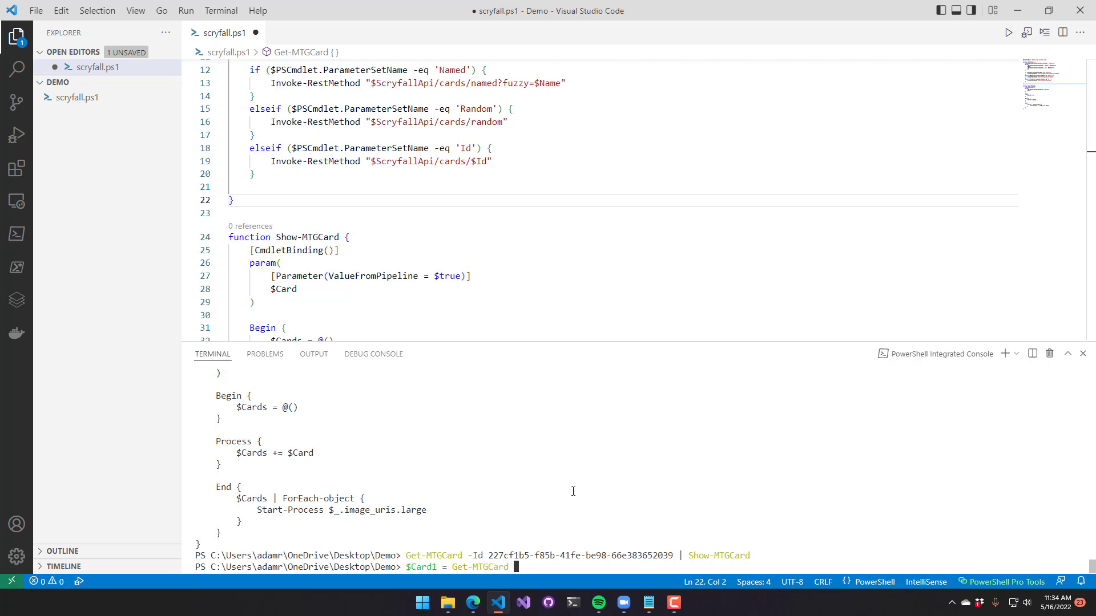
{"action": "type", "text": "-Name"}
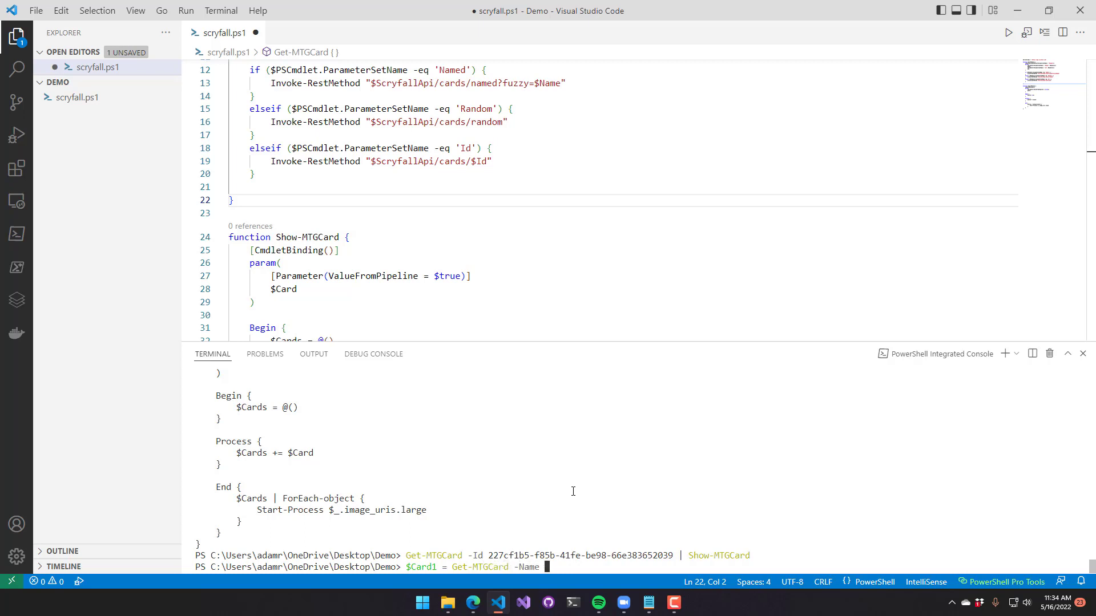
{"action": "type", "text": "'"}
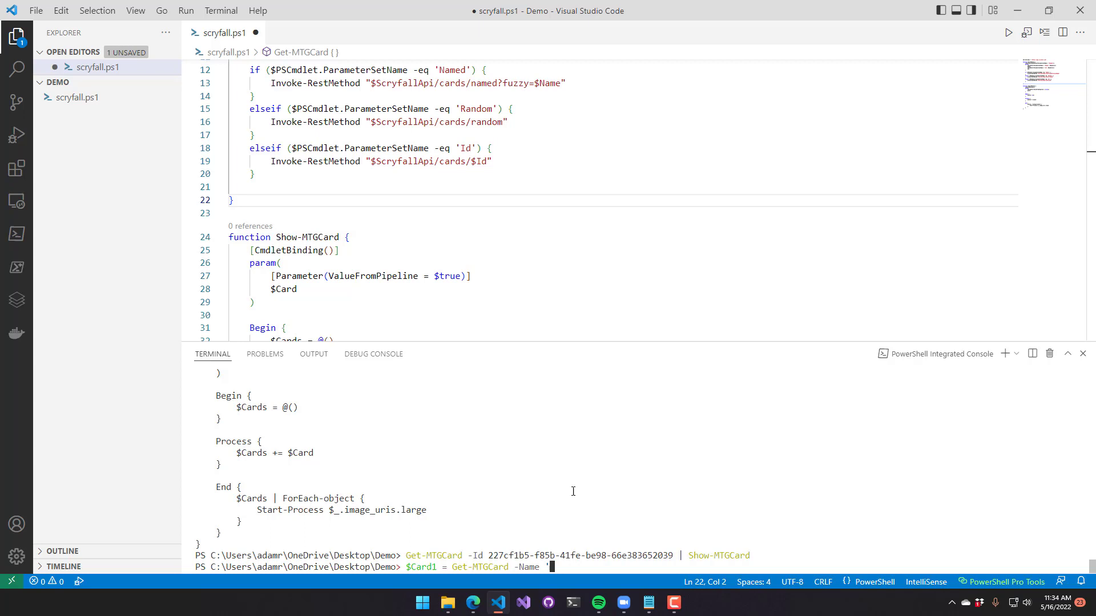
{"action": "type", "text": "Tinker"}
{"action": "type", "text": "$Card2"}
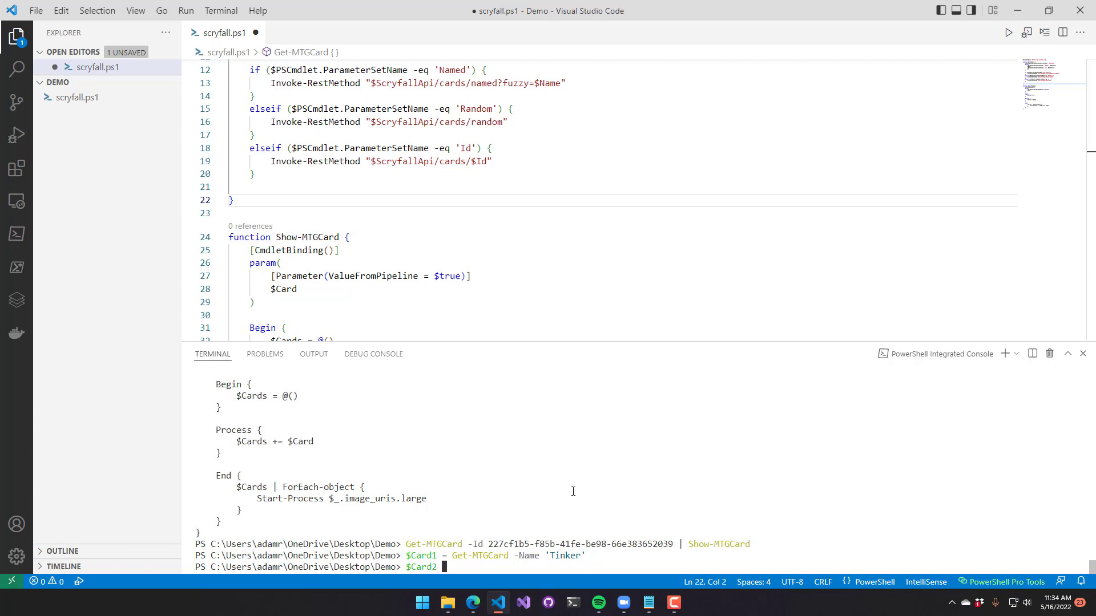
- Store the Karn card in $Card2 and combine both cards with @($Card1, $Card2)
{"action": "type", "text": "Get-MTG"}
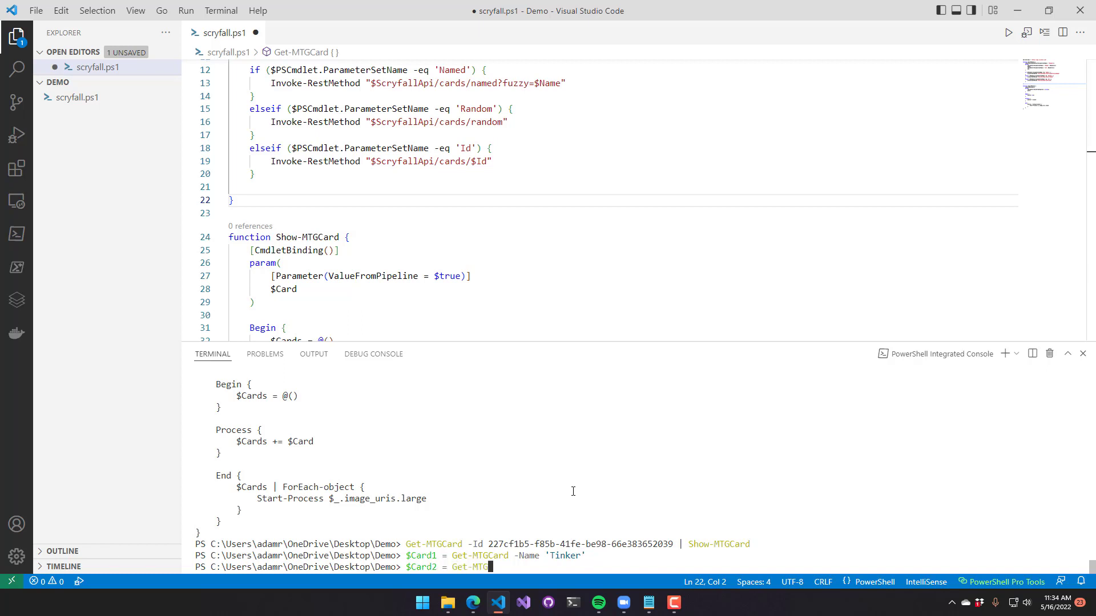
{"action": "type", "text": "-Name"}
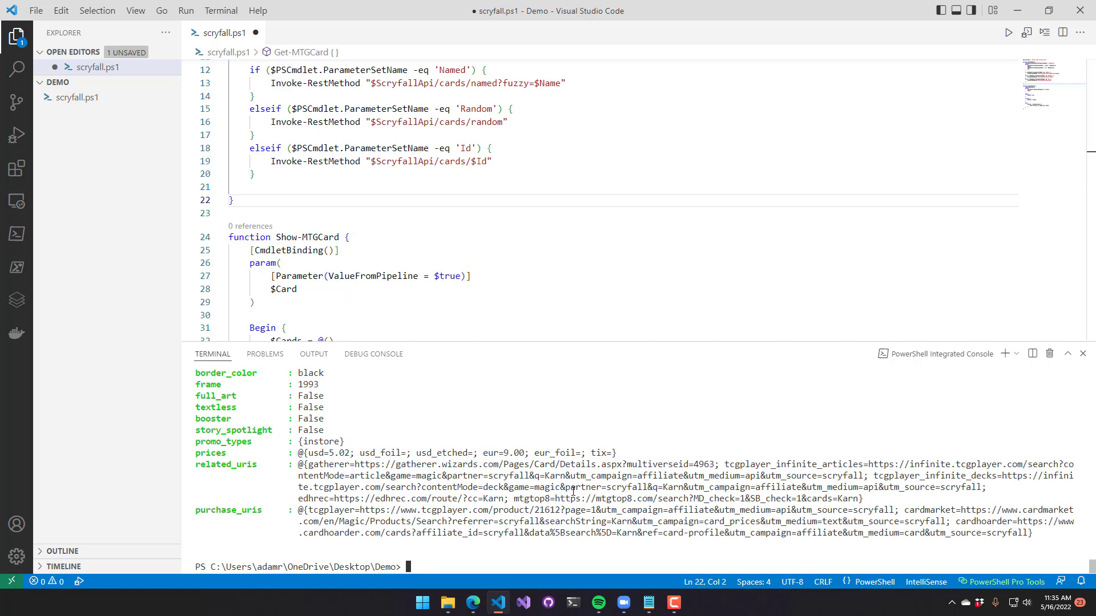
{"action": "type", "text": "@($"}
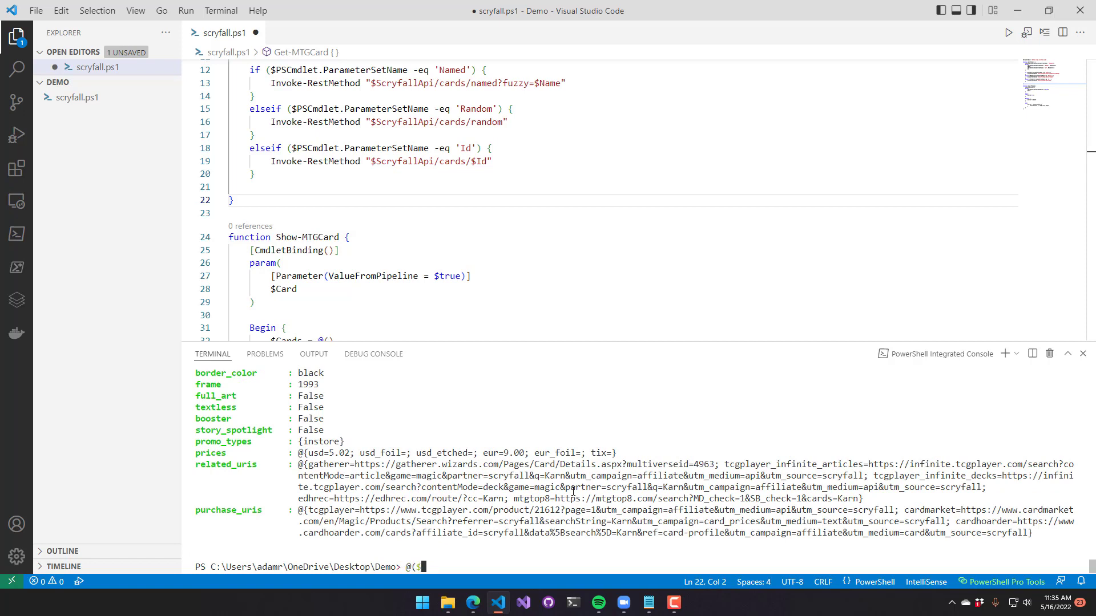
{"action": "type", "text": "Card1, $Car"}
{"action": "left_click", "coordinate": [621, 213]}
{"action": "type", "text": "f"}
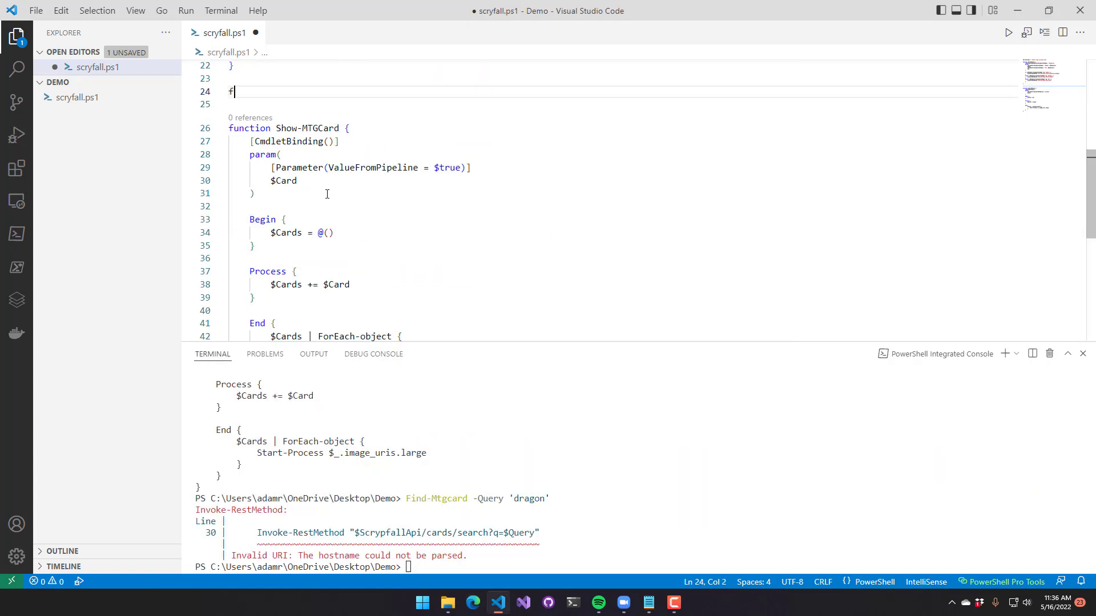
- Write Find-MtgCard with a mandatory $Query calling Invoke-RestMethod on Scryfall cards/search?q=$Query
{"action": "type", "text": "unction"}
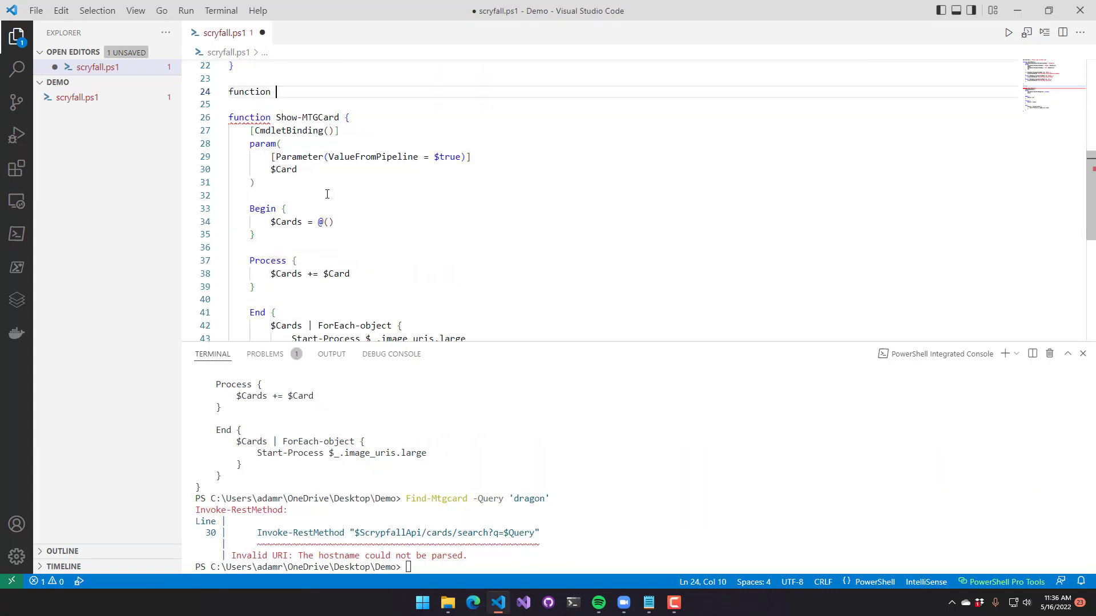
{"action": "type", "text": "Find-M"}
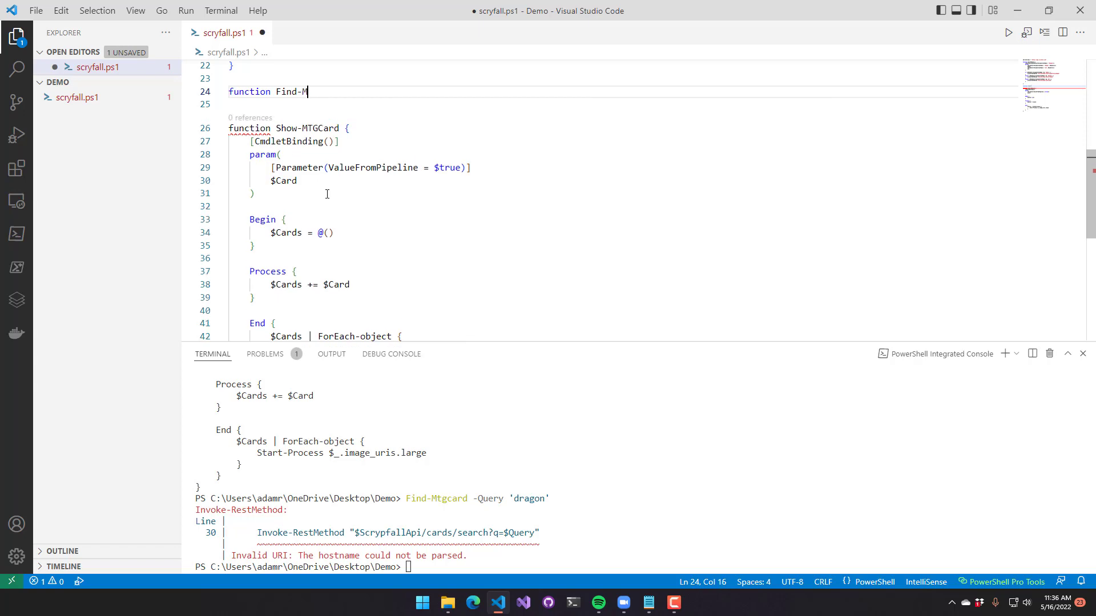
{"action": "type", "text": "tgCard {"}
{"action": "left_click", "coordinate": [622, 103]}
{"action": "type", "text": "param("}
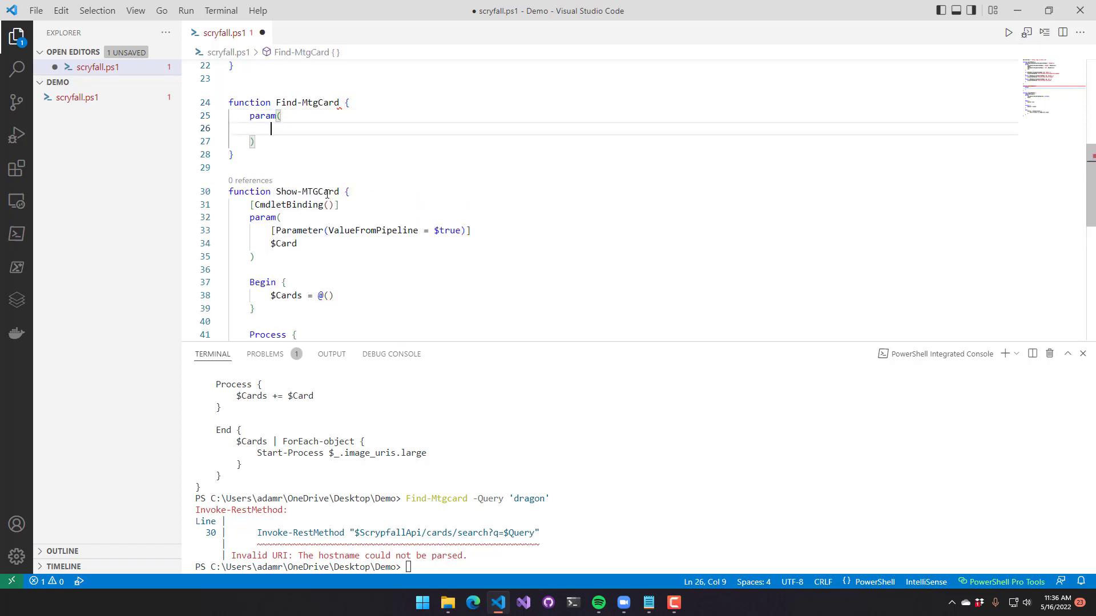
{"action": "type", "text": "["}
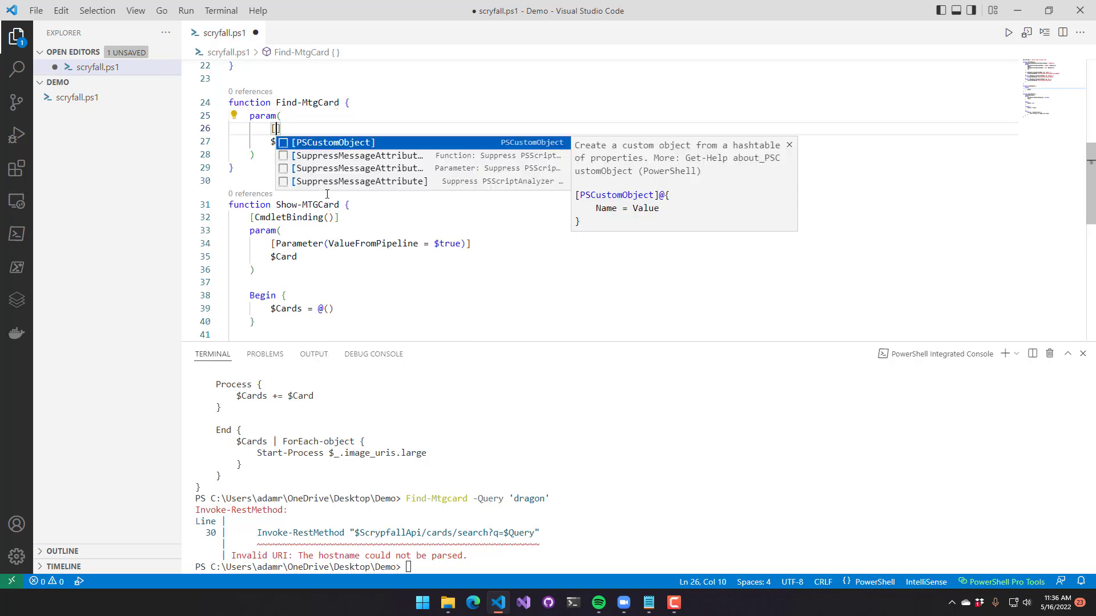
{"action": "type", "text": "Parameter(Mandatory"}
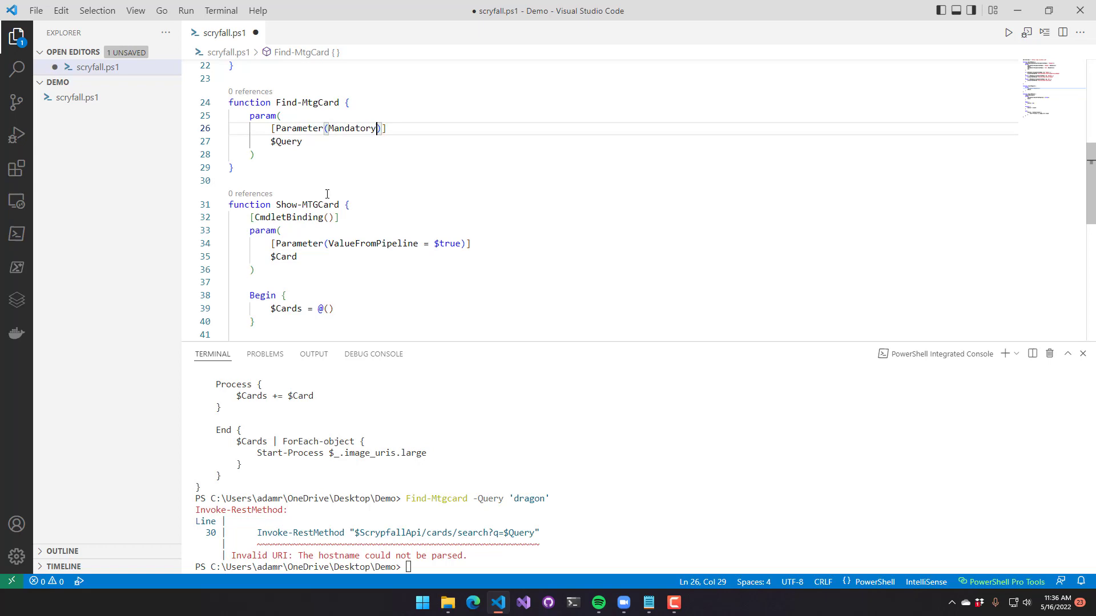
{"action": "type", "text": "Invoke-RestMethod"}
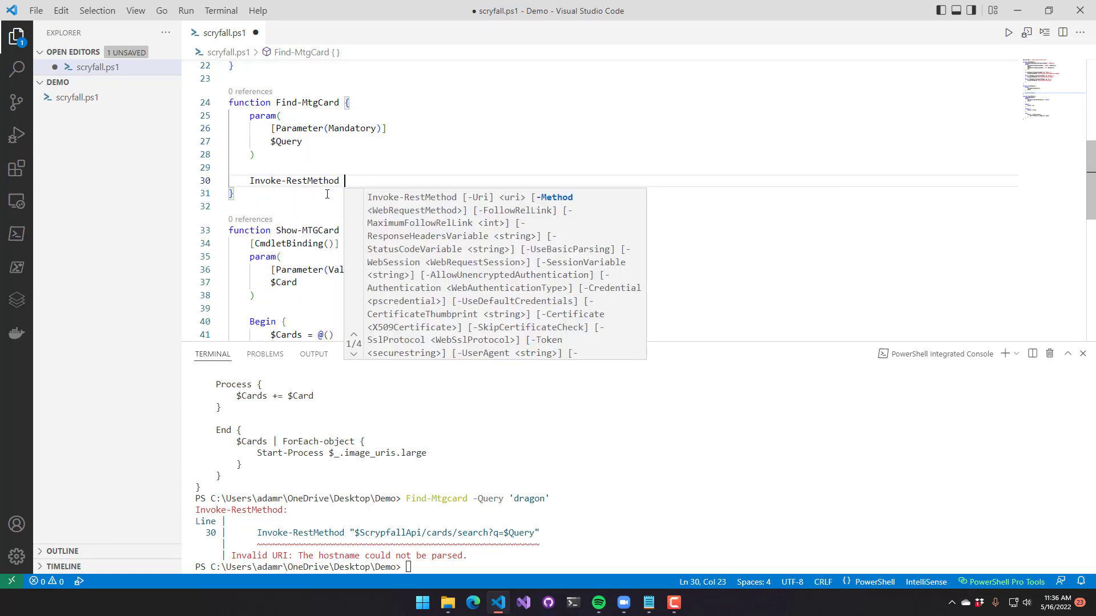
{"action": "type", "text": "\"$Sc"}
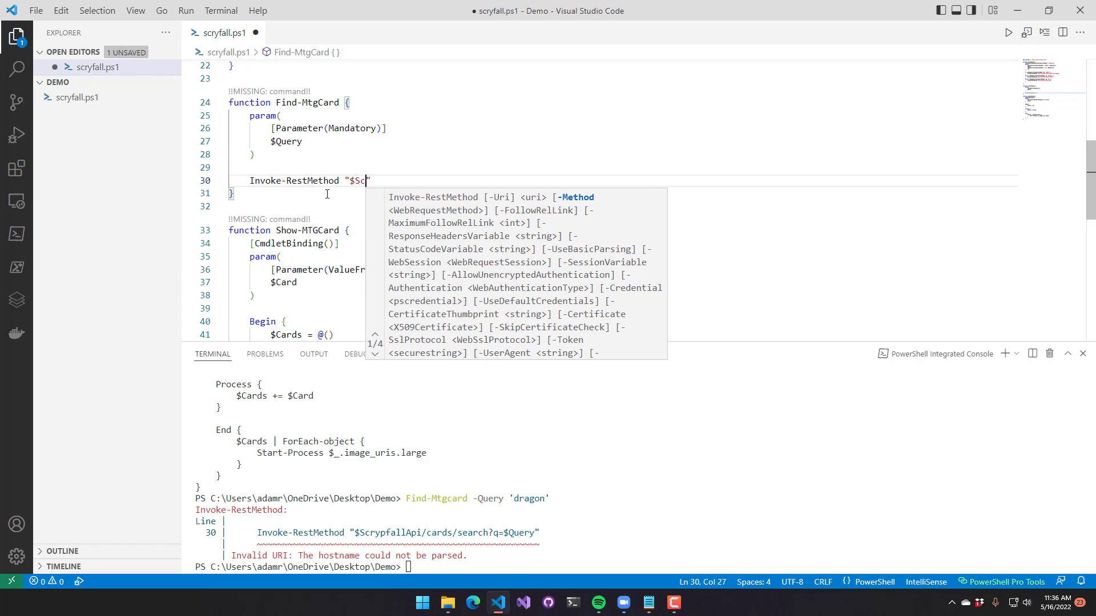
{"action": "type", "text": "ryfallApi/cards/search?q=$Query"}
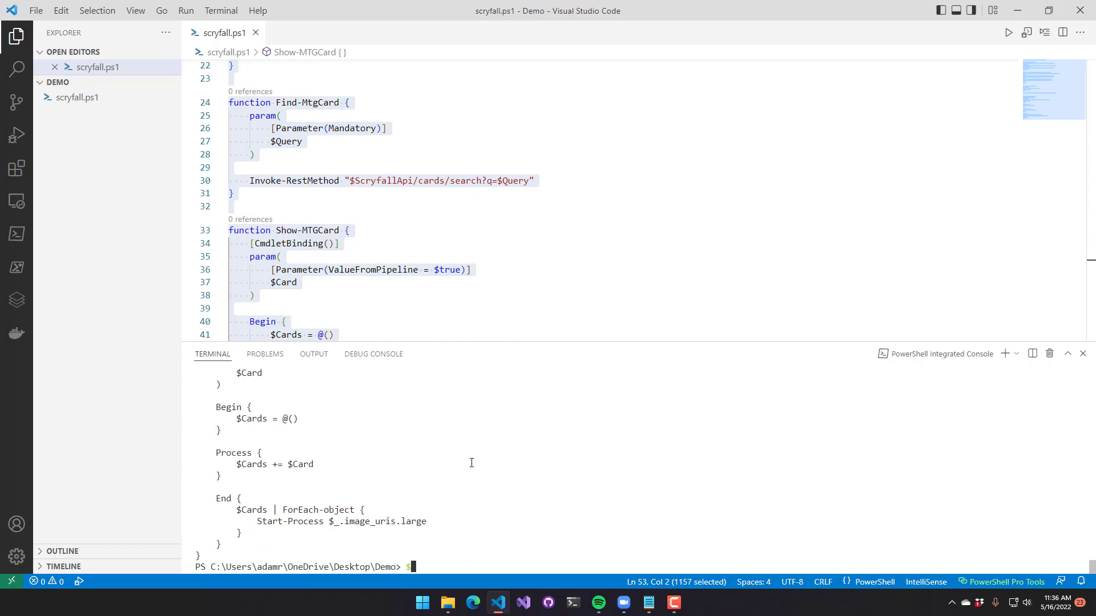
- Search for 'dragon' with Find-MtgCard and review the paged results
{"action": "type", "text": "Find-MtgCard -Query dragon"}
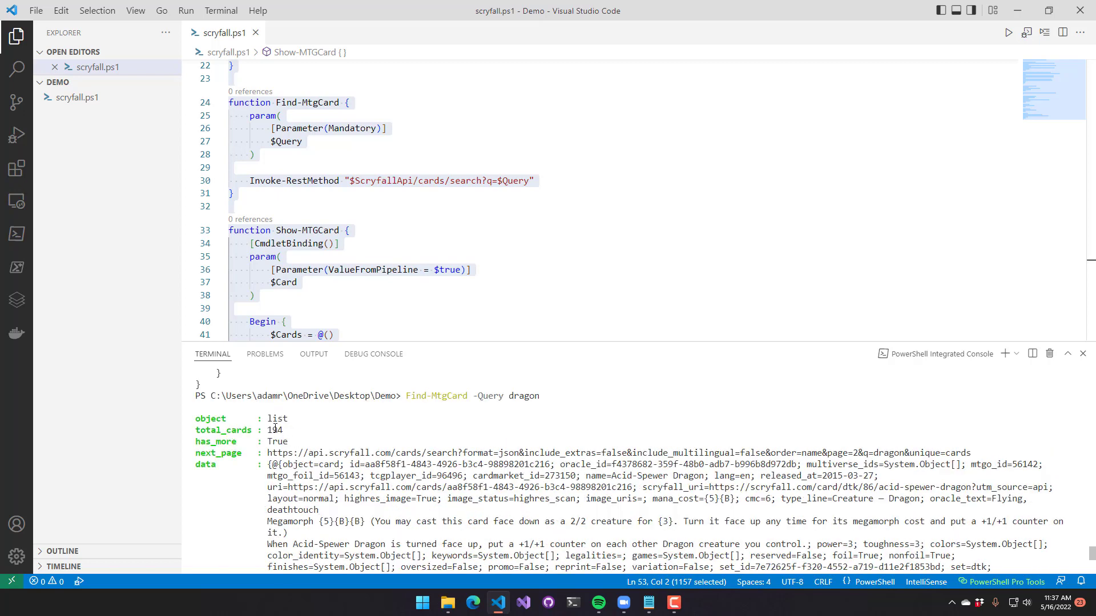
{"action": "double_click", "coordinate": [274, 429]}
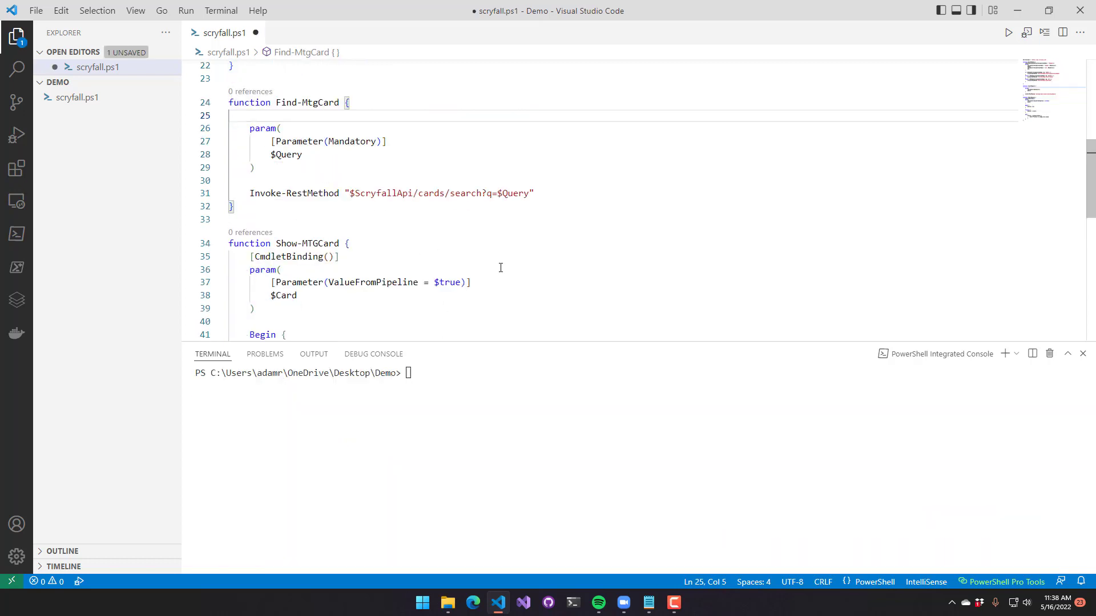
- Add CmdletBinding(SupportsPaging), set $Page to PagingParameters.Skip + 1, and append &page=$page
{"action": "type", "text": "[CmdletBinding"}
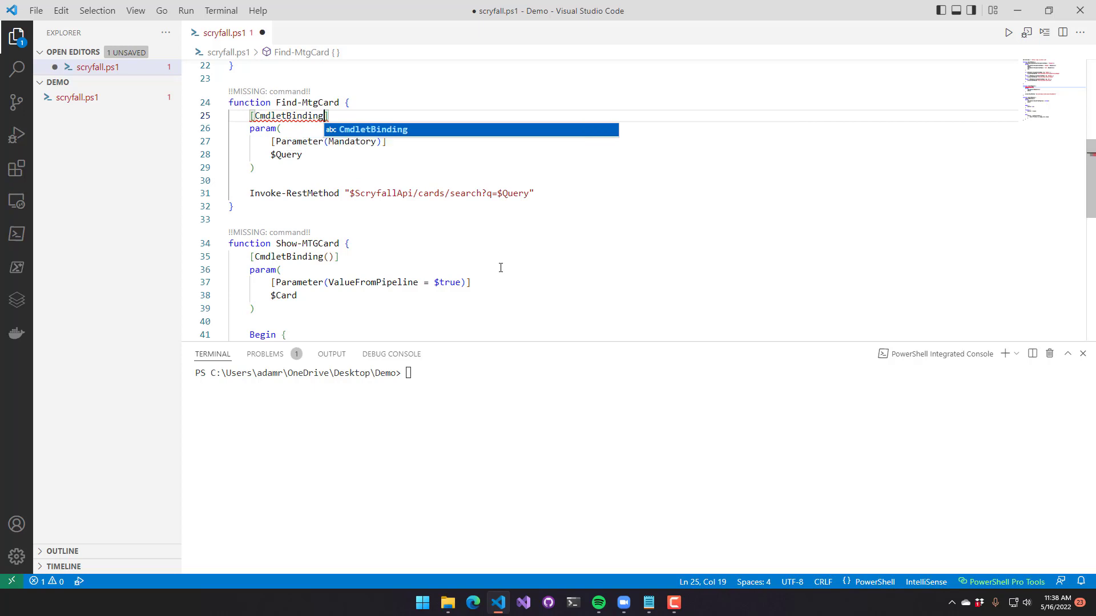
{"action": "type", "text": "(SupportsPaging"}
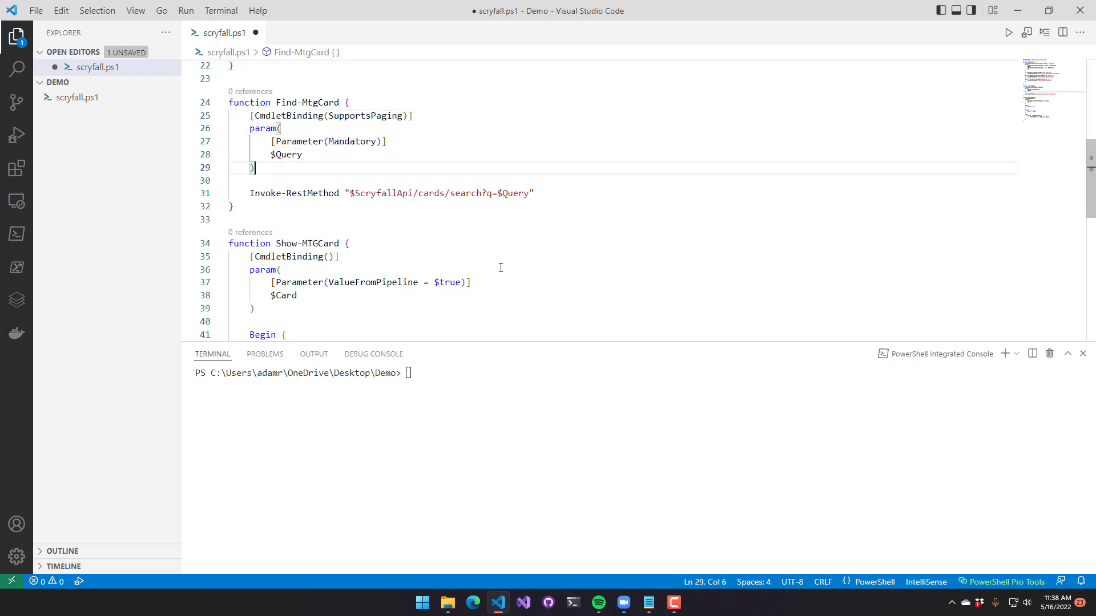
{"action": "type", "text": "$"}
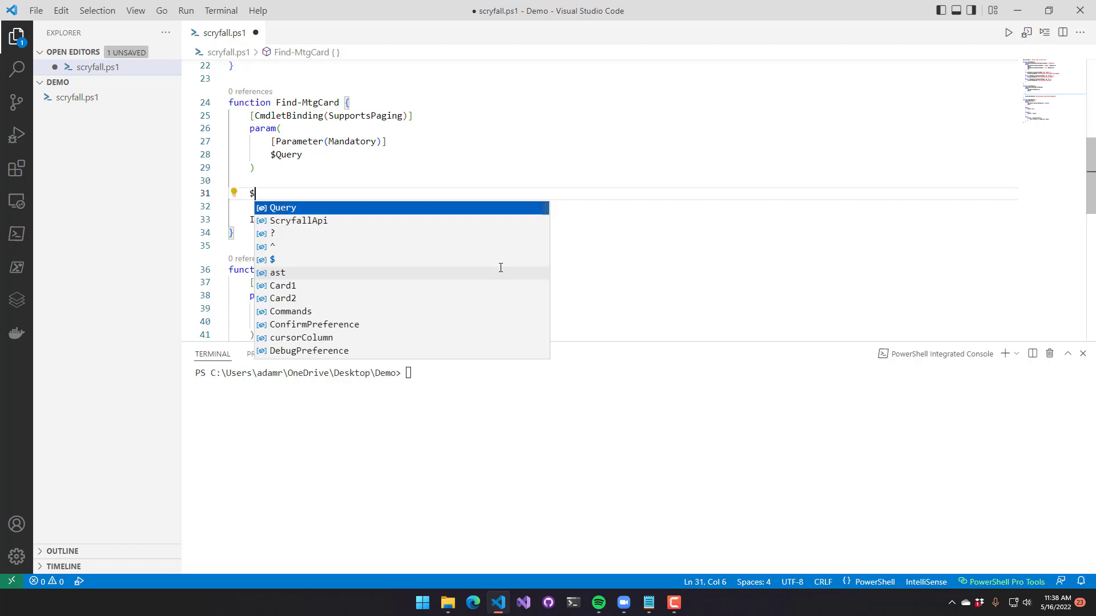
{"action": "type", "text": "PSCmdlet."}
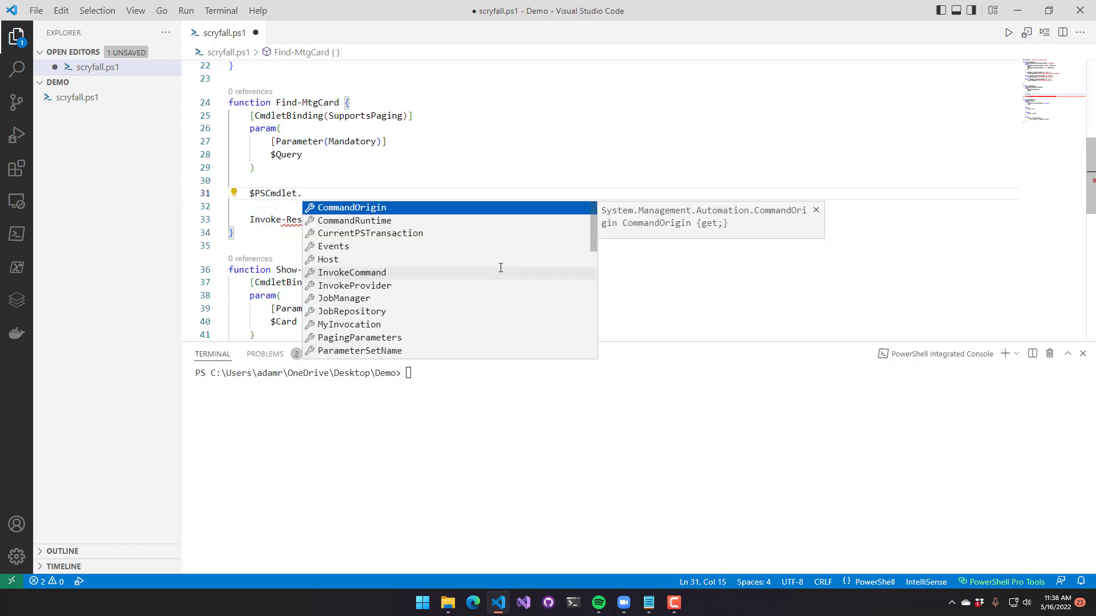
{"action": "type", "text": "PagingParameters.Skip + 1"}
{"action": "left_click", "coordinate": [424, 220]}
{"action": "type", "text": "tMethod \"$ScryfallApi/cards/search?q=$Query&"}
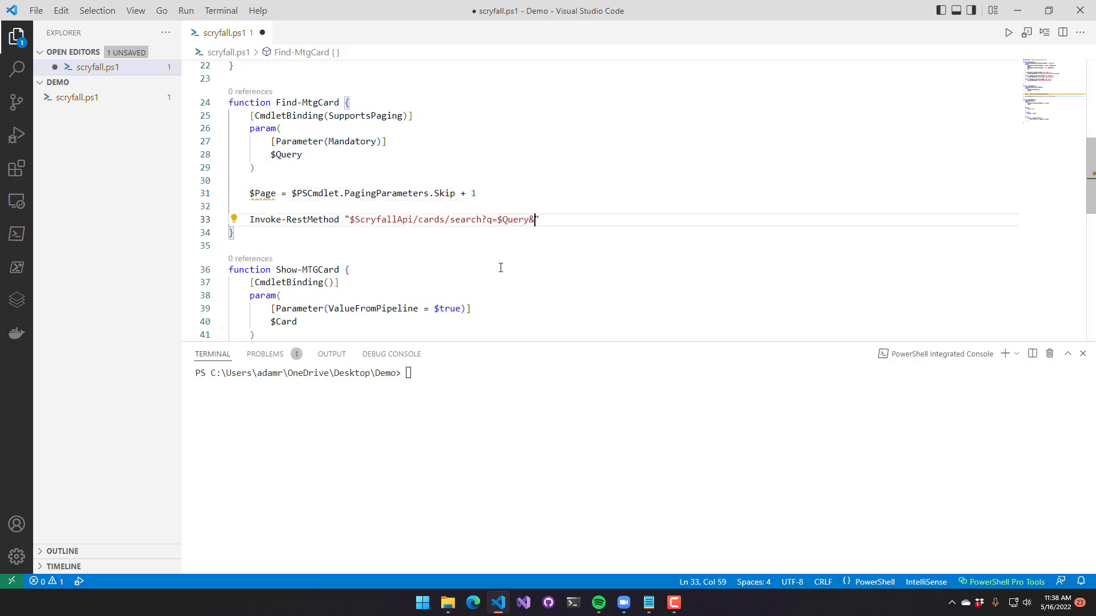
{"action": "type", "text": "page=$page"}
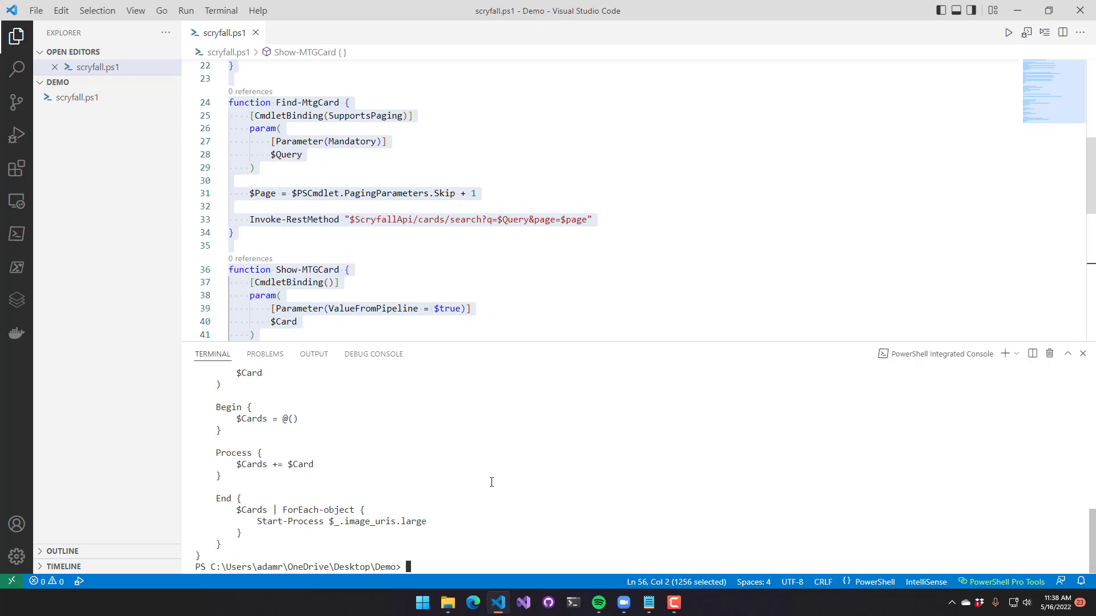
- Run Find-MtgCard -Skip 1 -Query dragon and highlight the has_more value False
{"action": "type", "text": "Find-MtgCard -"}
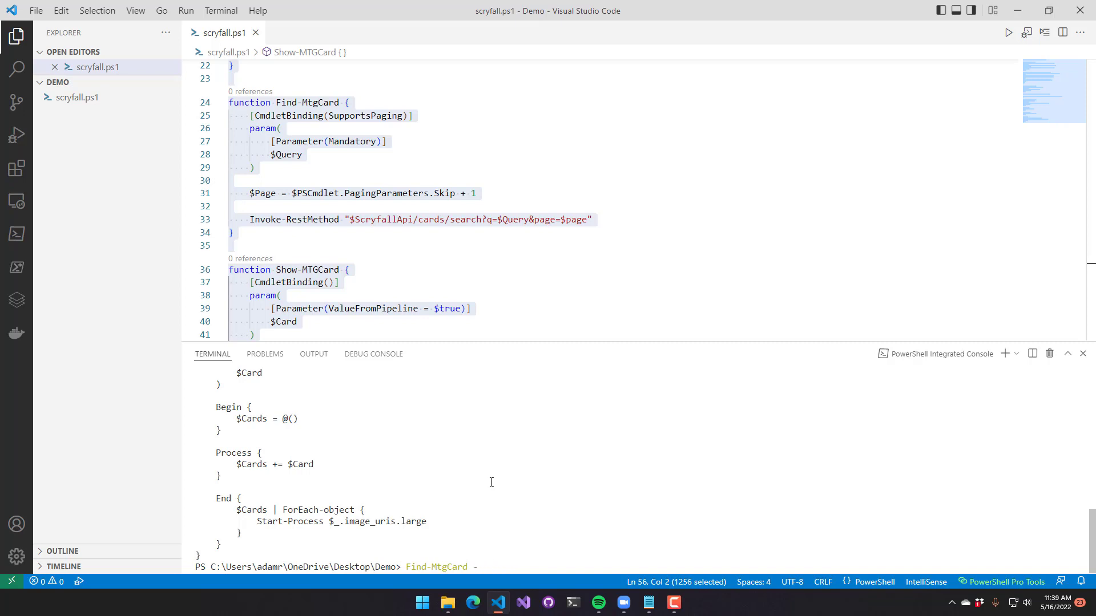
{"action": "type", "text": "Skip 1"}
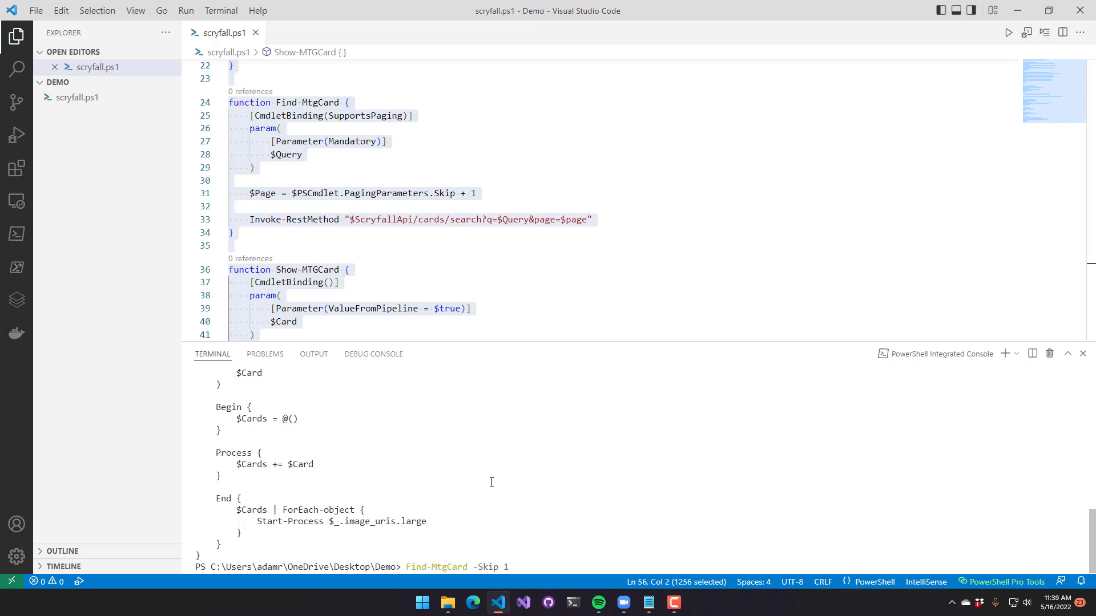
{"action": "type", "text": "-Query"}
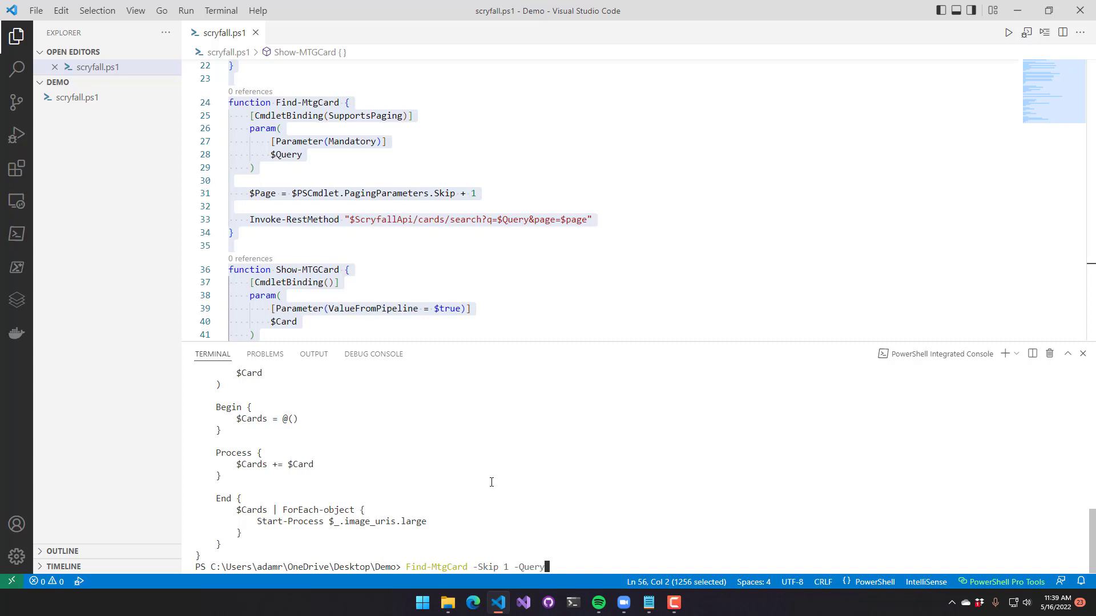
{"action": "type", "text": "dragon"}
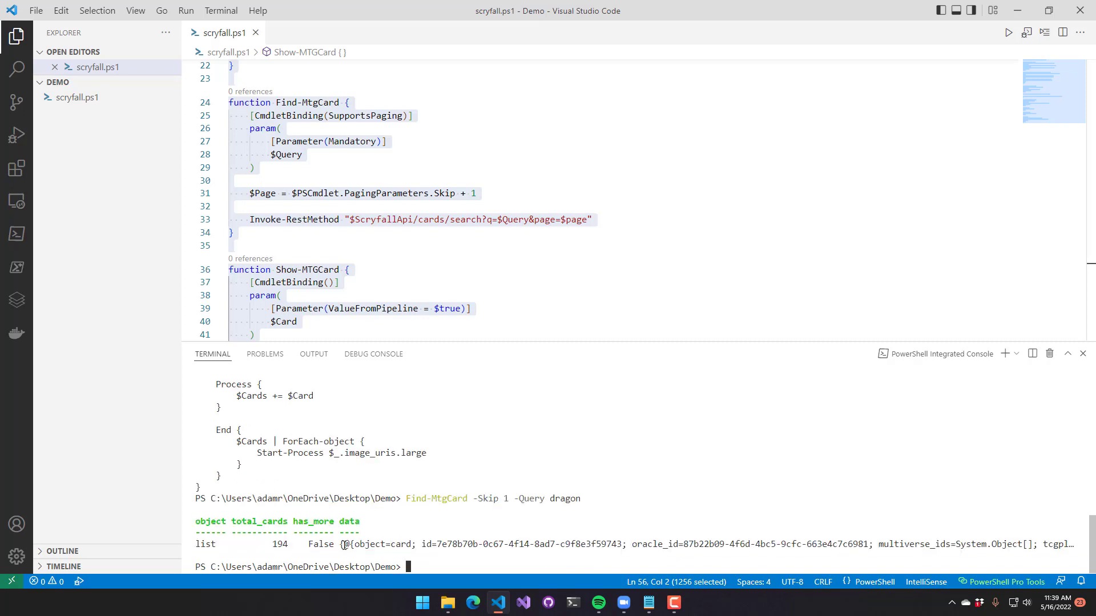
{"action": "double_click", "coordinate": [321, 544]}
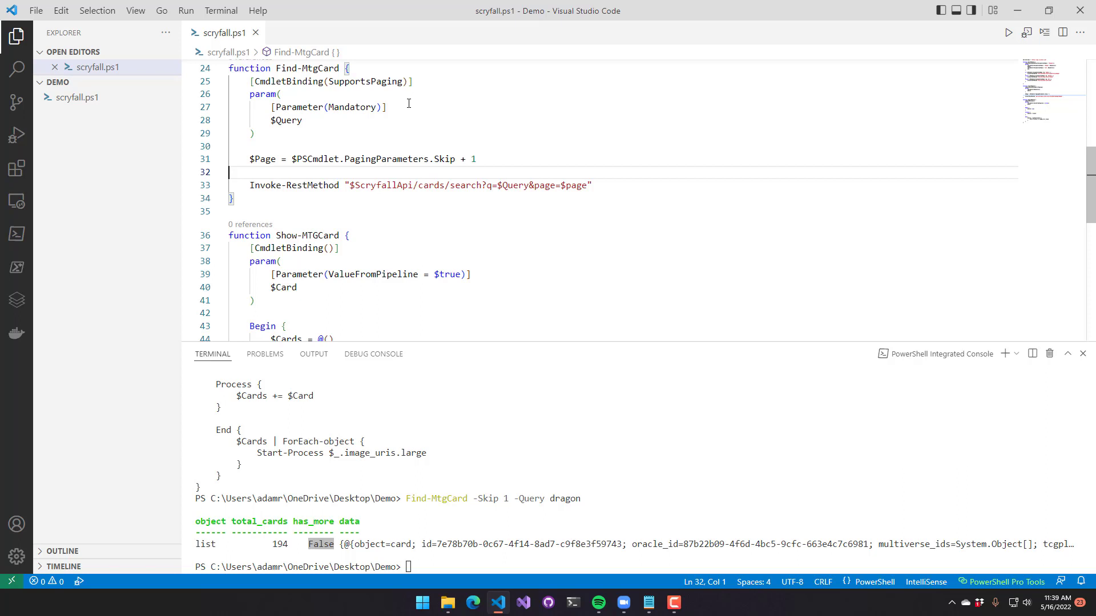
- Add SupportsShouldProcess and return unless ShouldContinue confirms searching Scryfall for $Query
{"action": "type", "text": ", SupportsShouldProcess"}
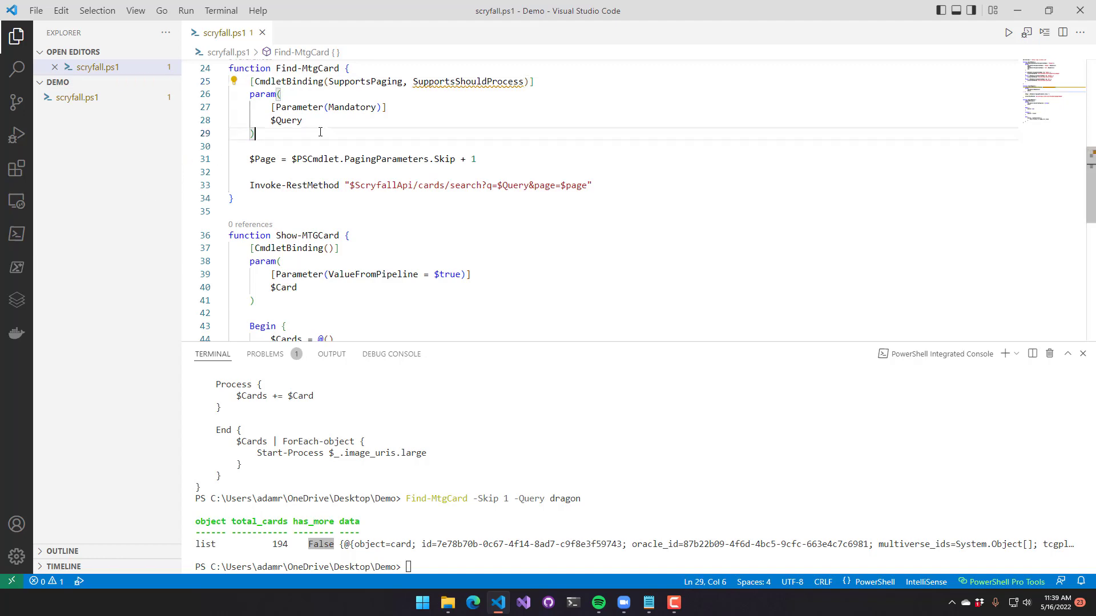
{"action": "type", "text": "if ($"}
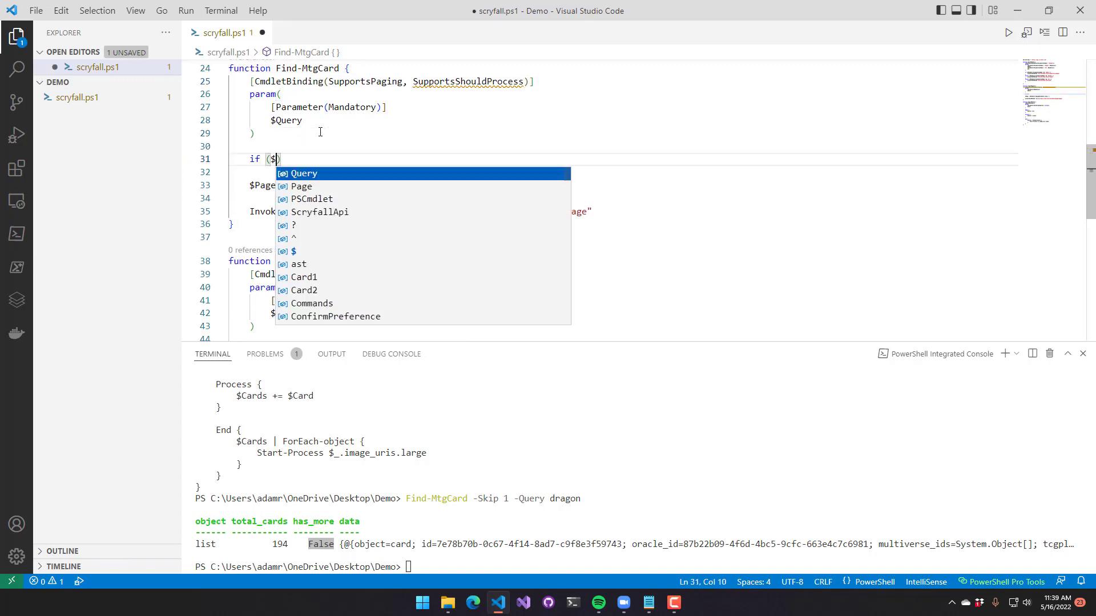
{"action": "type", "text": "-not $PSCmdlet.Show"}
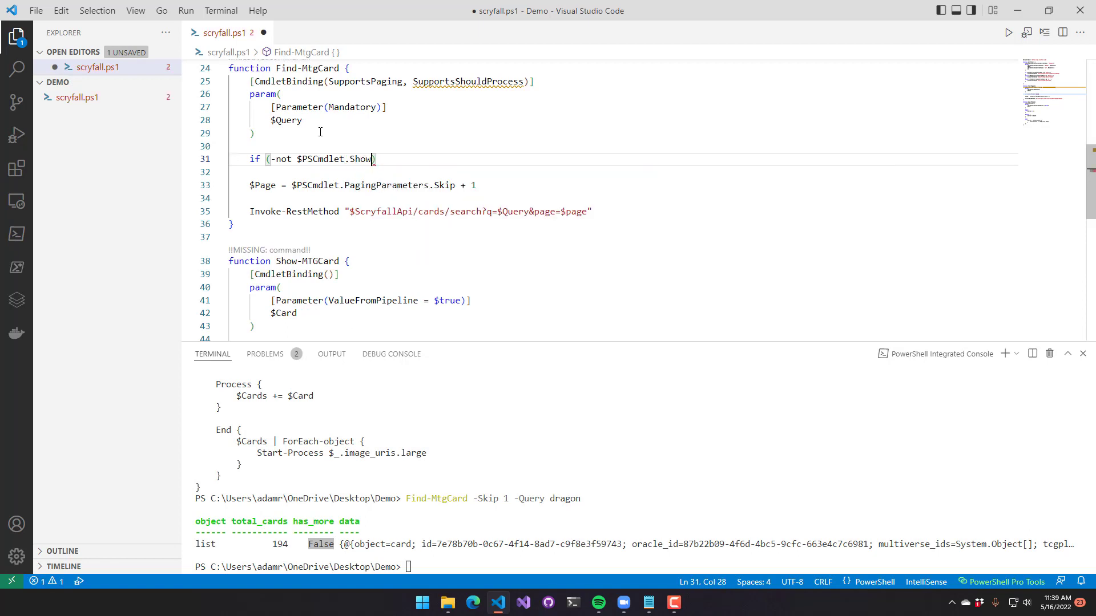
{"action": "type", "text": "ouldContinue()"}
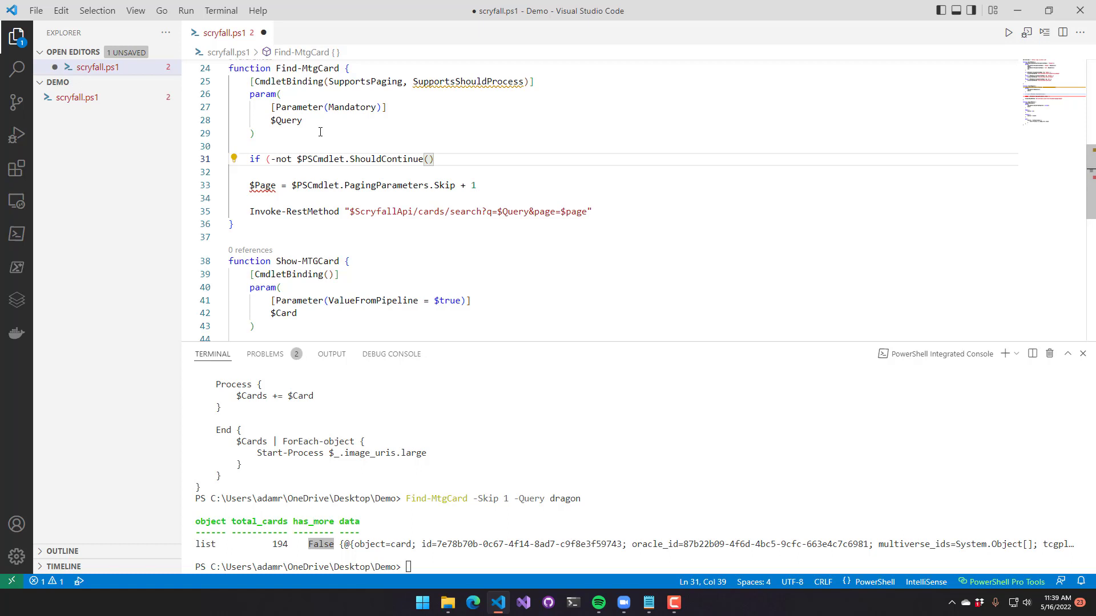
{"action": "type", "text": "$Qu"}
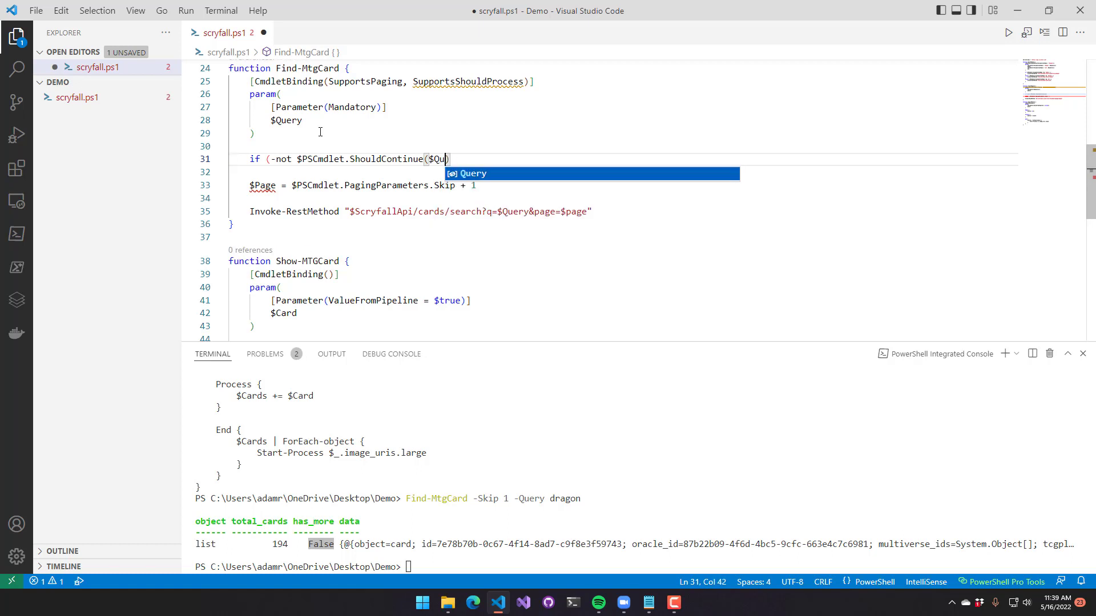
{"action": "type", "text": ", \"\""}
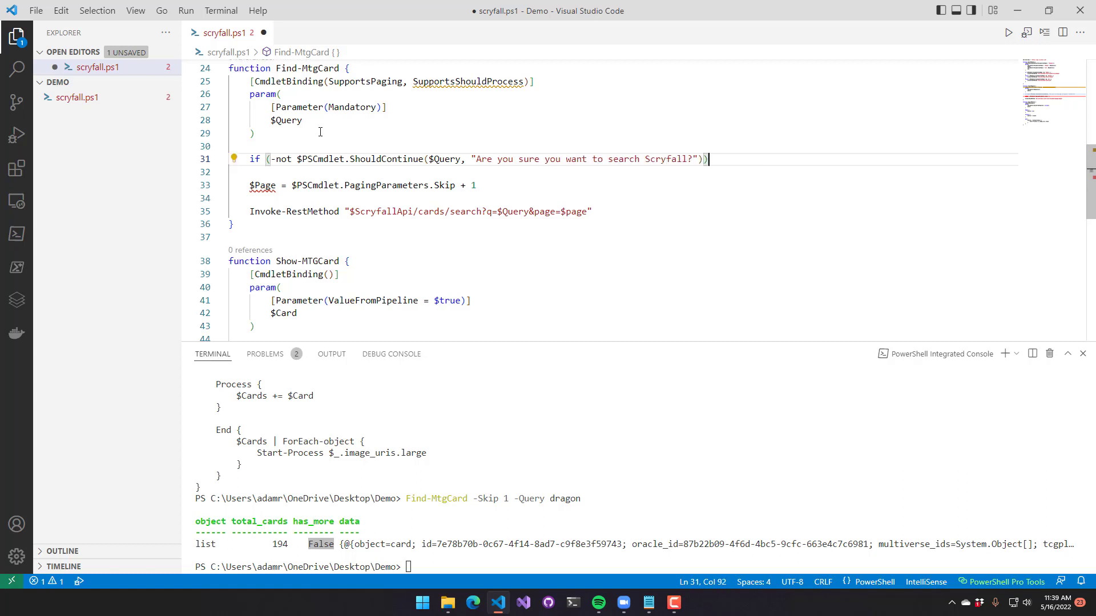
{"action": "type", "text": "r"}
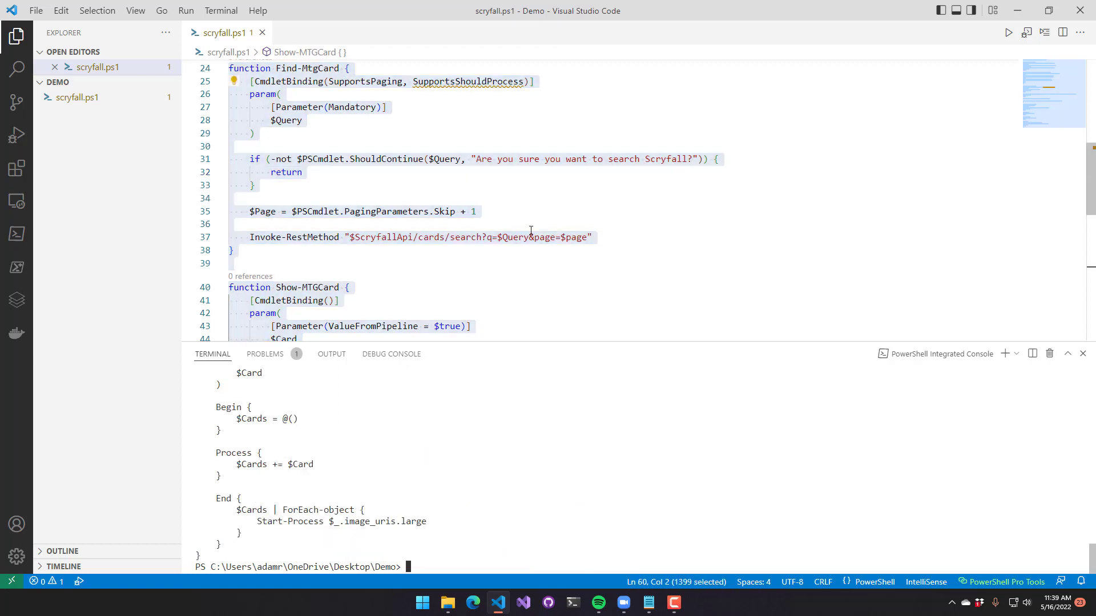
- Rerun Find-MtgCard -Skip 1 -Query dragon and confirm the search prompt
{"action": "type", "text": "Find-MtgCard -Skip 1 -Query dragon"}
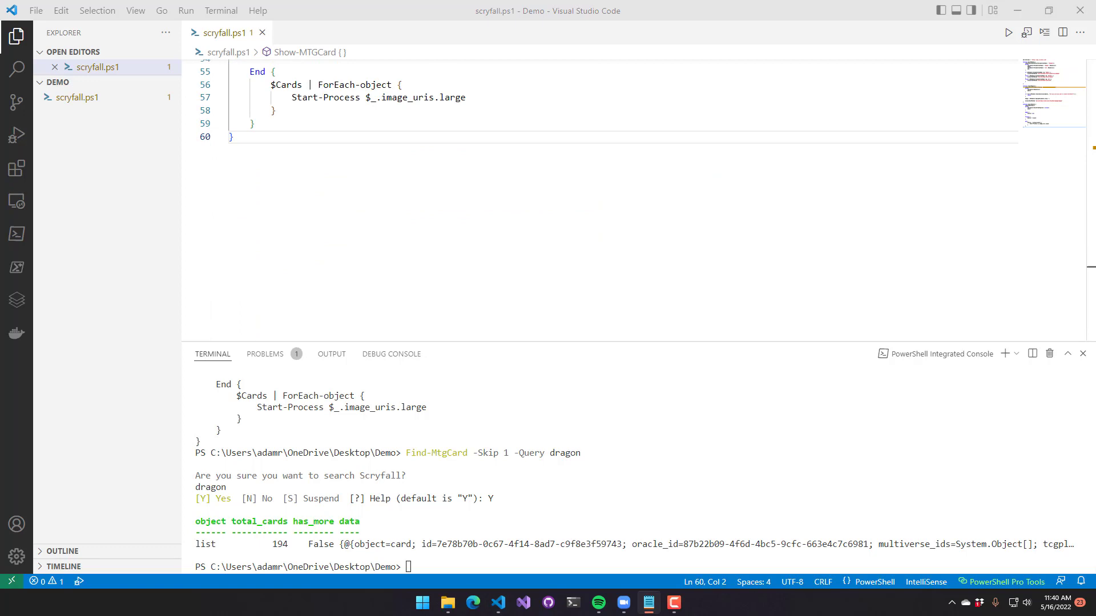
- Write Register-ArgumentCompleter for Get-MTGCard's 'Name' parameter with the standard completer param block
{"action": "key", "text": "Enter"}
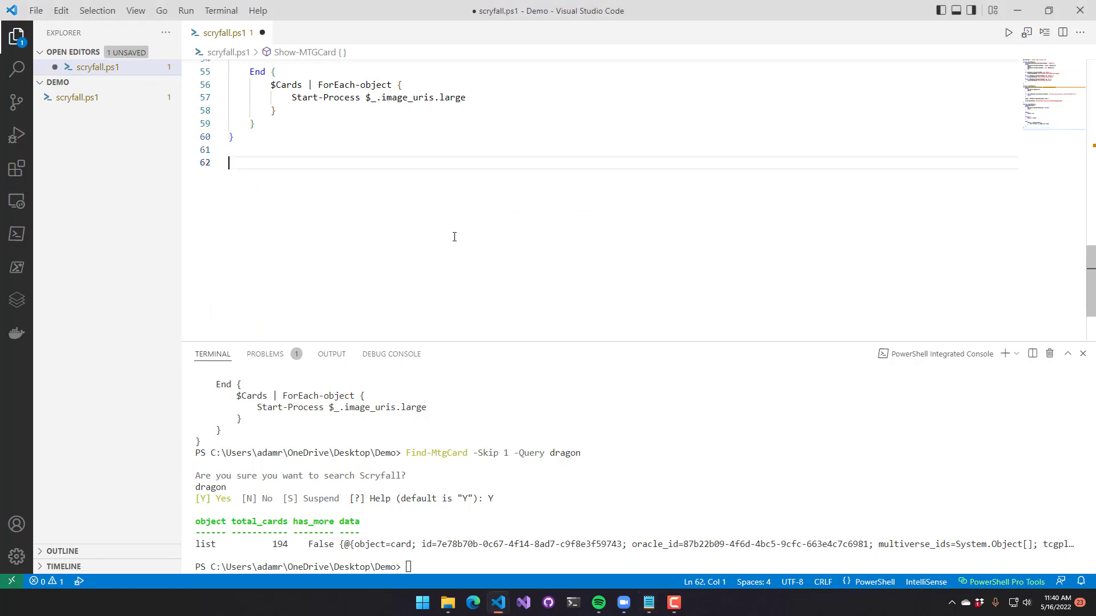
{"action": "type", "text": "Register-"}
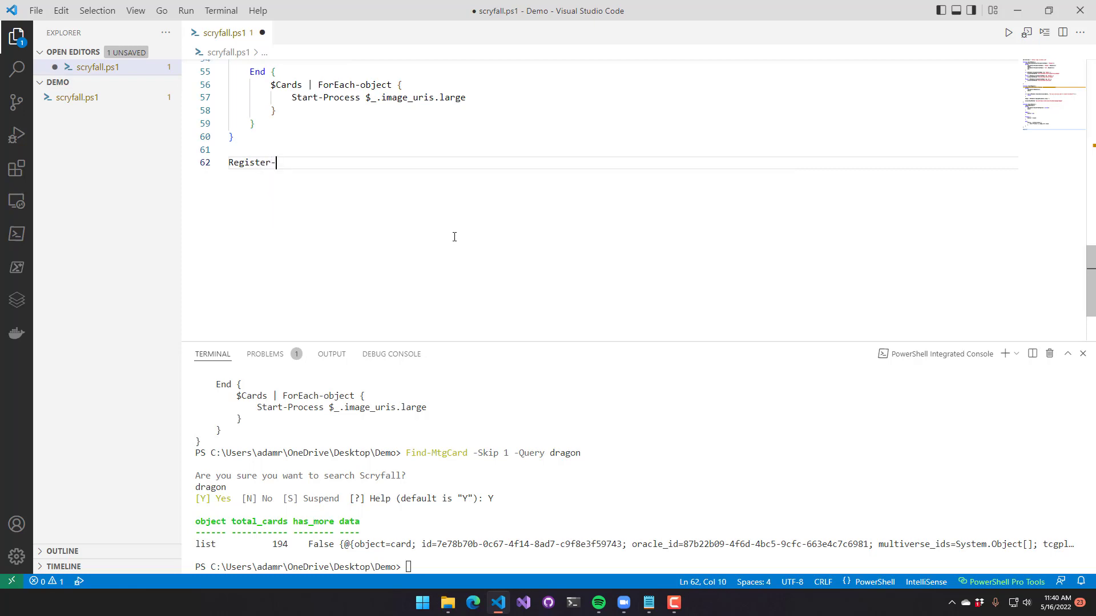
{"action": "type", "text": "ArgumentCompleter"}
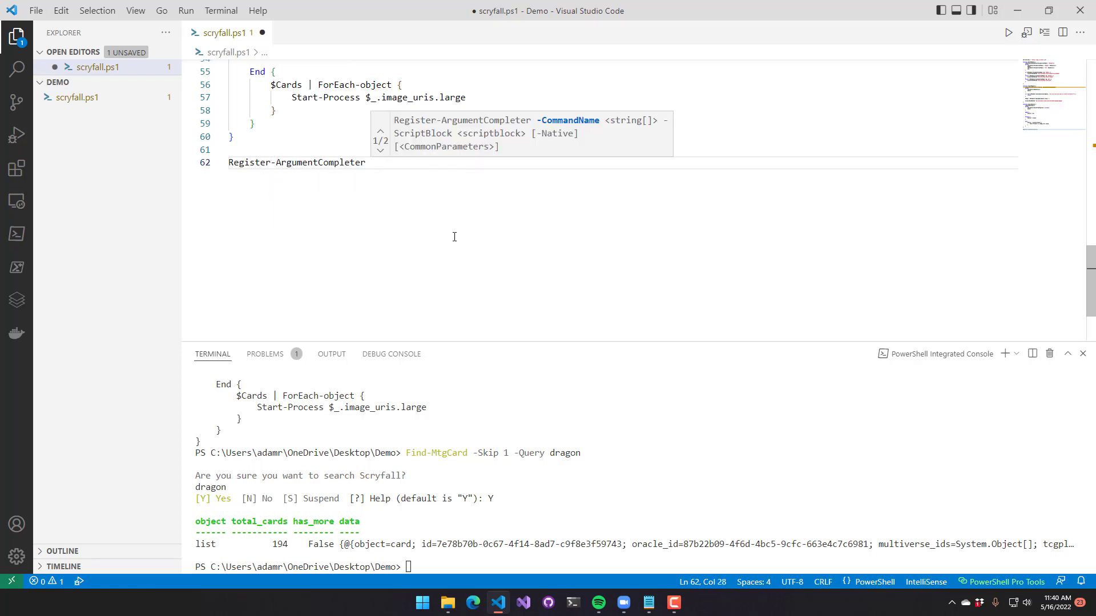
{"action": "type", "text": "-CommandName 'Get-MTGCard"}
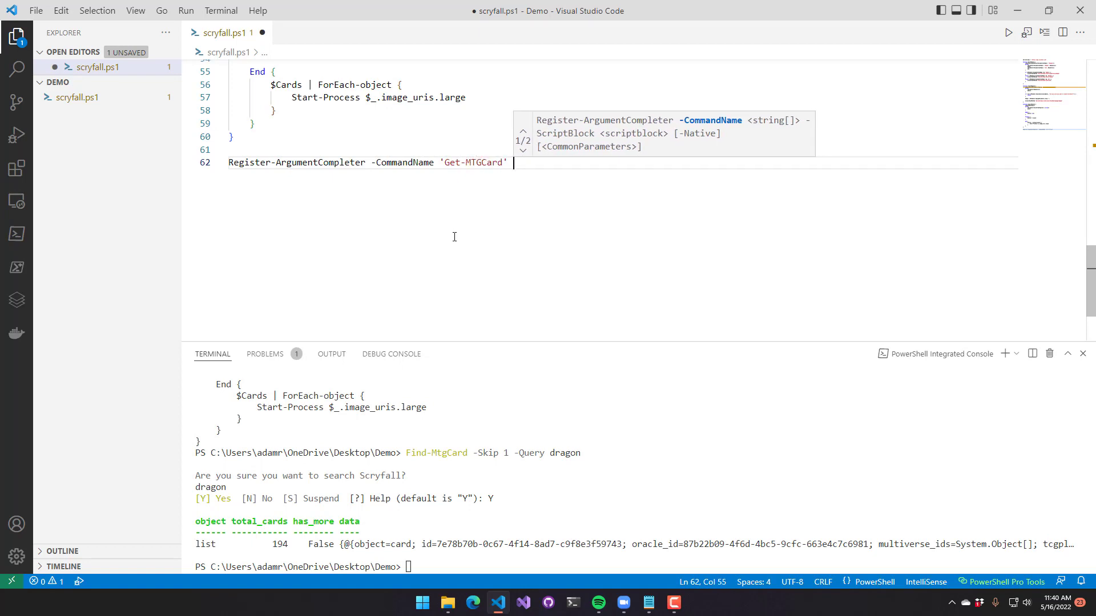
{"action": "type", "text": "-ParameterName '"}
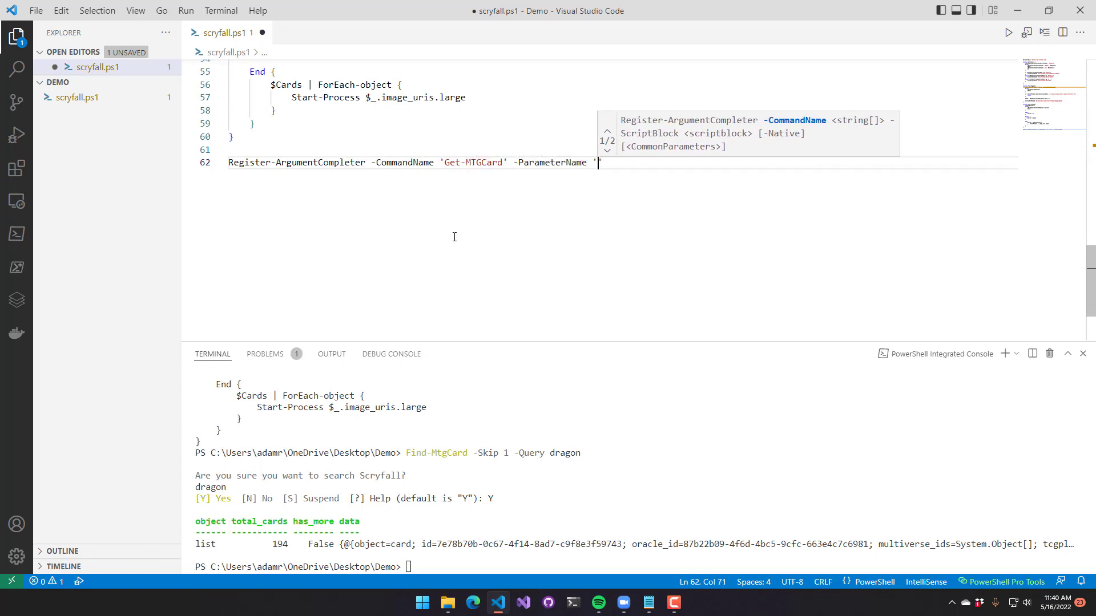
{"action": "type", "text": "'Name' -P"}
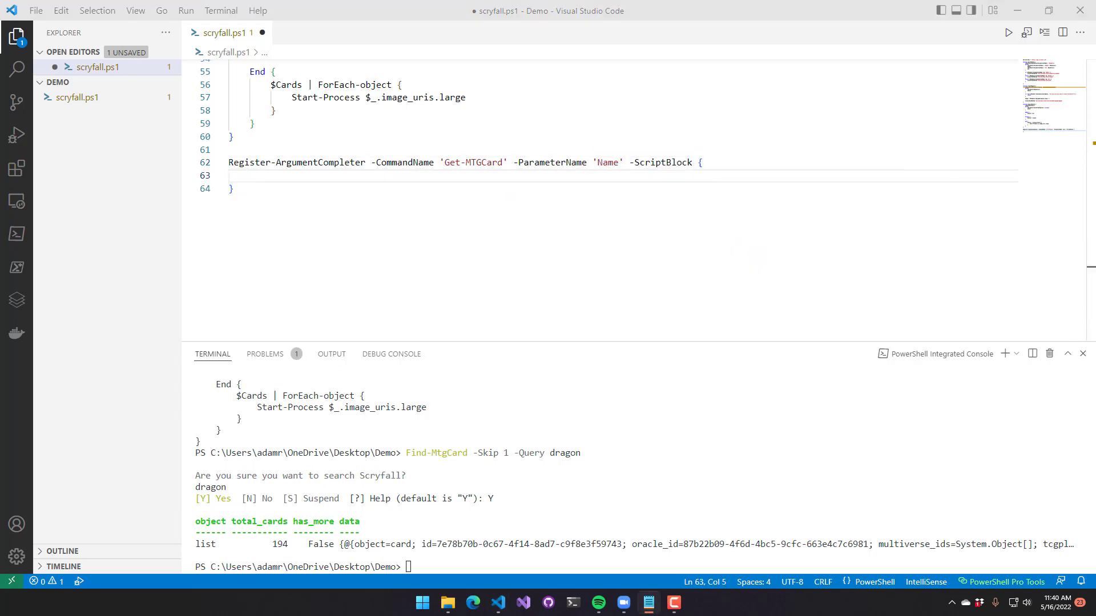
{"action": "type", "text": "param($commandName, $parameterName, $wordToComplete, $commandAst, $fakeBoundParameters)"}
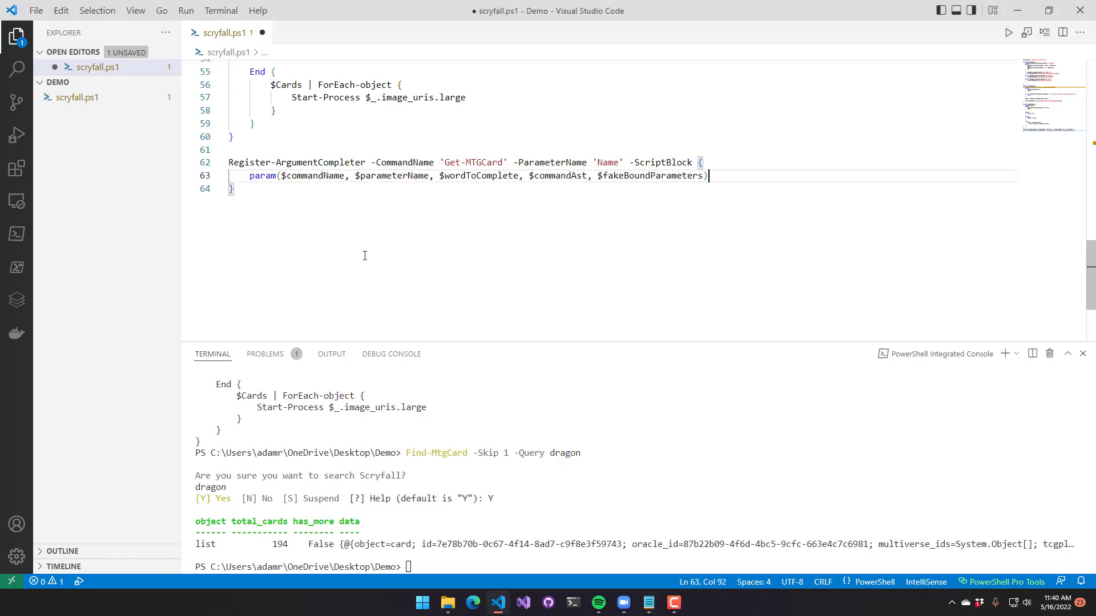
{"action": "key", "text": "Enter"}
{"action": "type", "text": "(Invoke-RestMethod \"$ScryfallApi/cards/autocomplete?q=$wordToComplete\").Data | ForEach-Object { \"'$_'\" "}
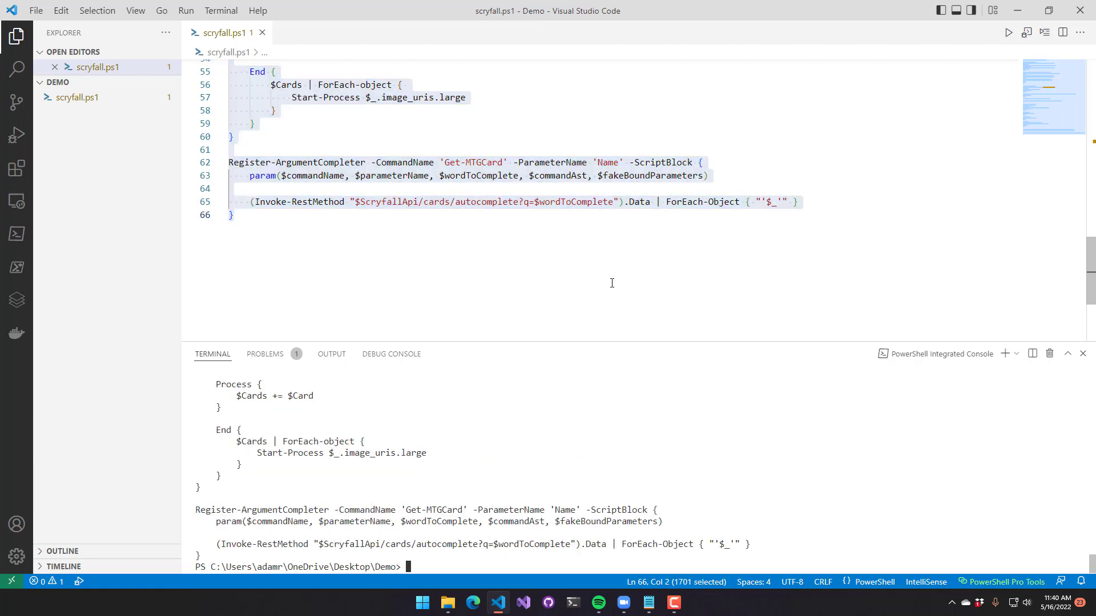
- Tab-complete Get-MTGCard -Name "Stee to list suggestions like Steel Wall
{"action": "type", "text": "Get-MTGCard"}
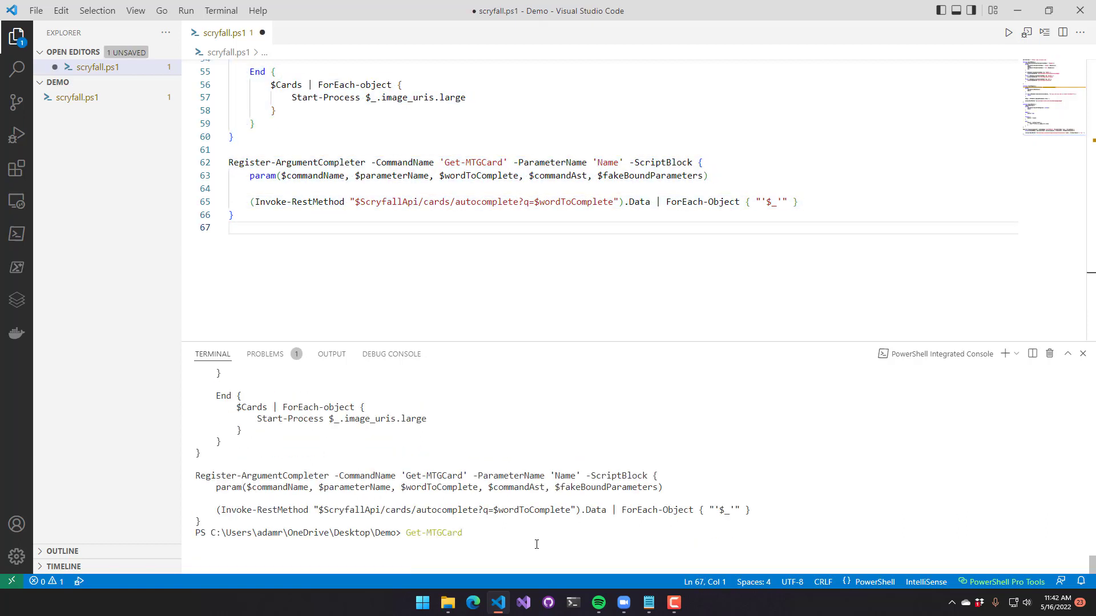
{"action": "type", "text": "-Name \"Stee"}
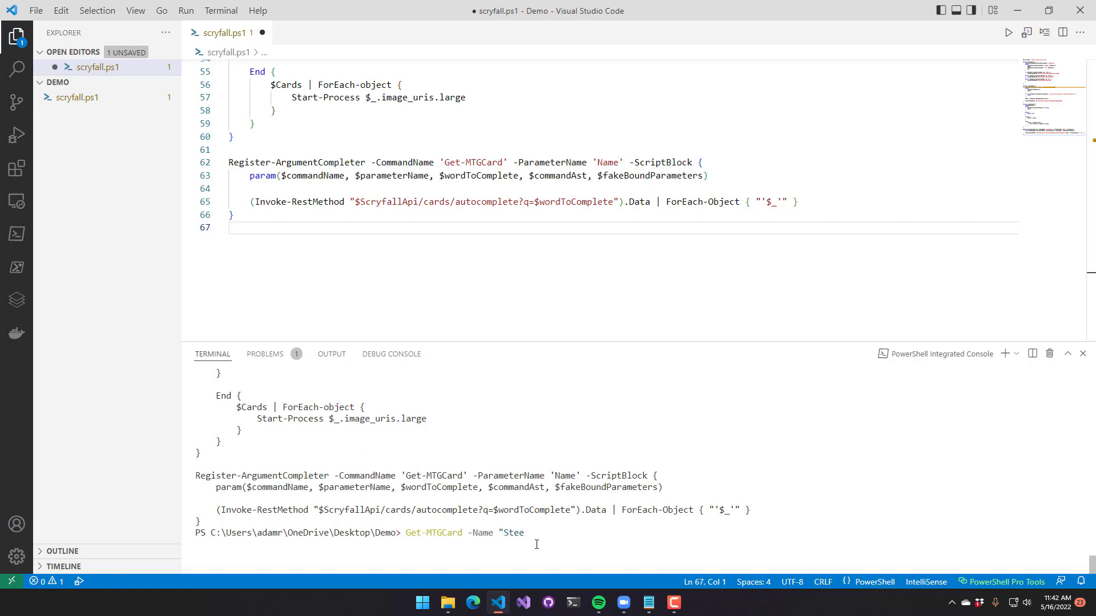
{"action": "key", "text": "Tab"}
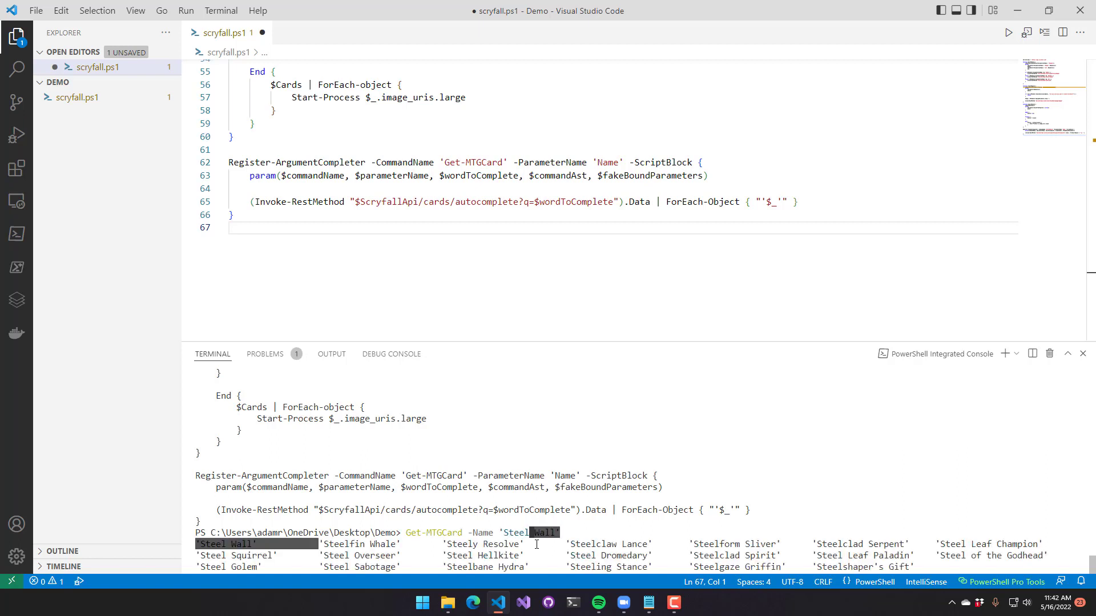